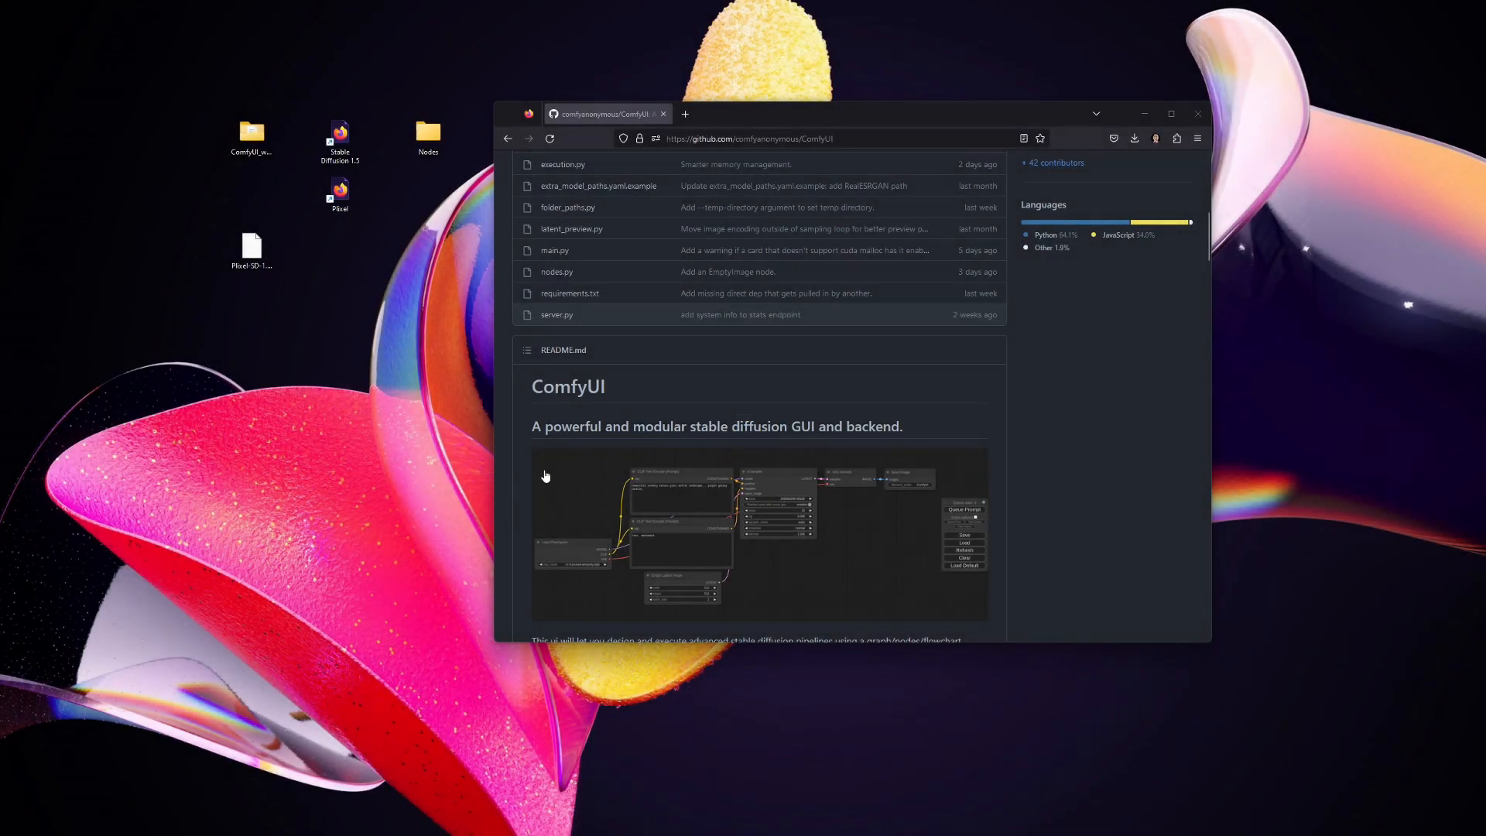
pyautogui.moveTo(432, 459)
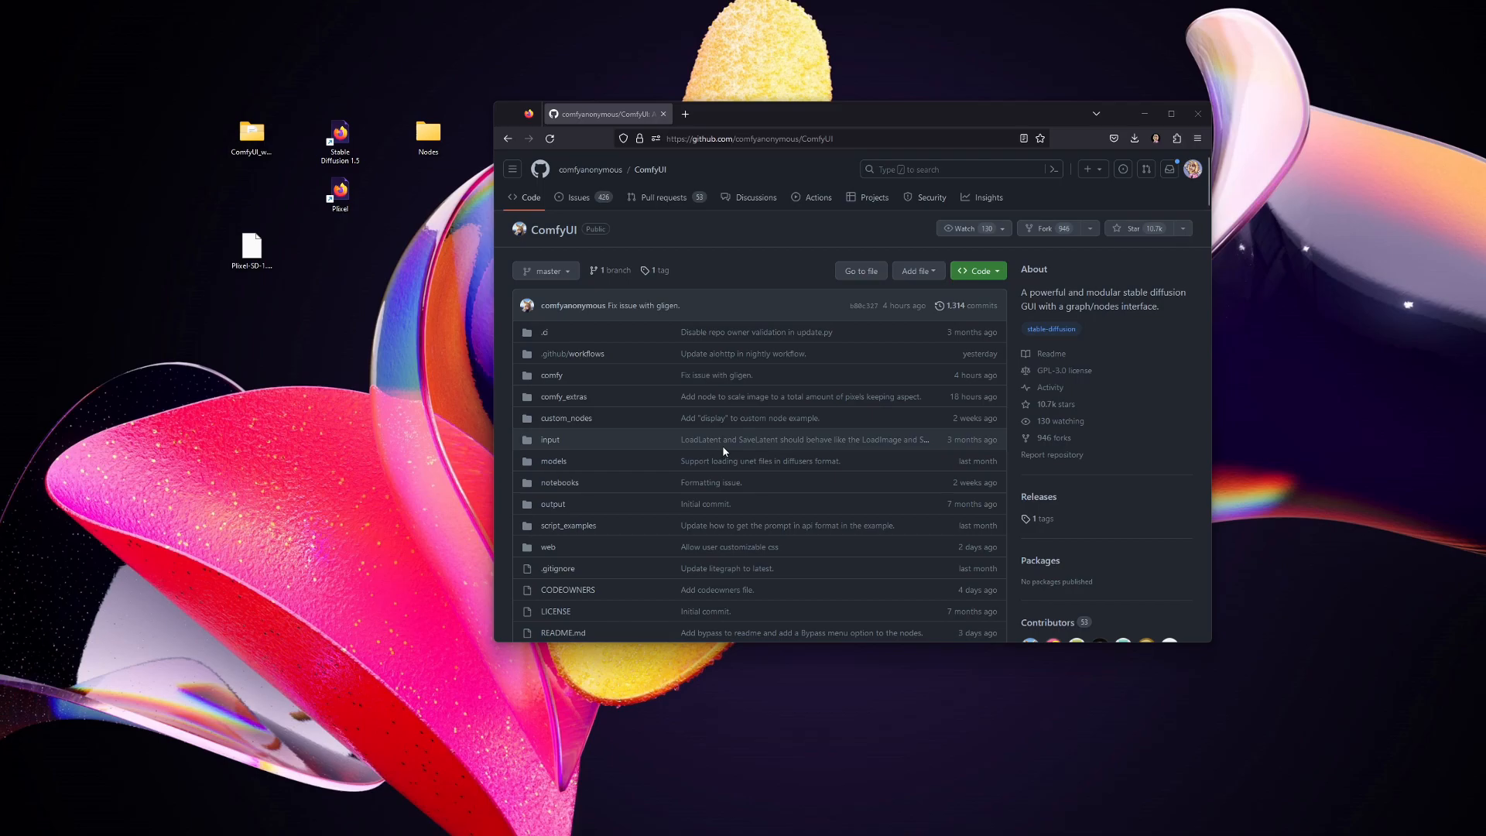
pyautogui.moveTo(440, 417)
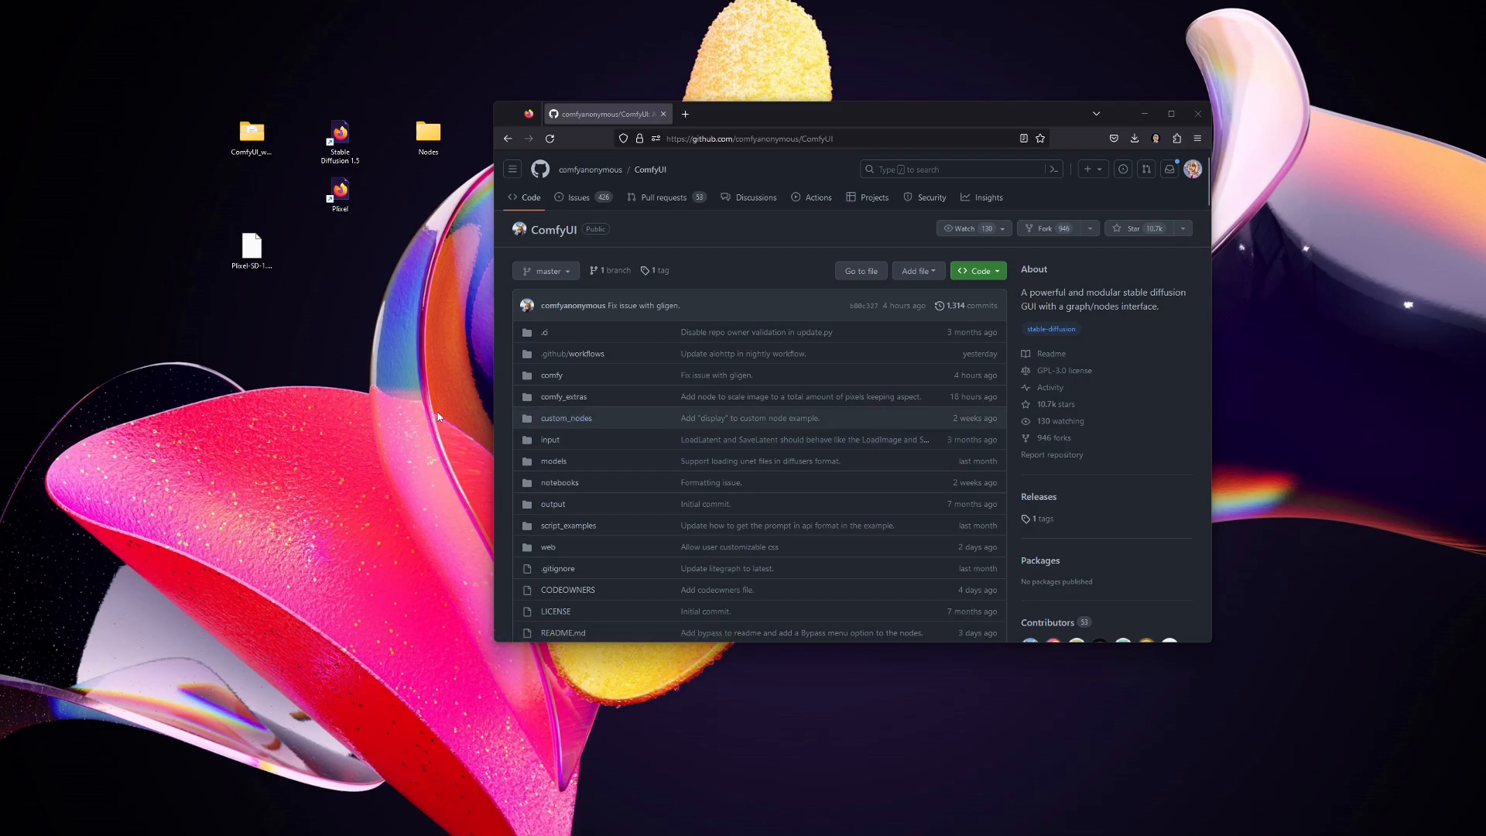
pyautogui.moveTo(283, 322)
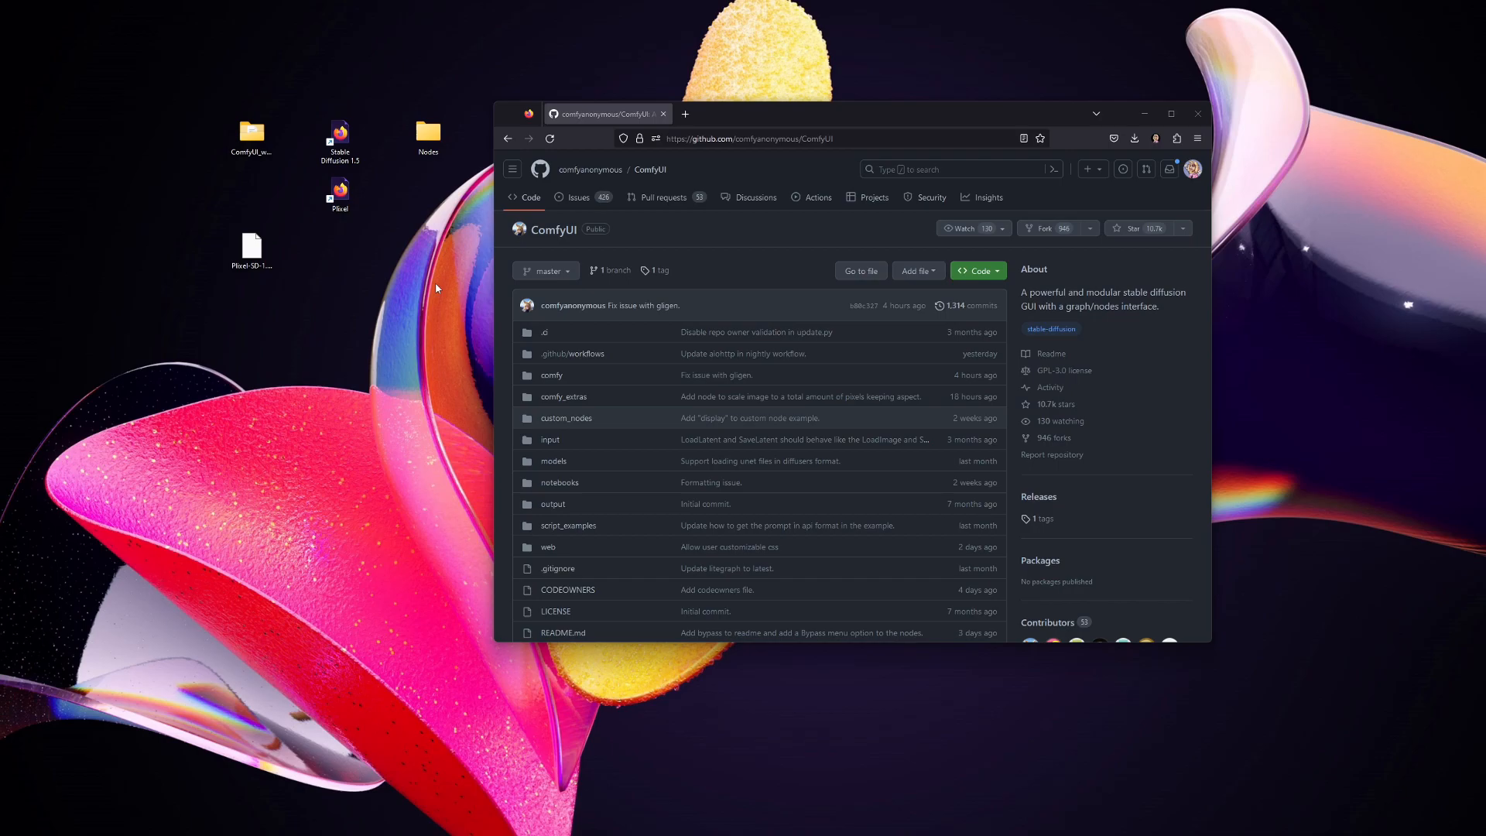
# Step: Reach the ComfyUI repository's latest release page for the standalone portable Windows build
pyautogui.scroll(-3)
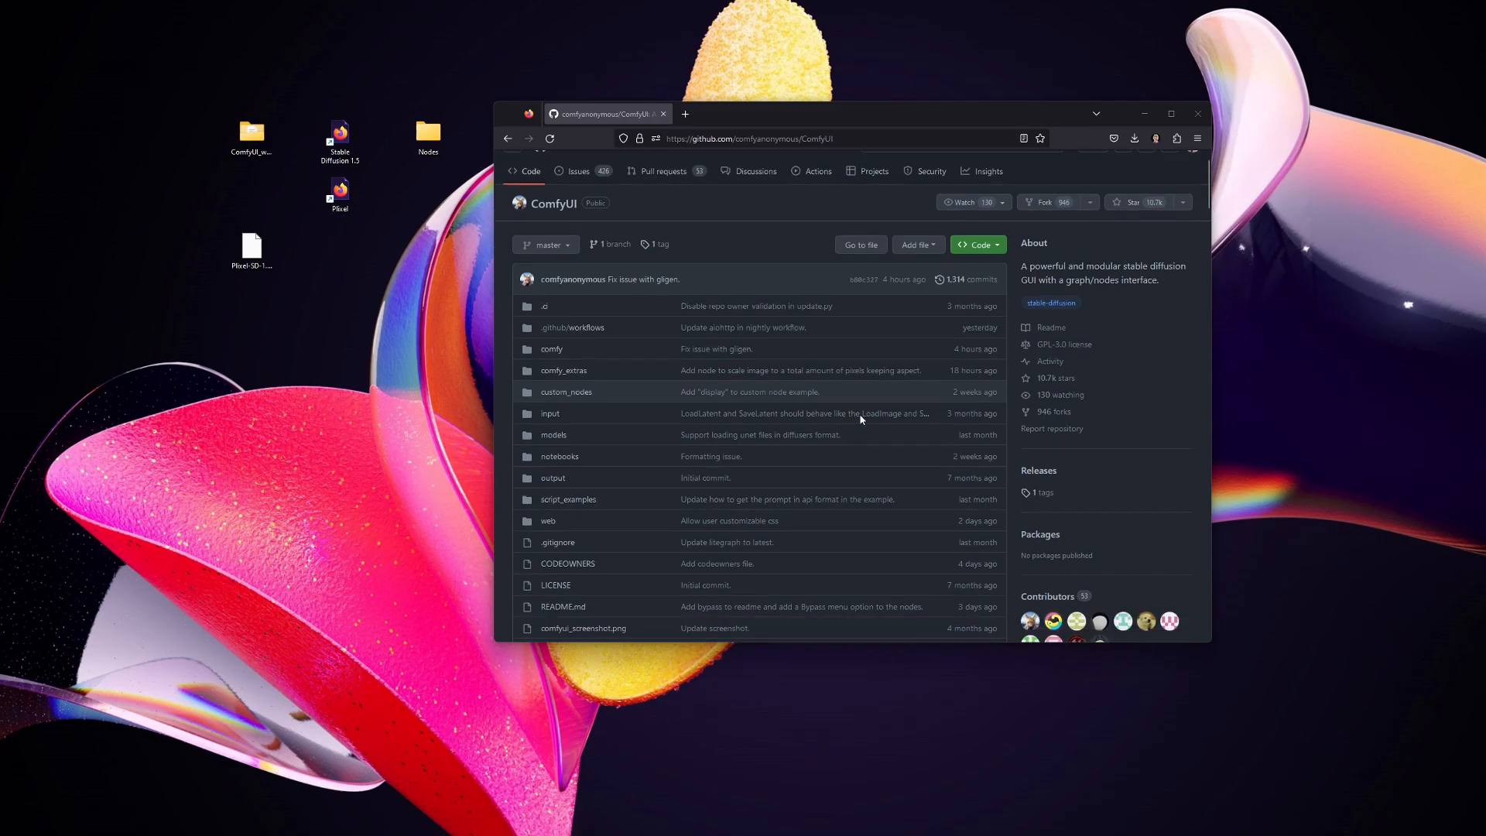
pyautogui.scroll(-3)
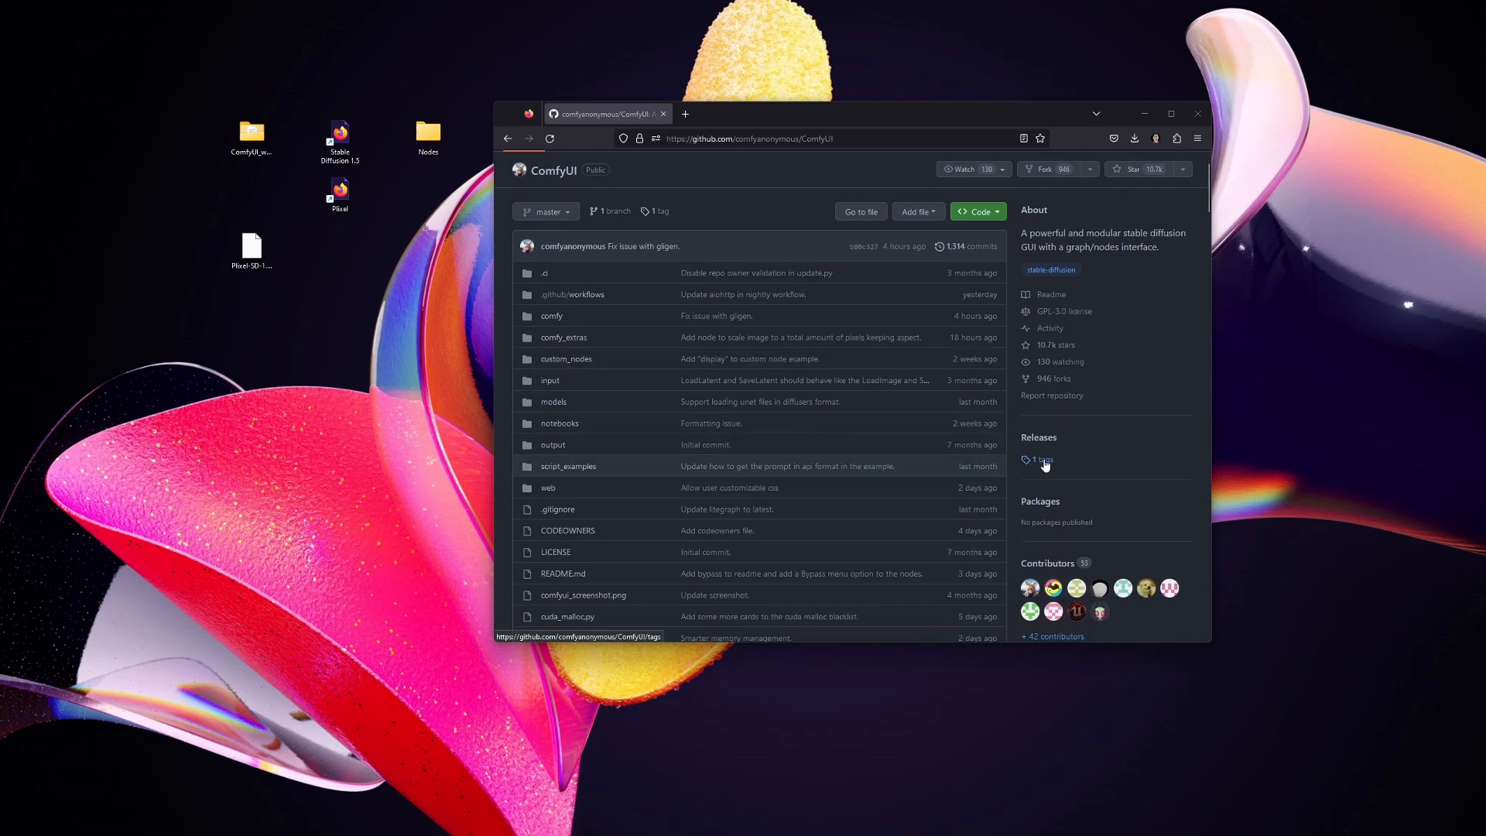
pyautogui.click(1037, 460)
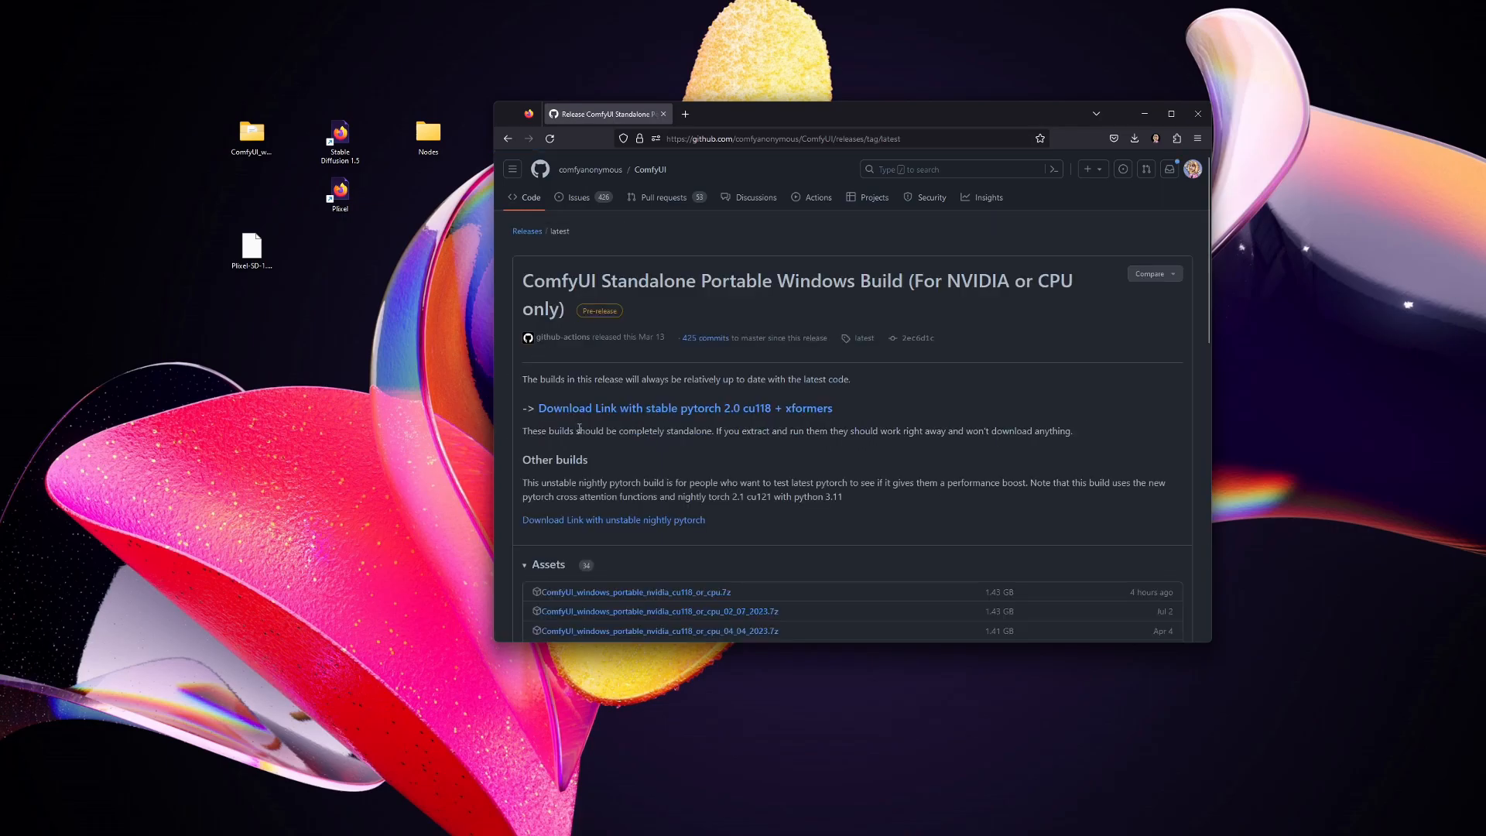
# Step: Scroll through the release's Assets list of downloadable portable builds
pyautogui.scroll(-3)
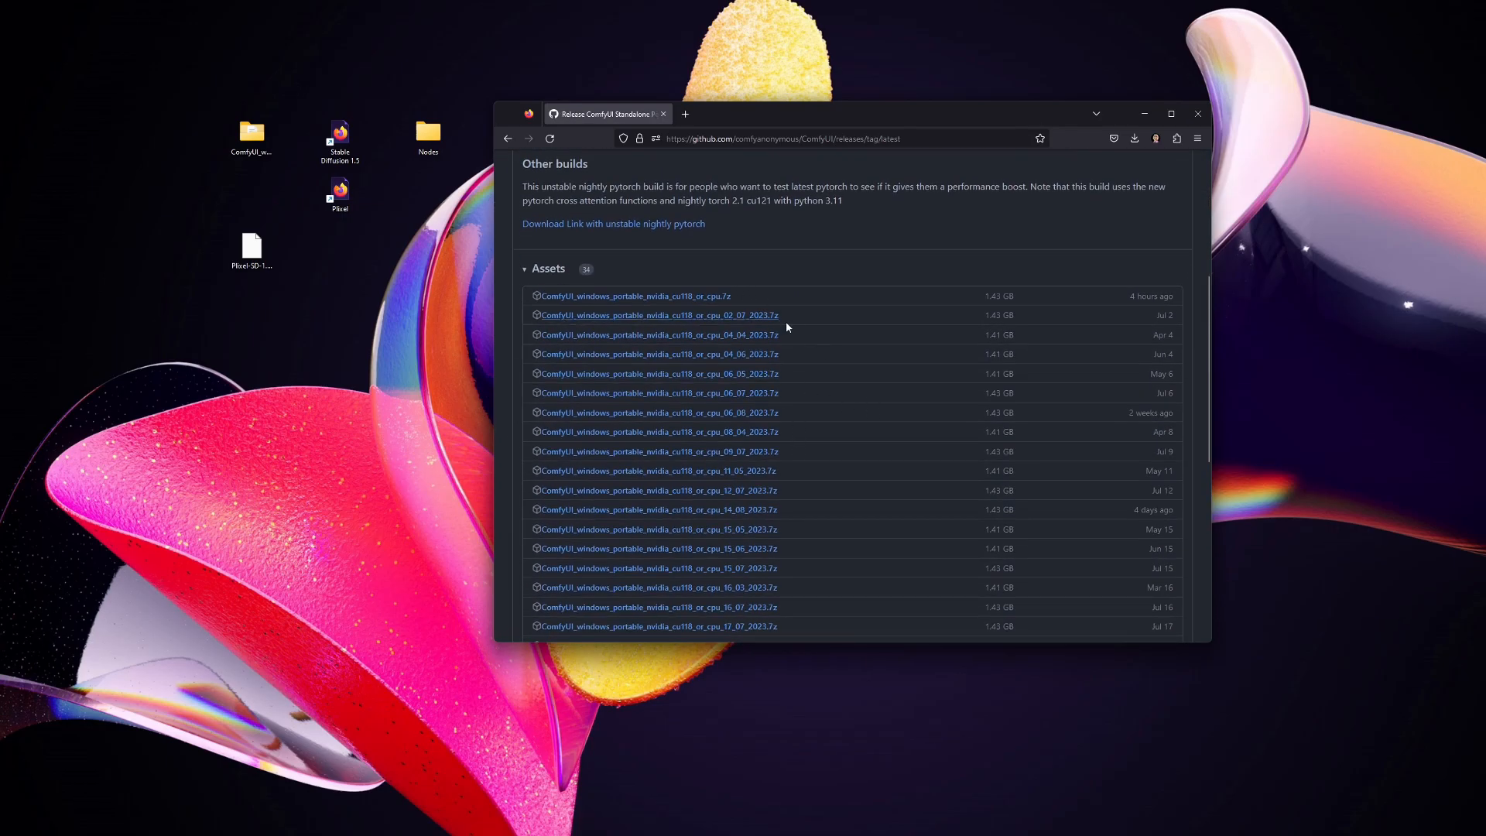
pyautogui.scroll(-3)
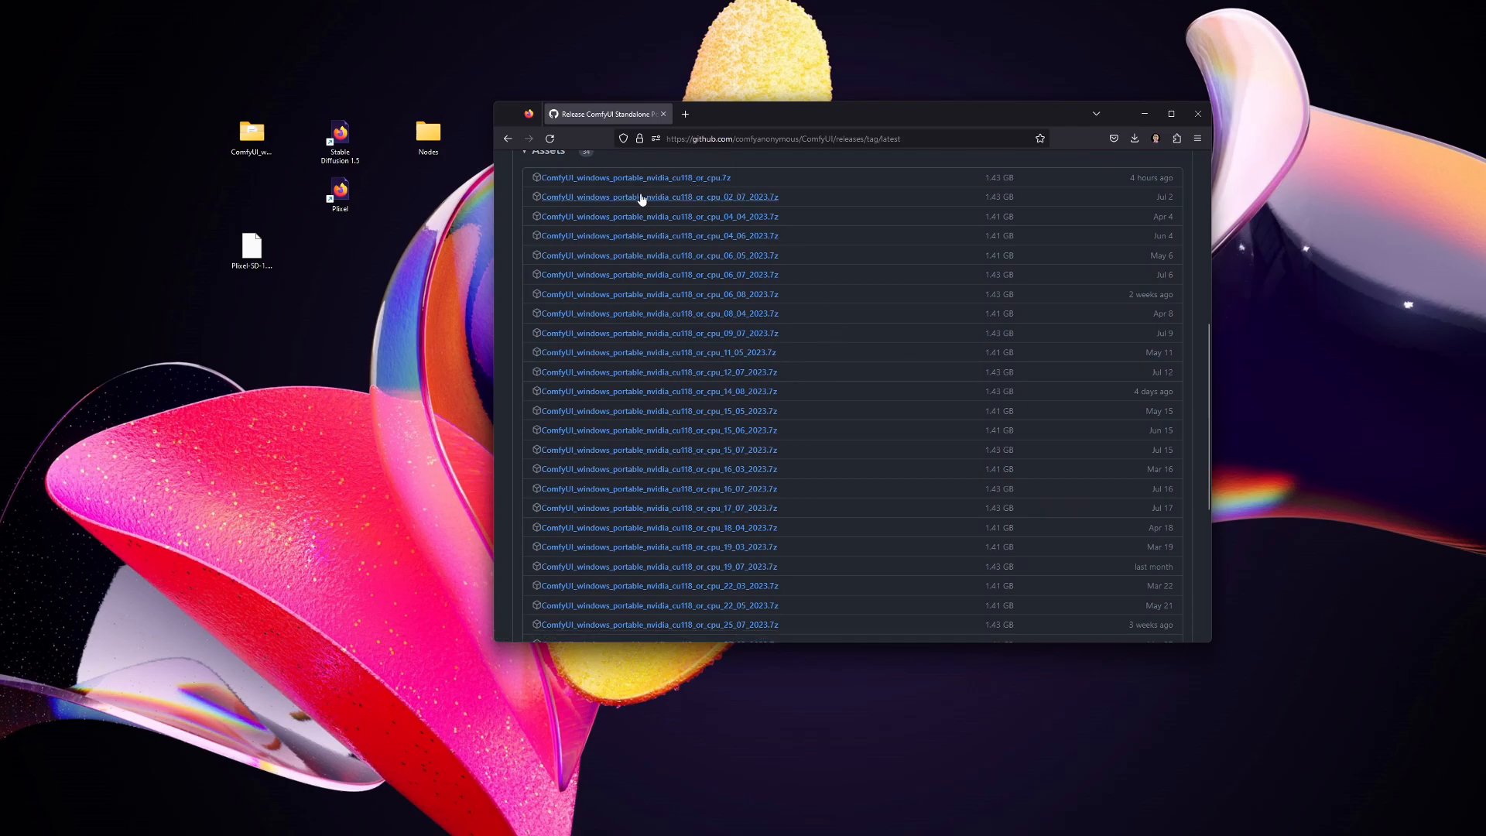
pyautogui.scroll(-3)
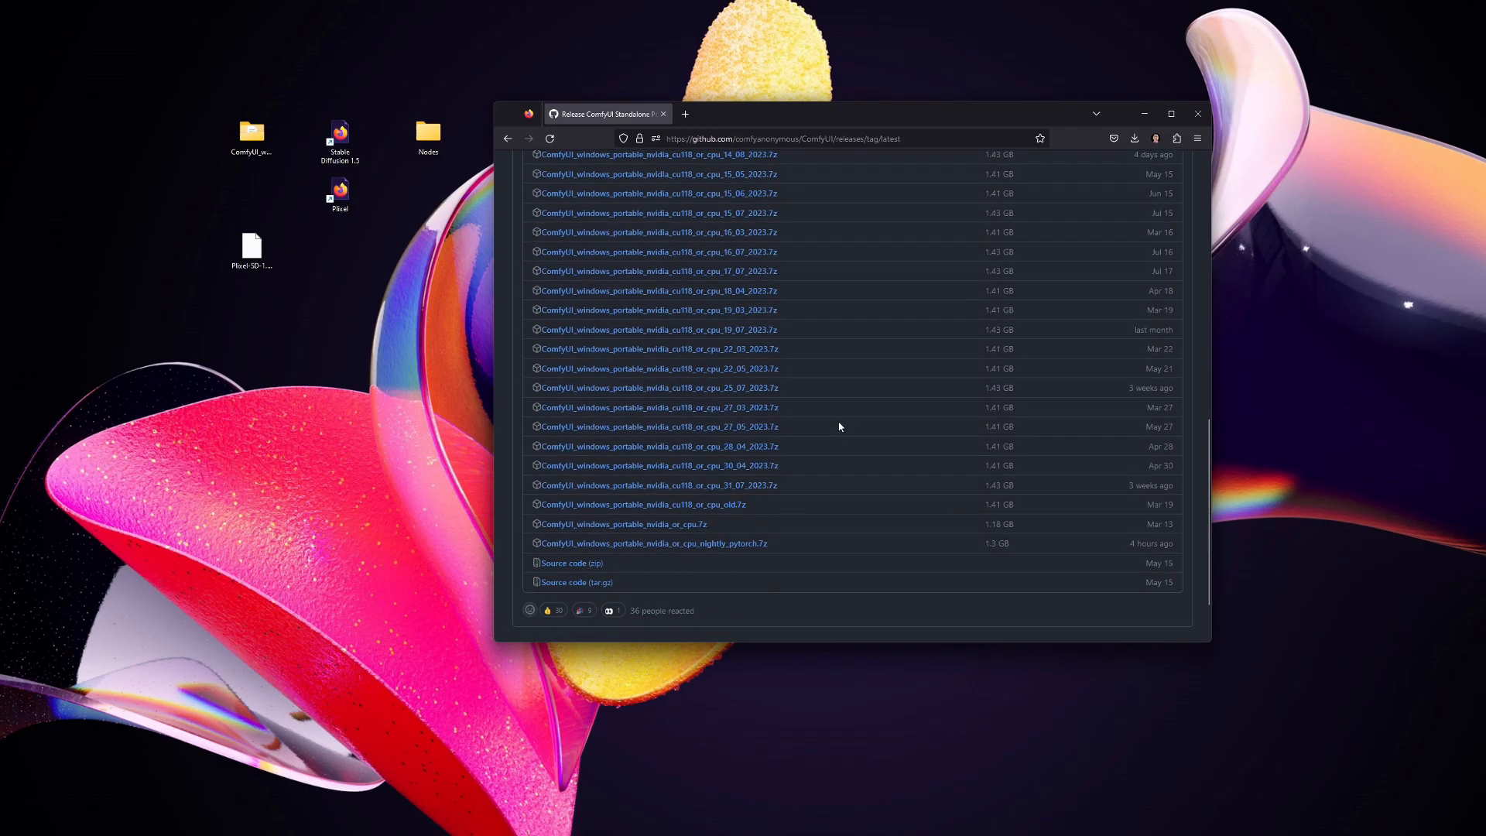
pyautogui.moveTo(853, 483)
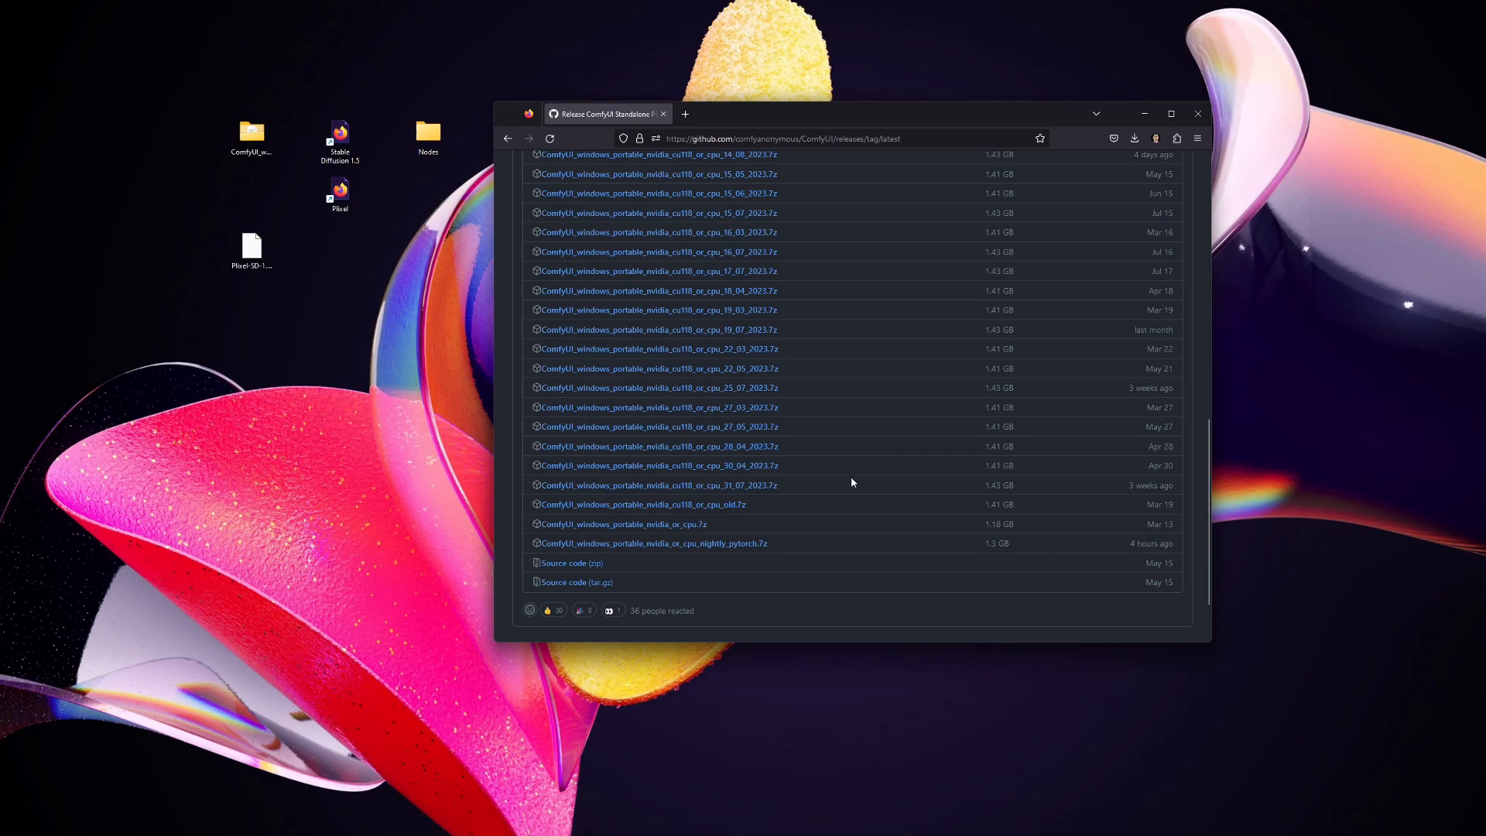
pyautogui.scroll(3)
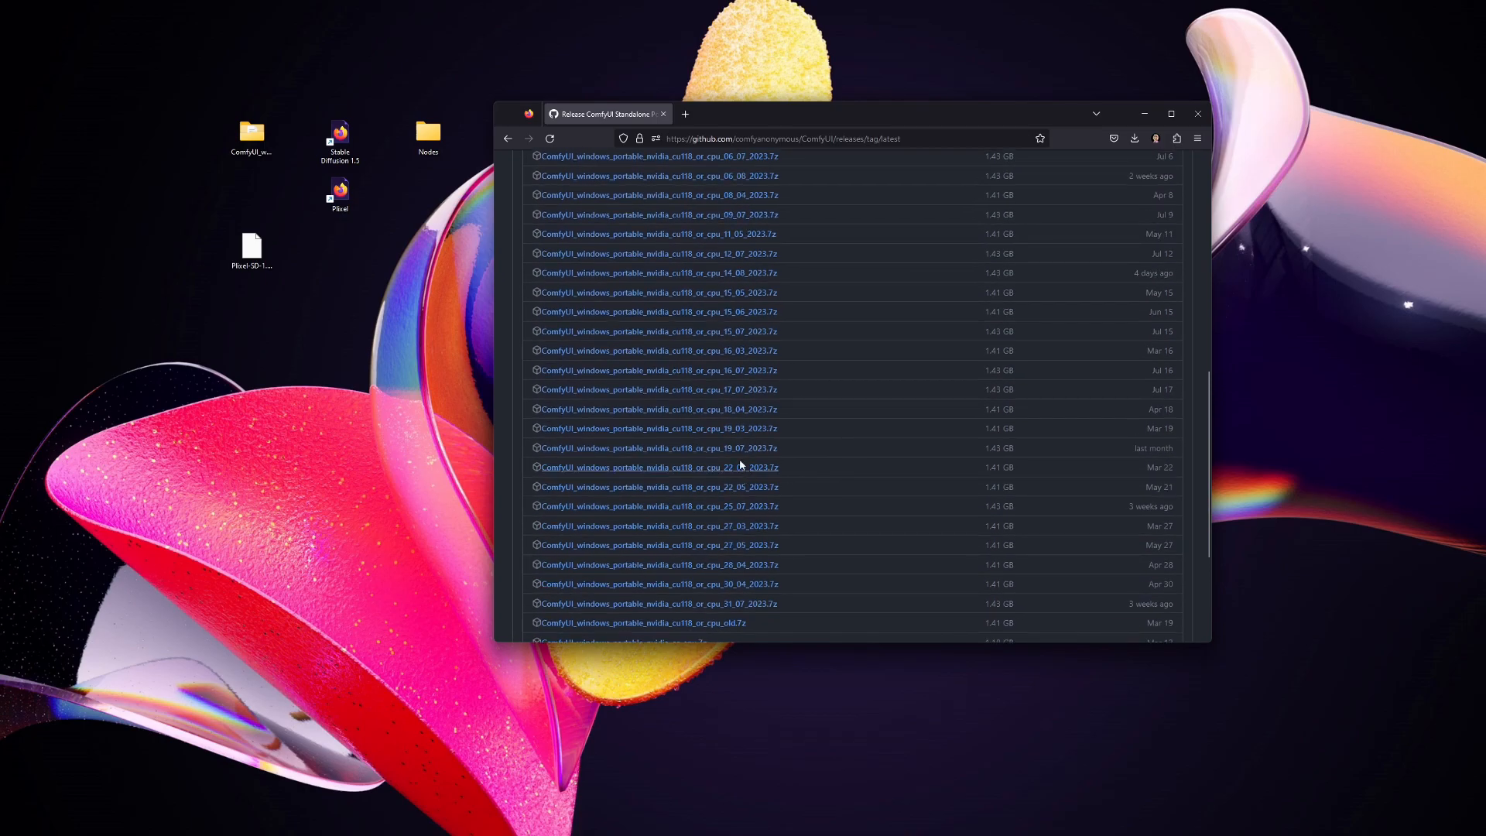
pyautogui.scroll(-3)
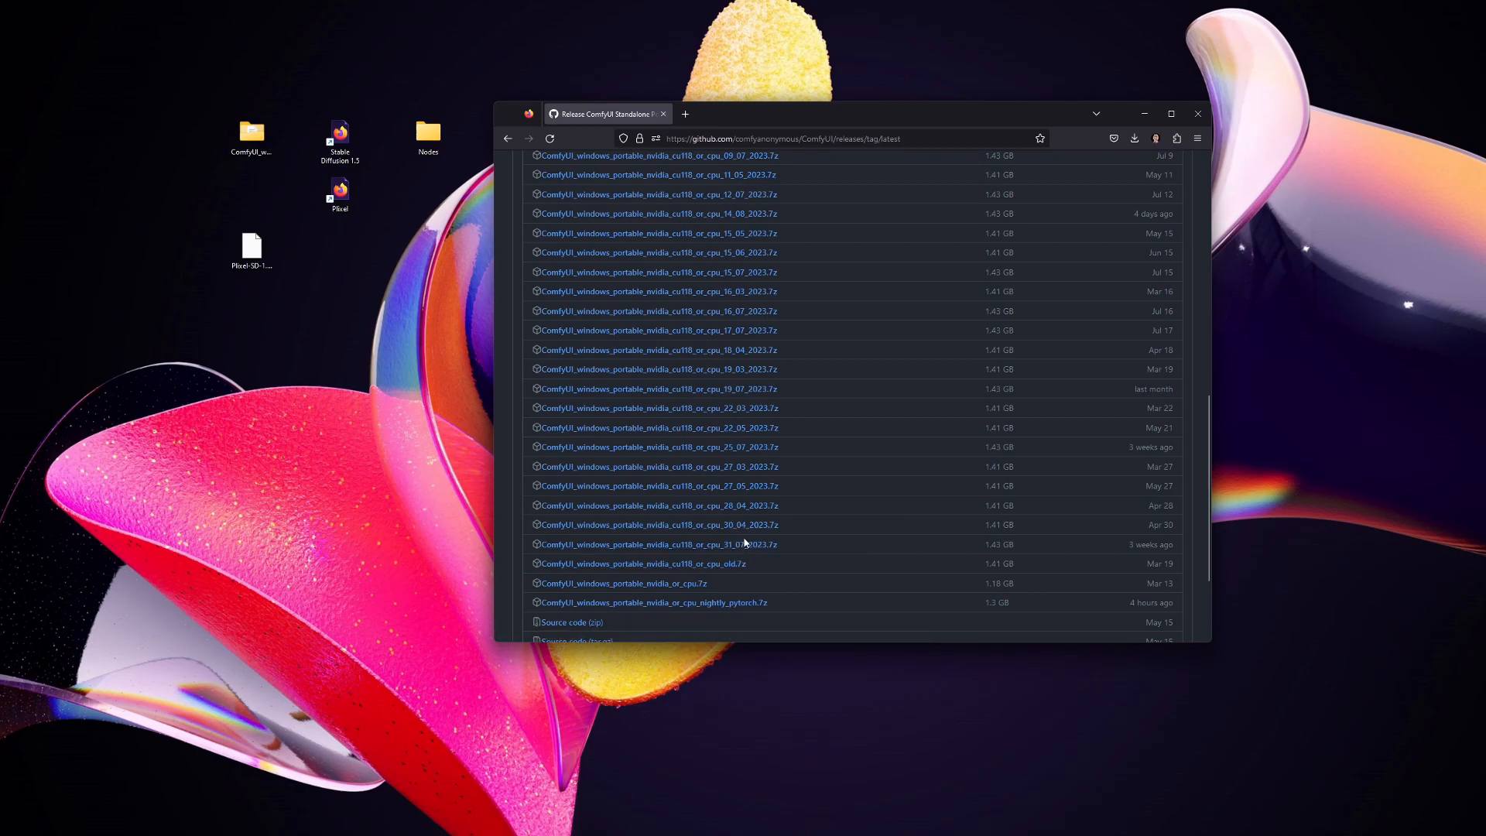
pyautogui.scroll(-3)
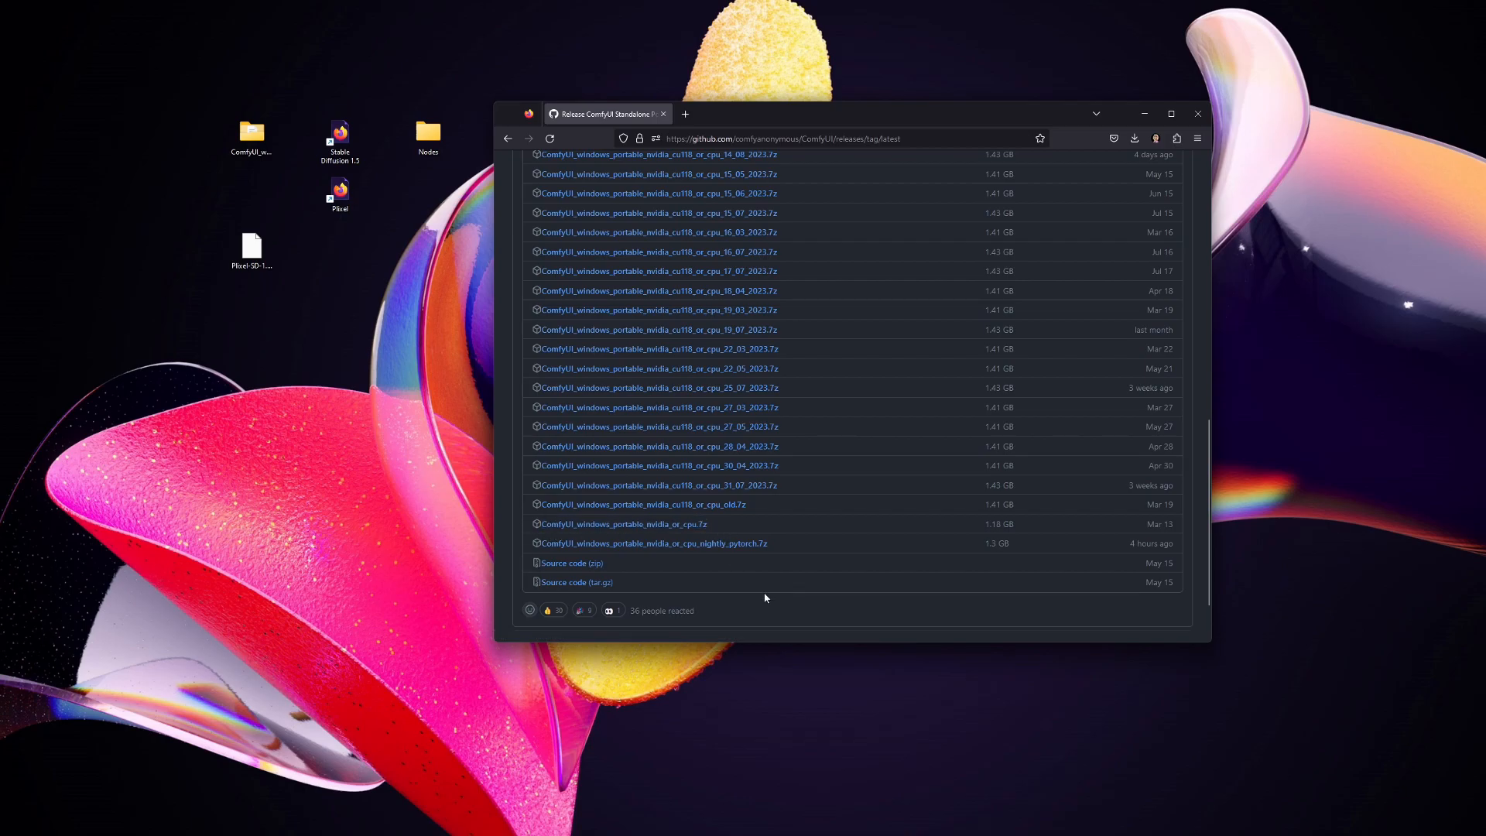
pyautogui.moveTo(690, 495)
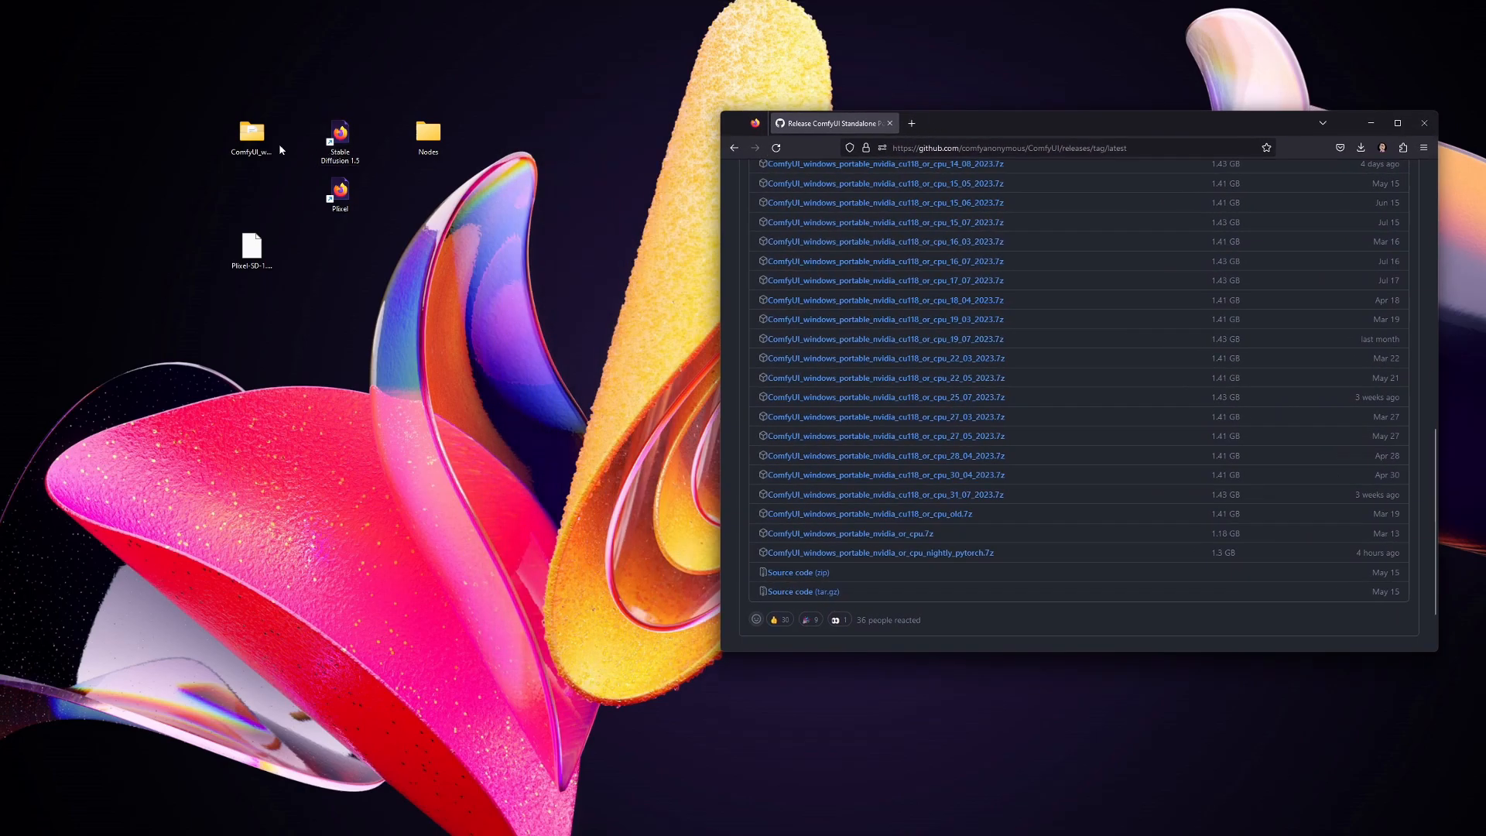
# Step: Move Firefox aside and browse into ComfyUI_windows_portable > ComfyUI > custom_nodes
pyautogui.moveTo(251, 133); pyautogui.dragTo(558, 483)
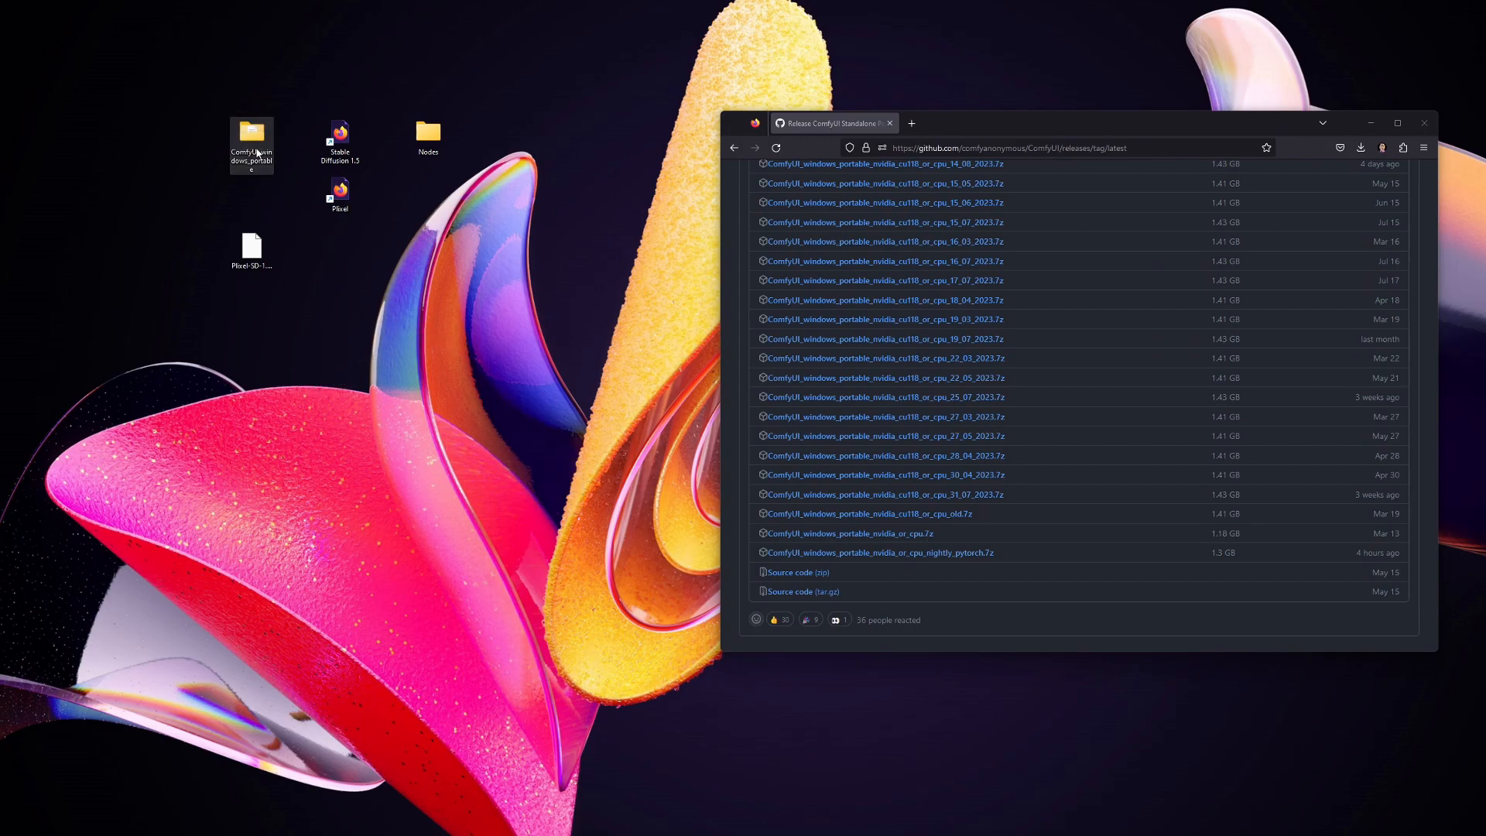
pyautogui.doubleClick(251, 132)
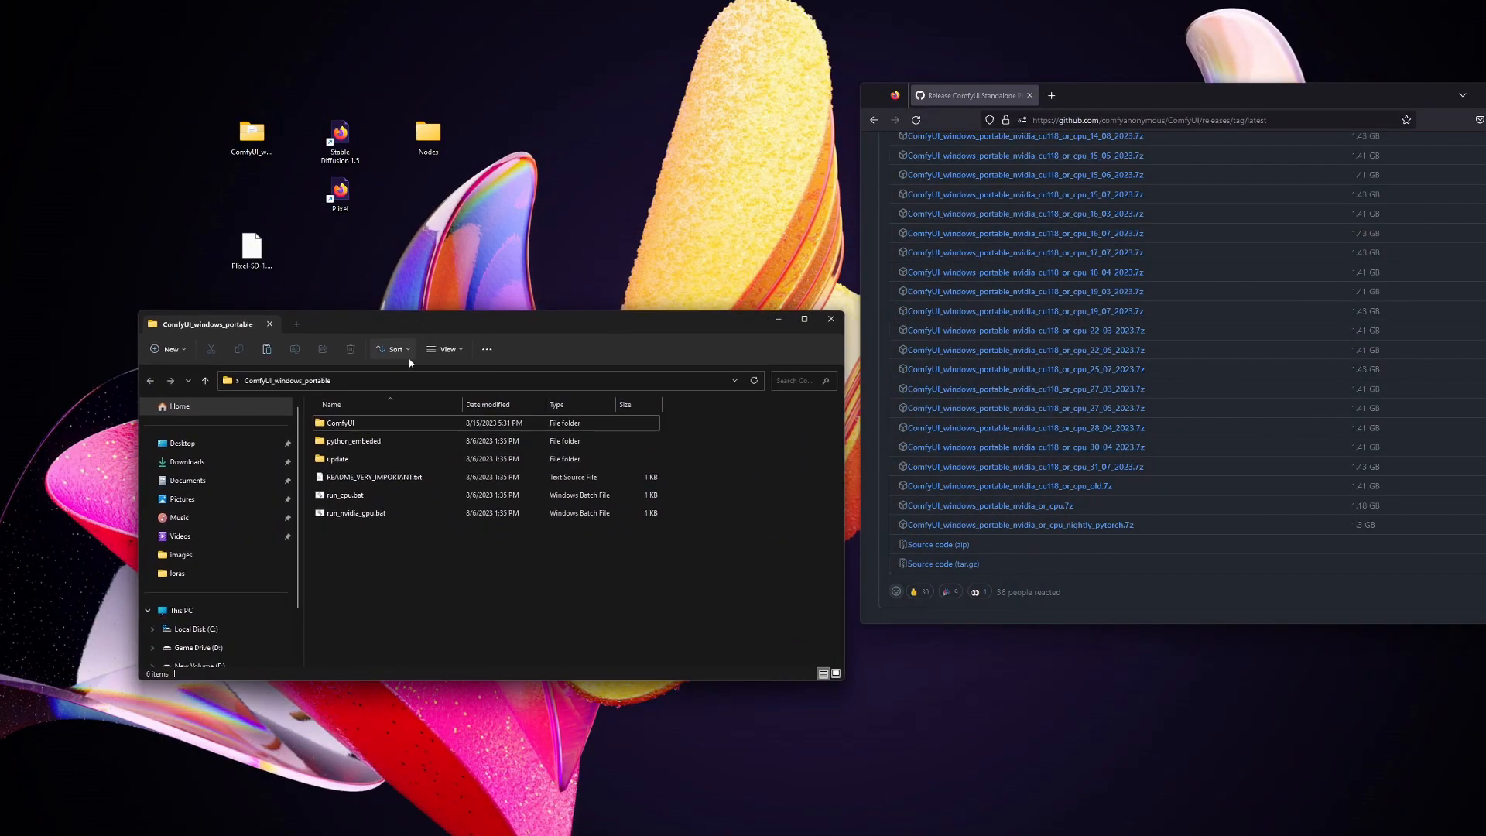
pyautogui.moveTo(368, 427)
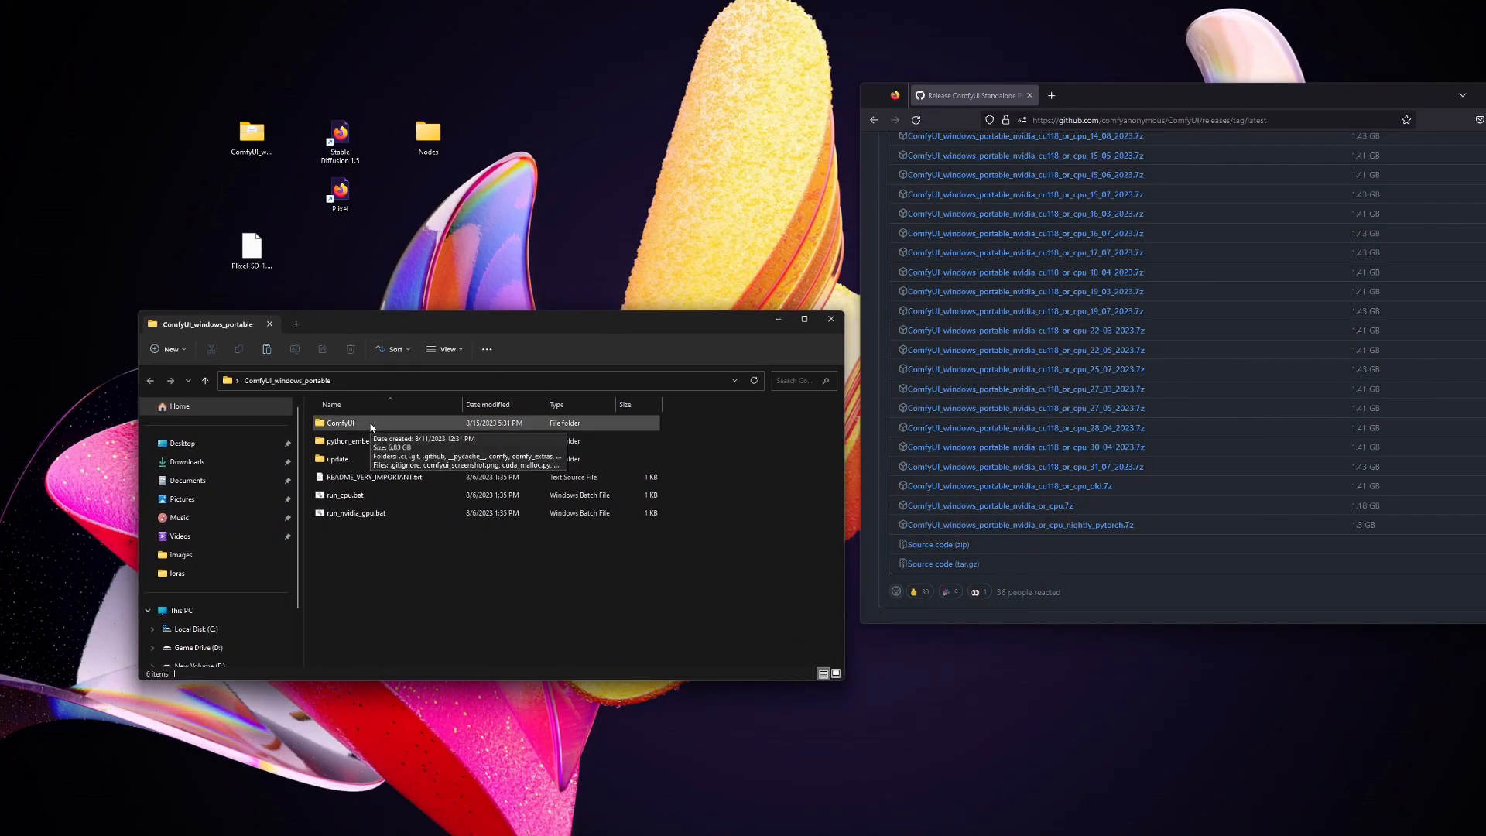
pyautogui.doubleClick(340, 423)
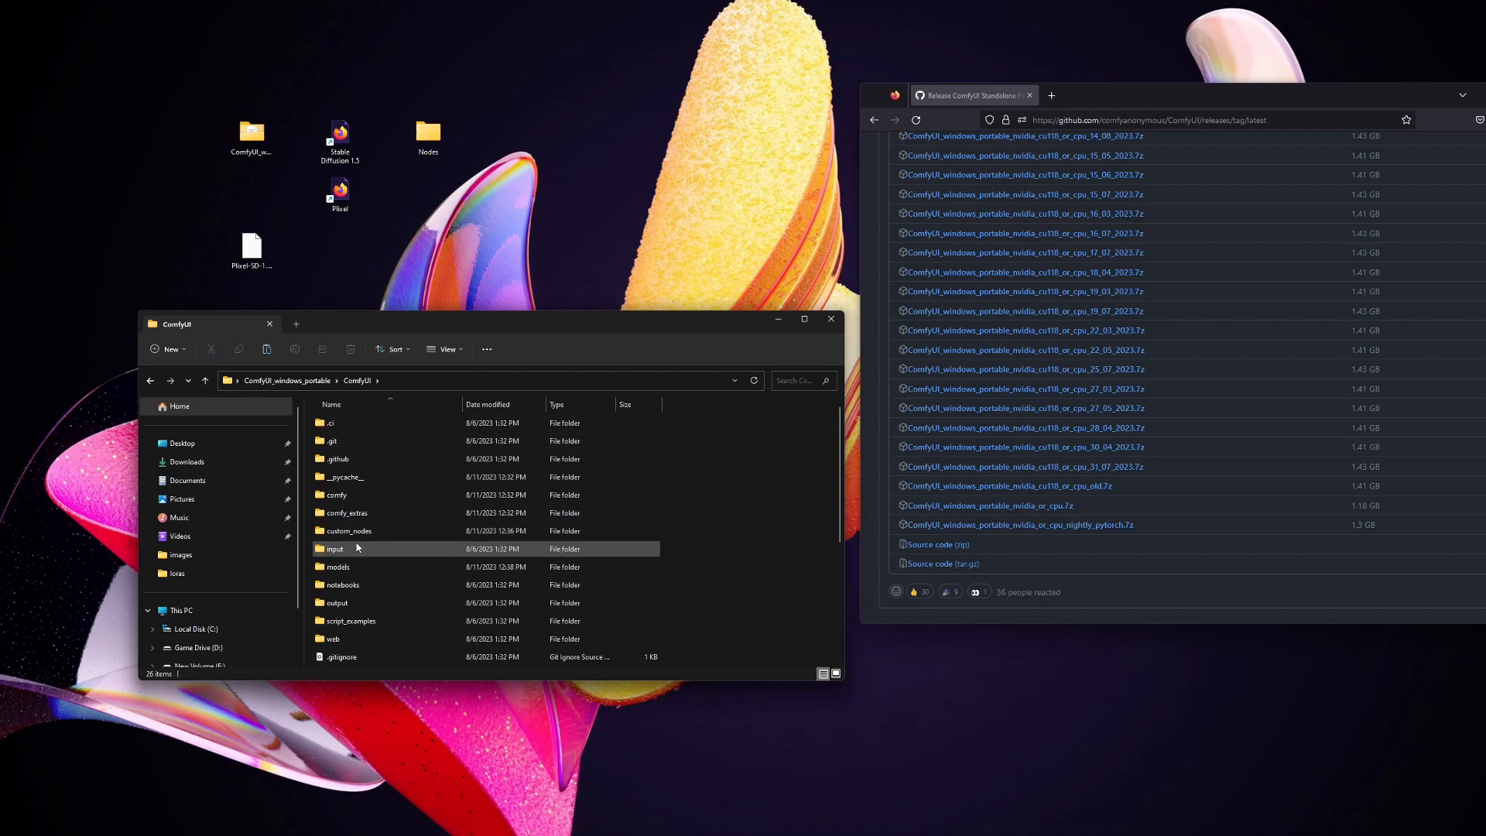
pyautogui.doubleClick(349, 530)
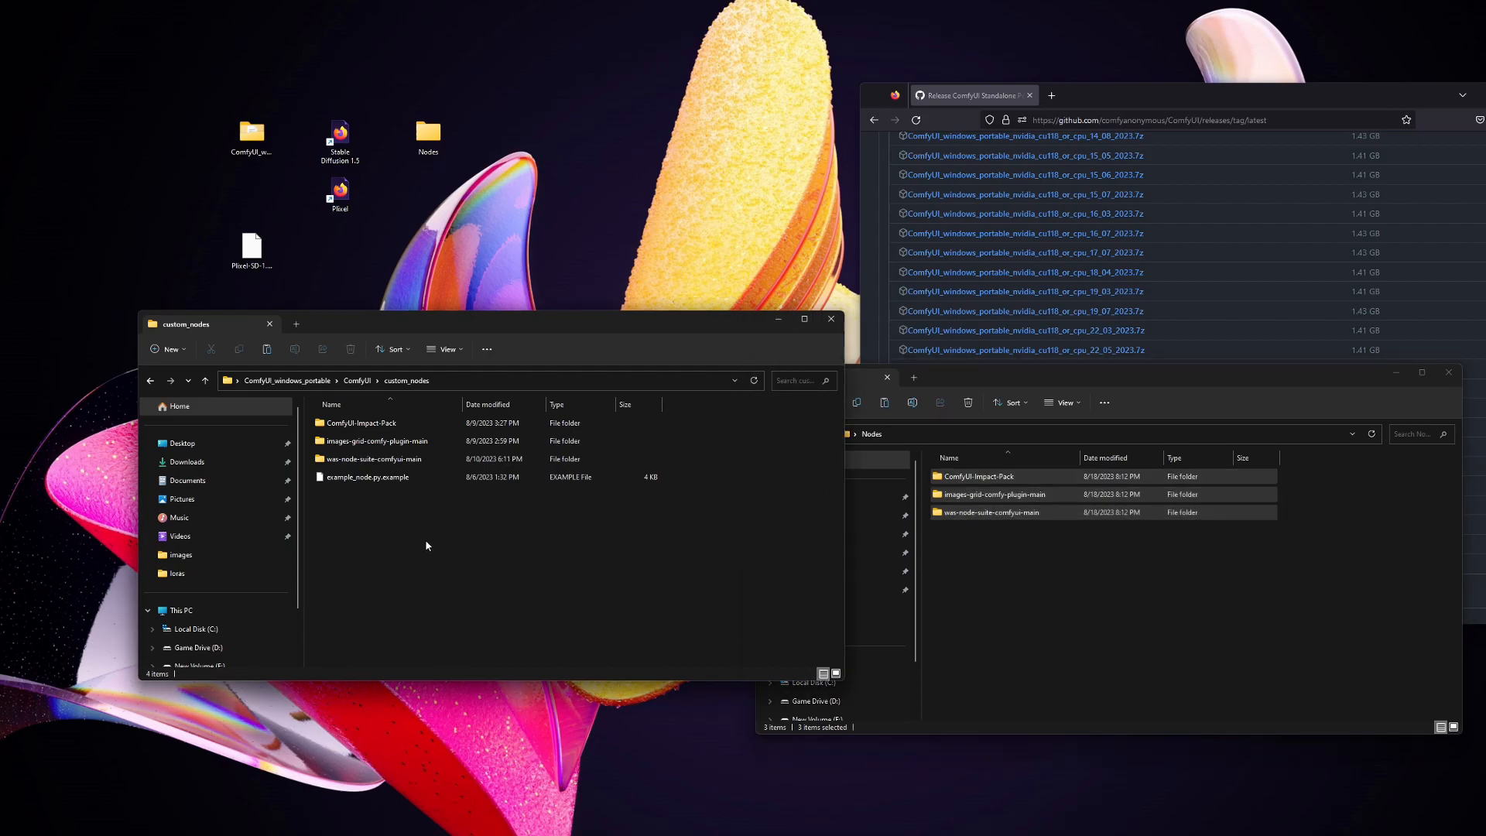
pyautogui.moveTo(430, 539)
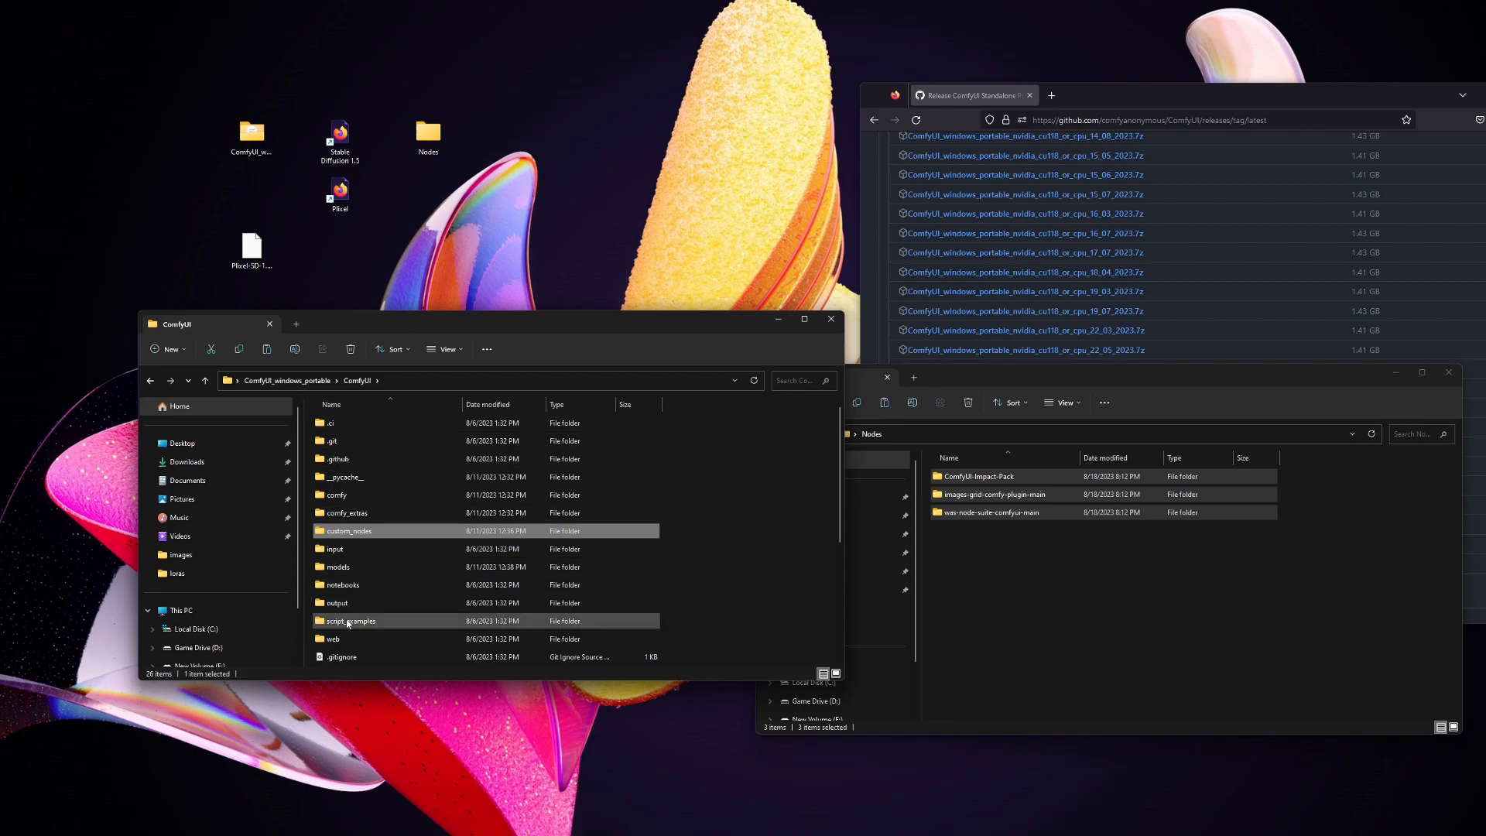
# Step: Show the models > loras folder with its LoRA files, then pick the downloaded LoRA on the desktop
pyautogui.click(337, 566)
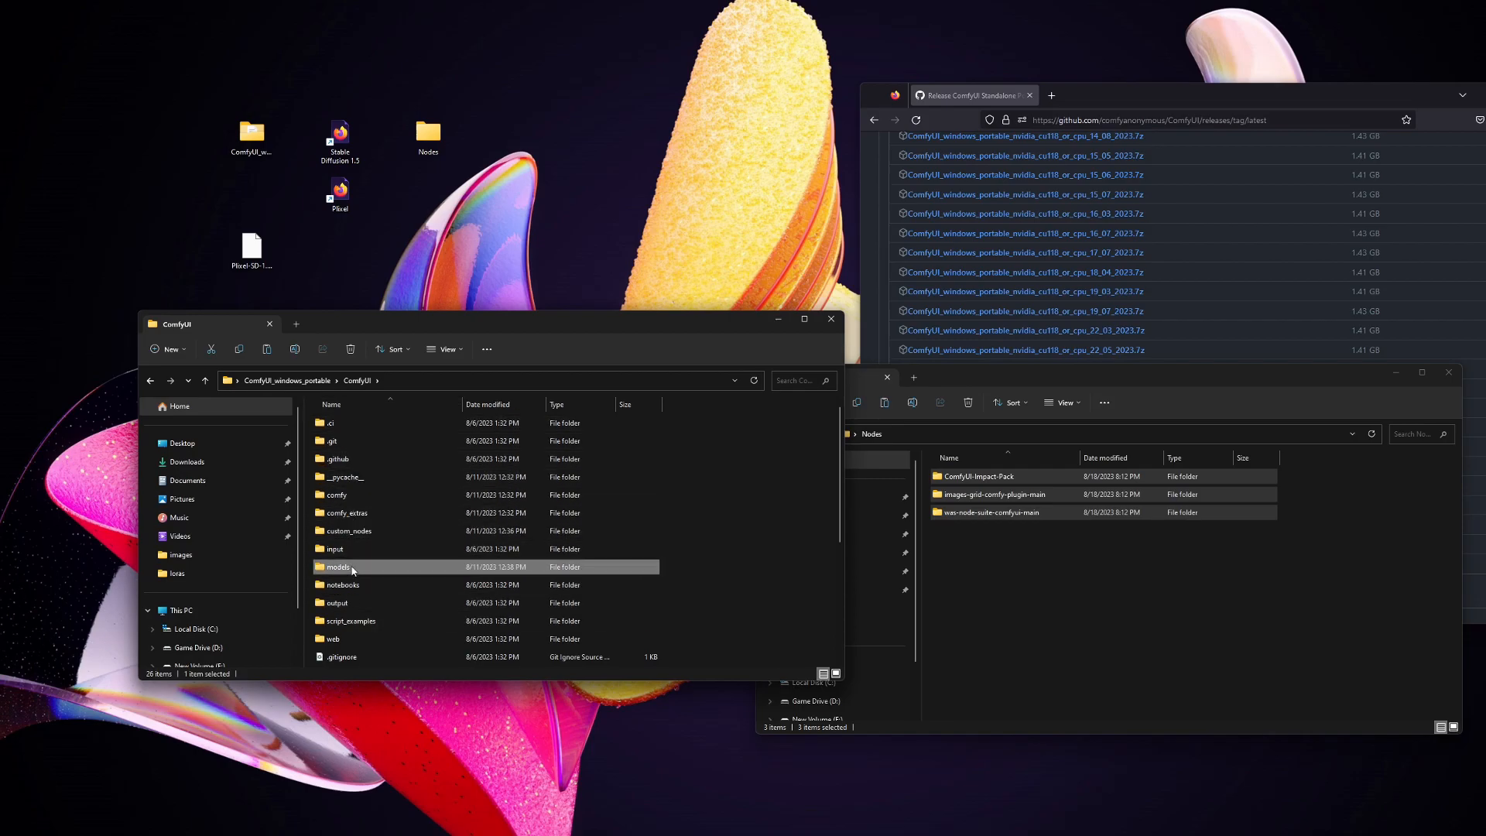
pyautogui.doubleClick(338, 566)
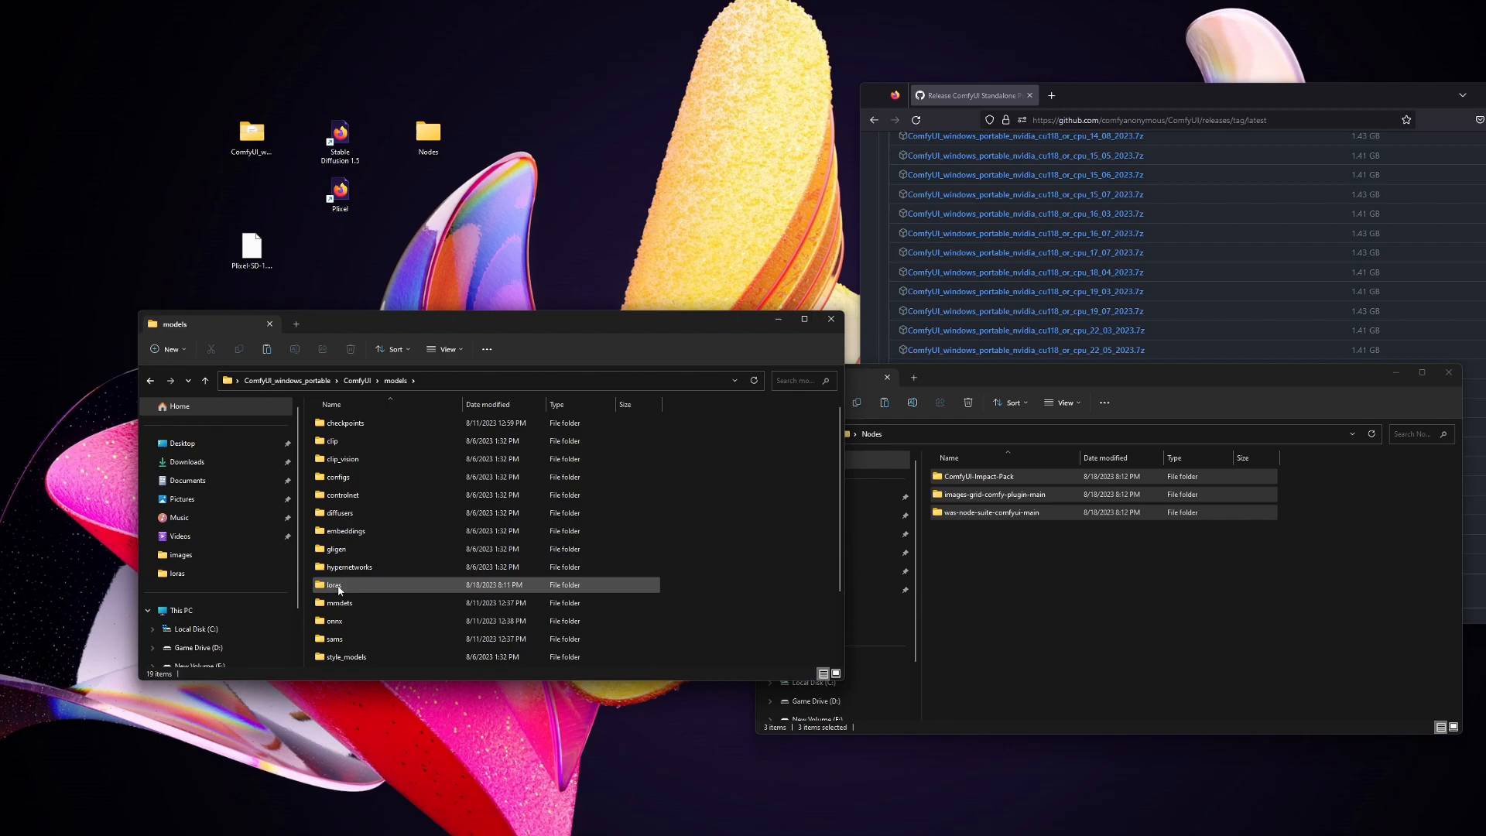
pyautogui.doubleClick(333, 585)
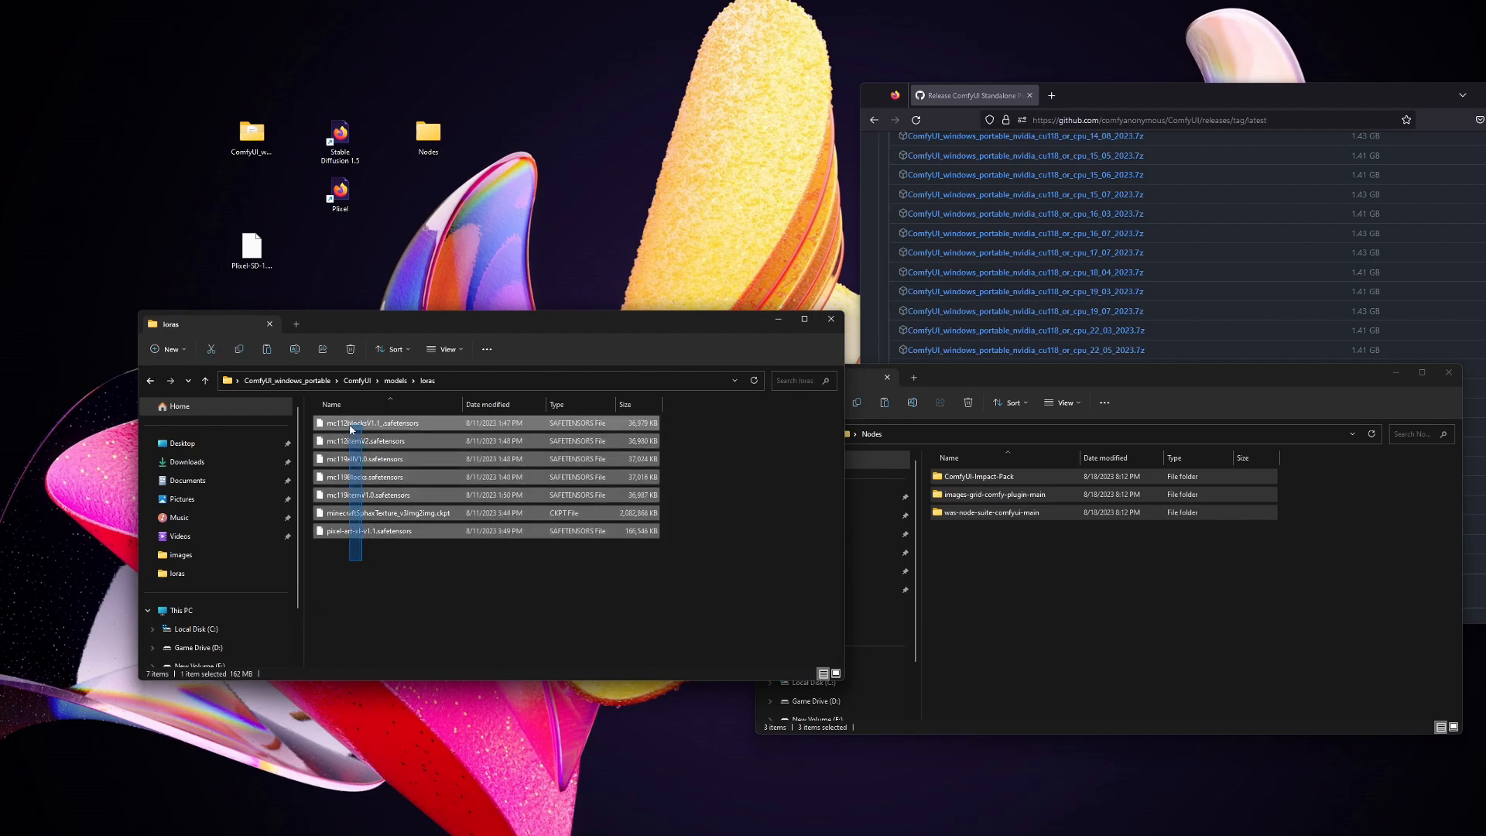
pyautogui.click(306, 275)
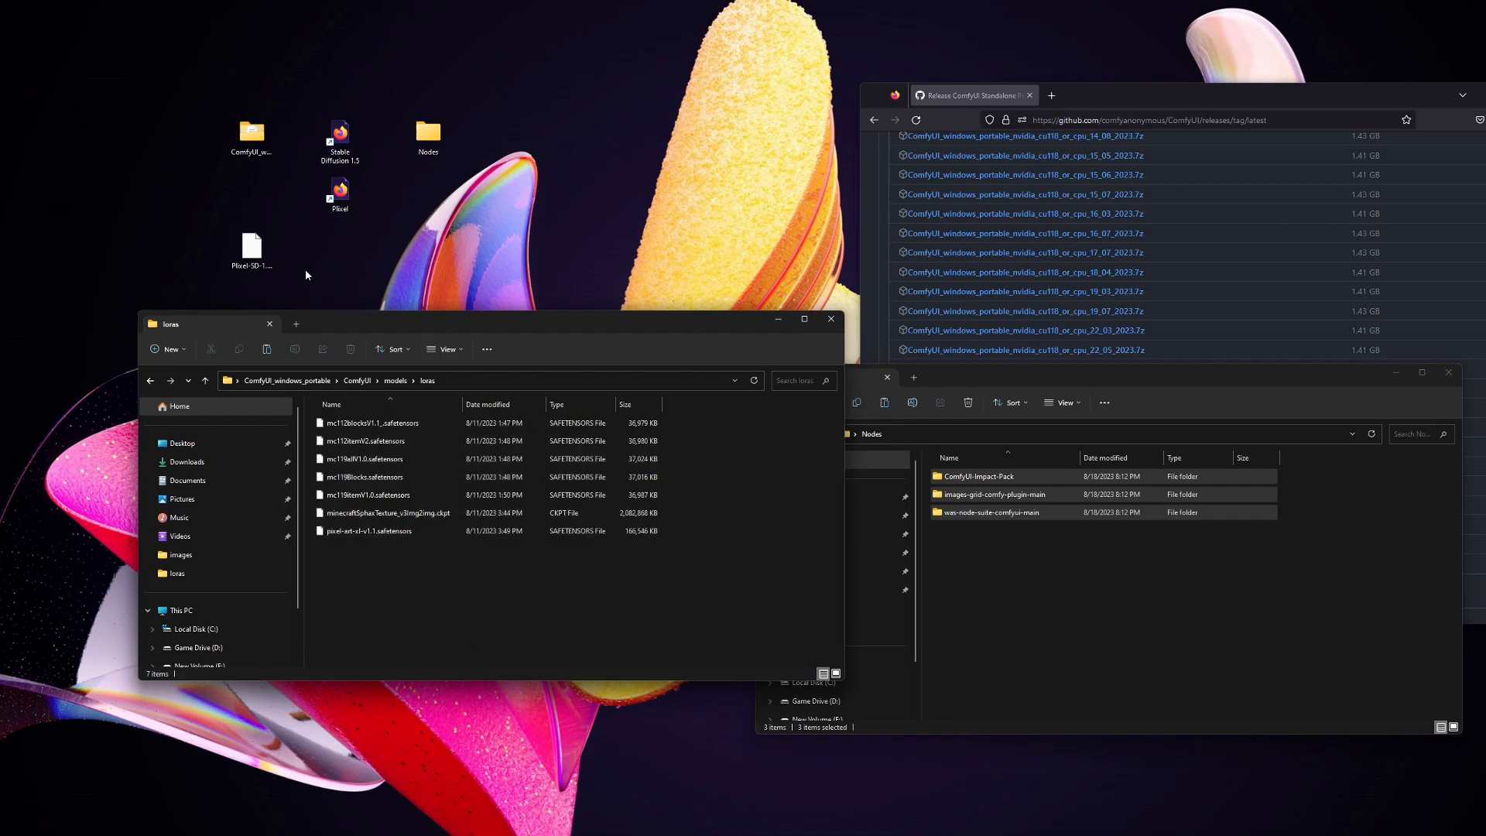
pyautogui.moveTo(325, 285)
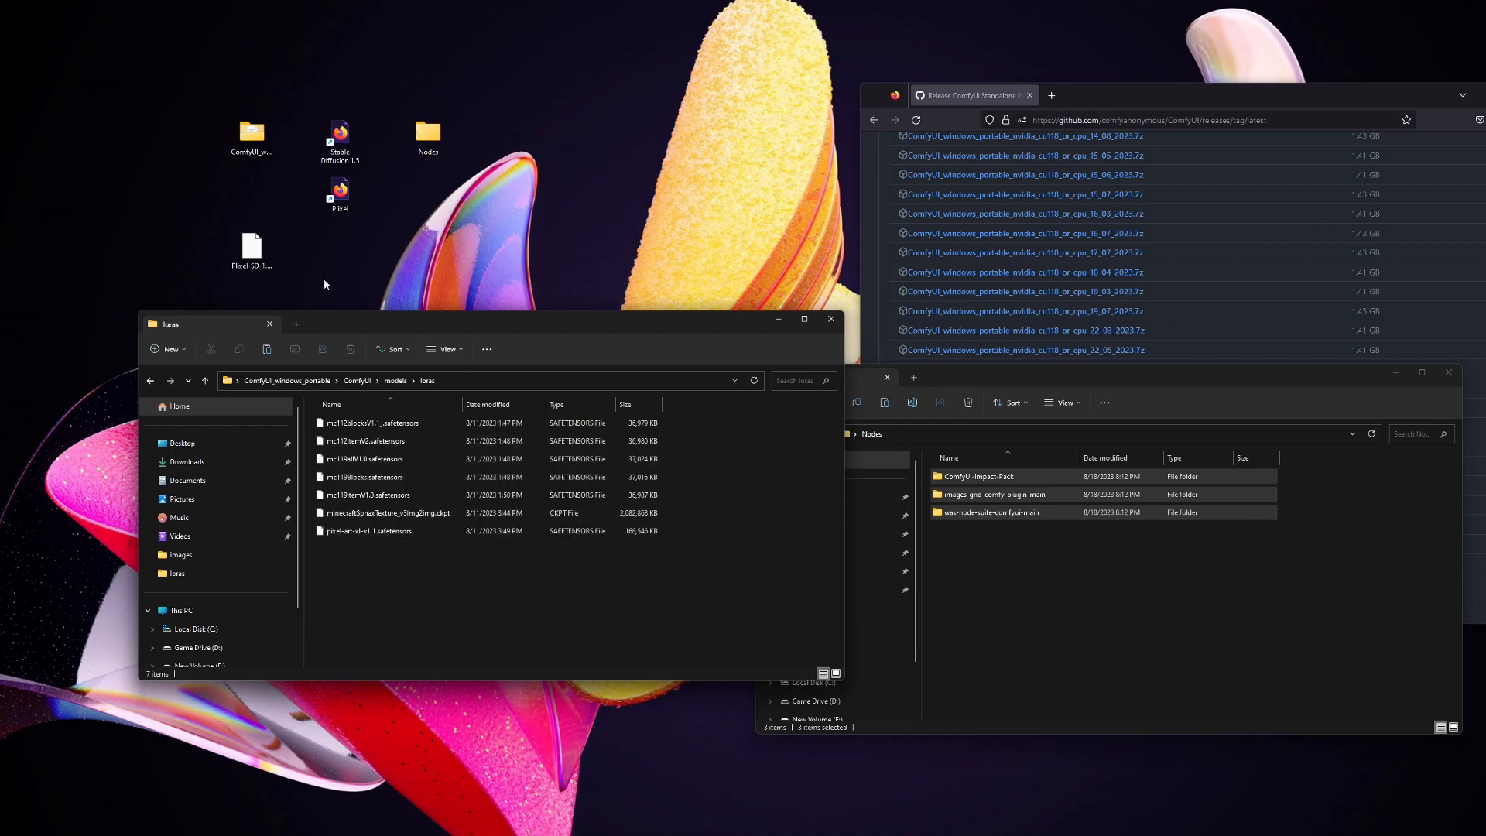
pyautogui.moveTo(313, 260)
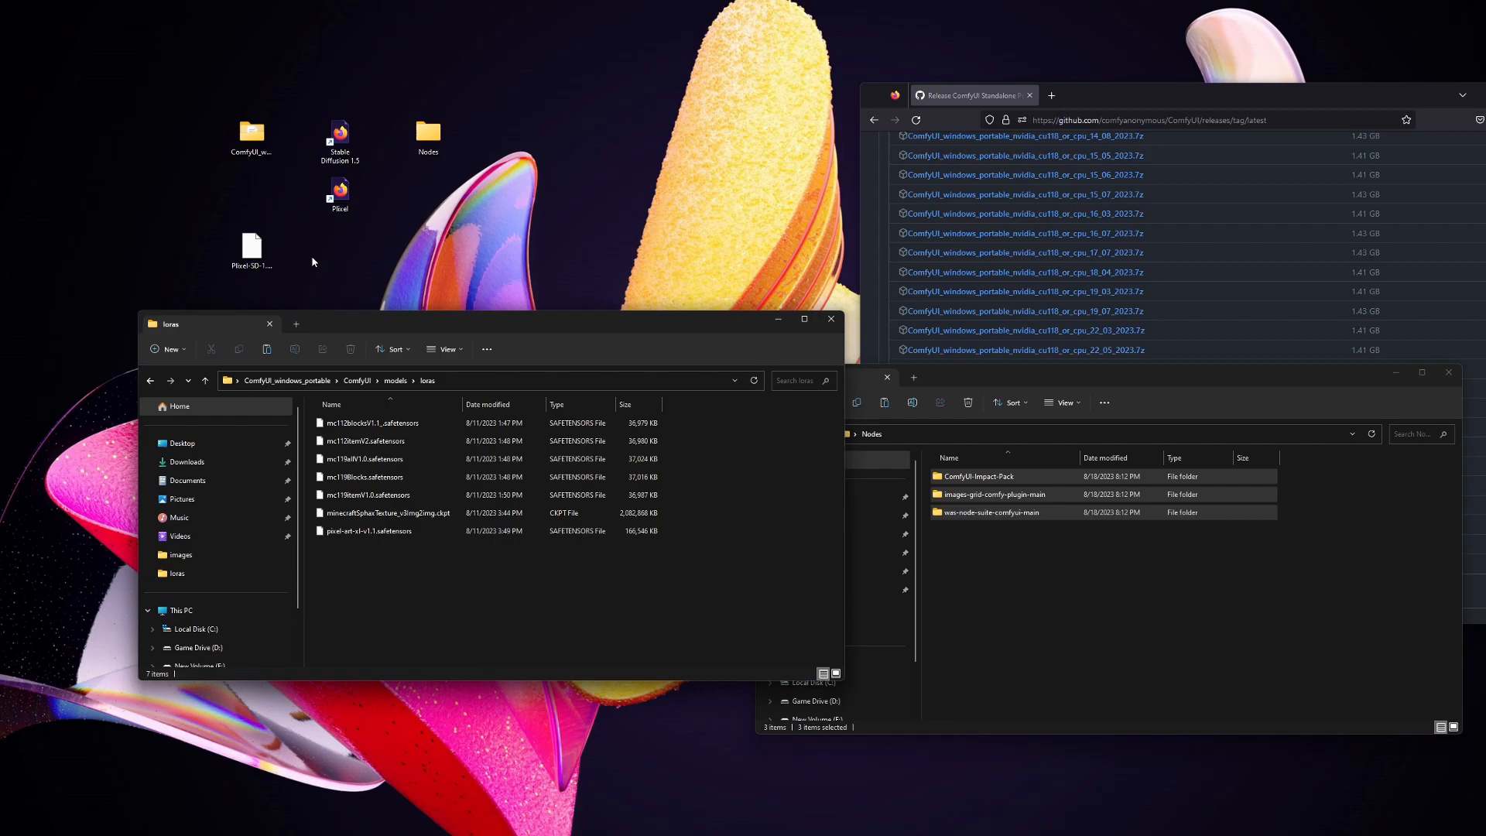
pyautogui.click(250, 247)
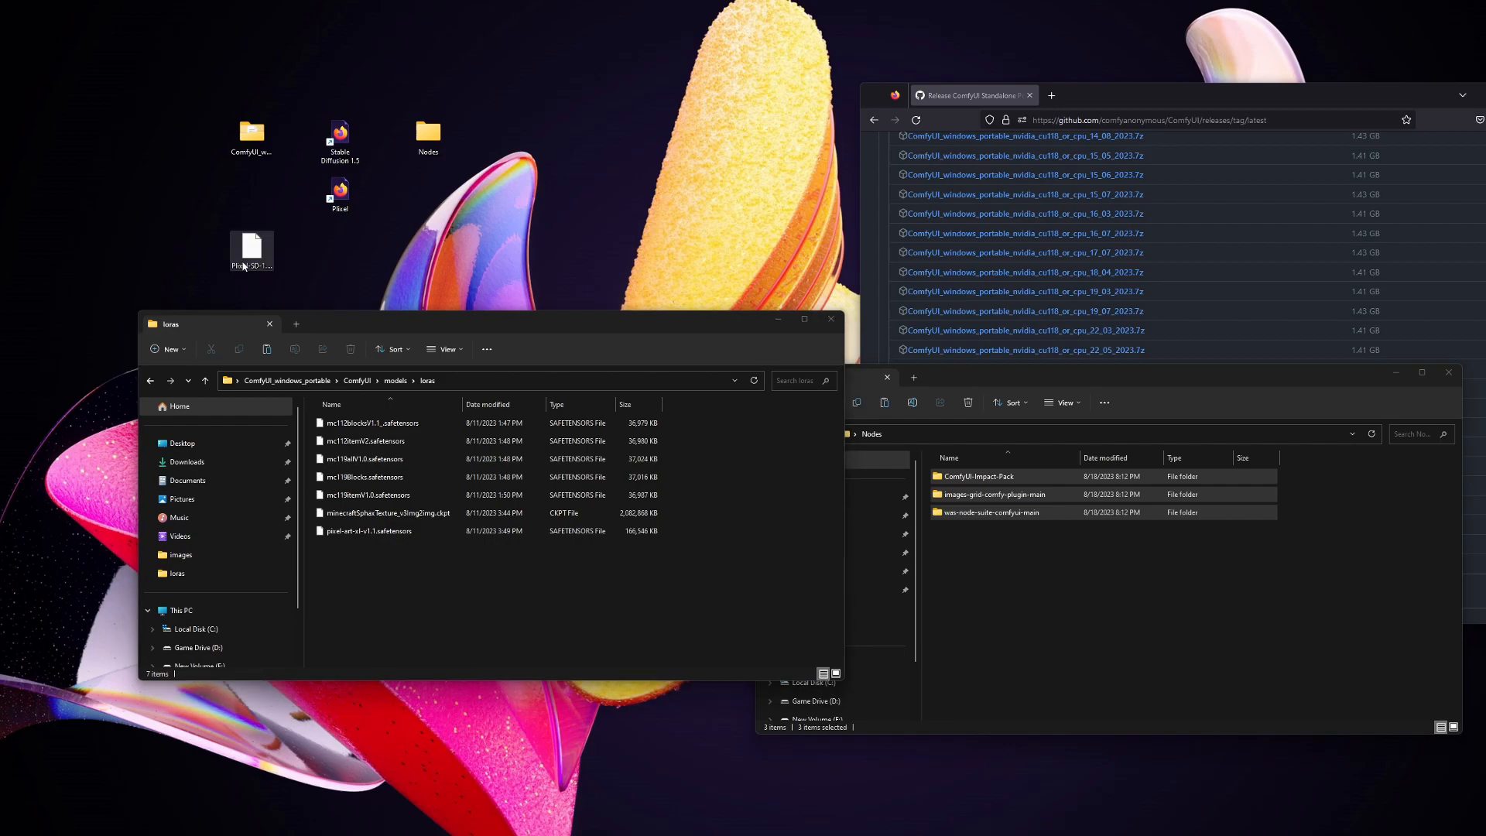
pyautogui.moveTo(251, 251)
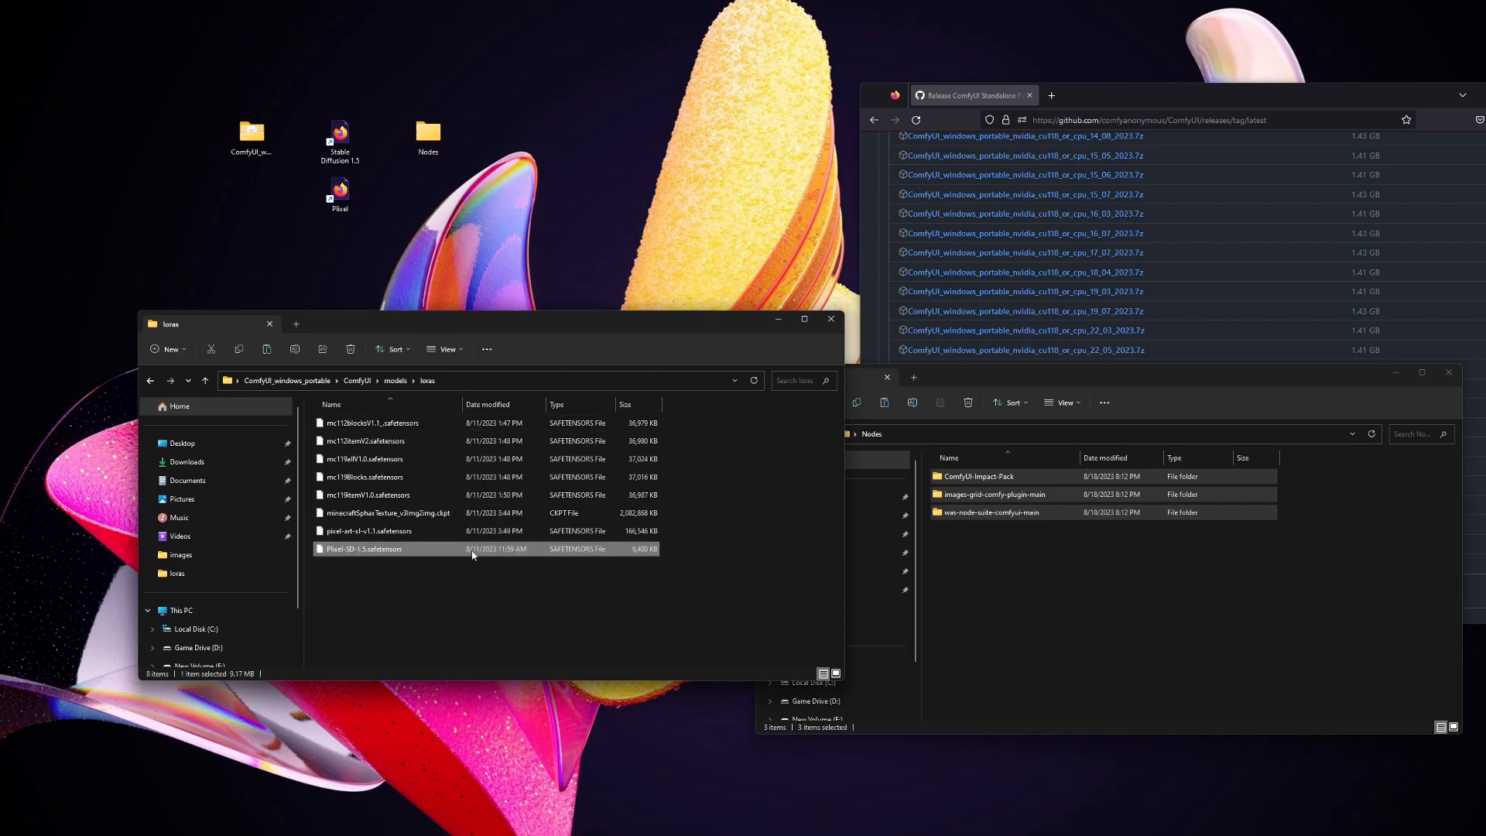
pyautogui.moveTo(312, 254)
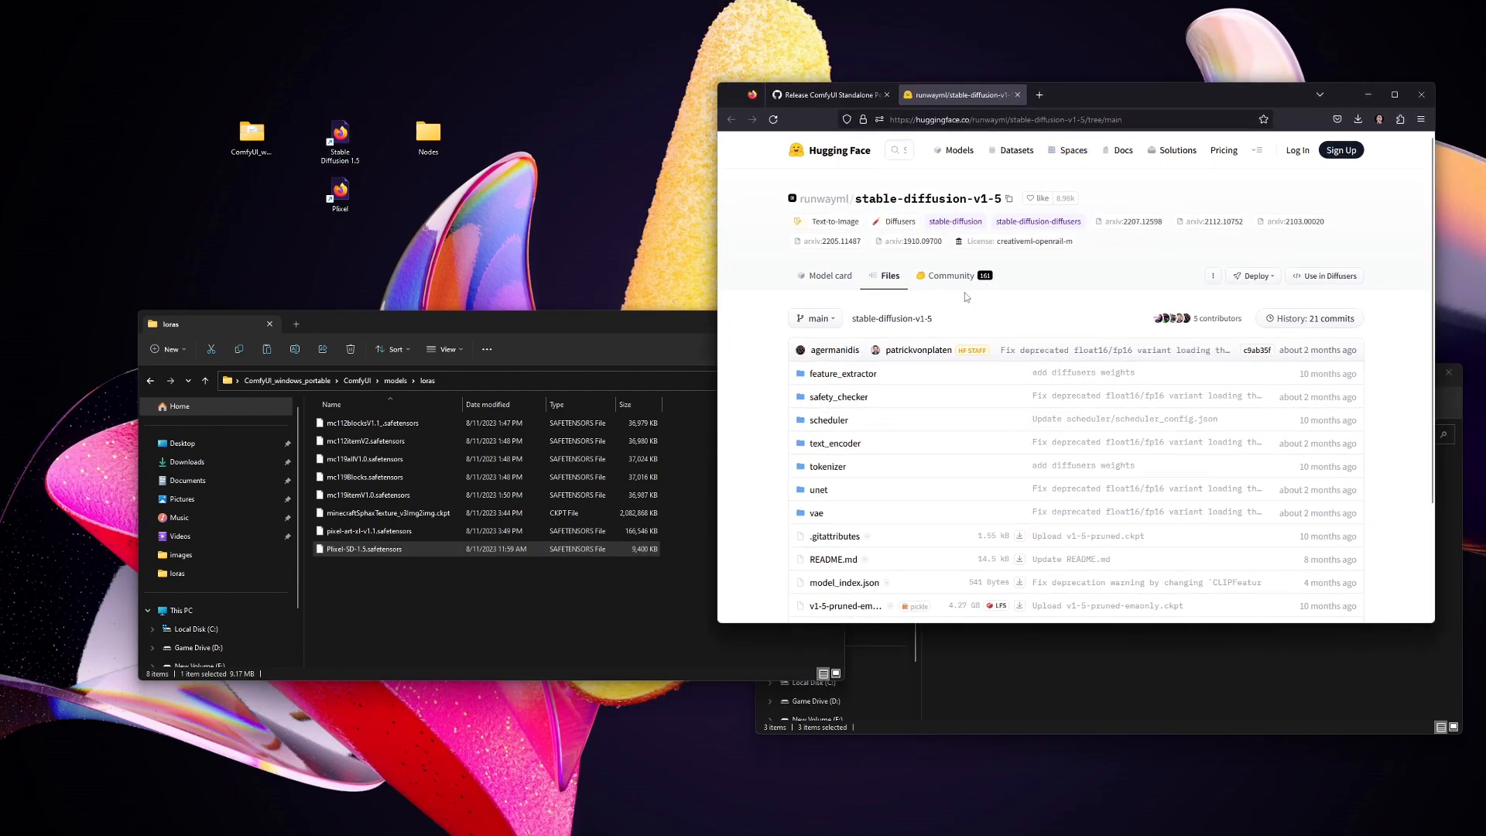
# Step: Show ComfyUI's models > checkpoints folder holding v1-5-pruned-emaonly.safetensors beside the Hugging Face file list
pyautogui.scroll(-3)
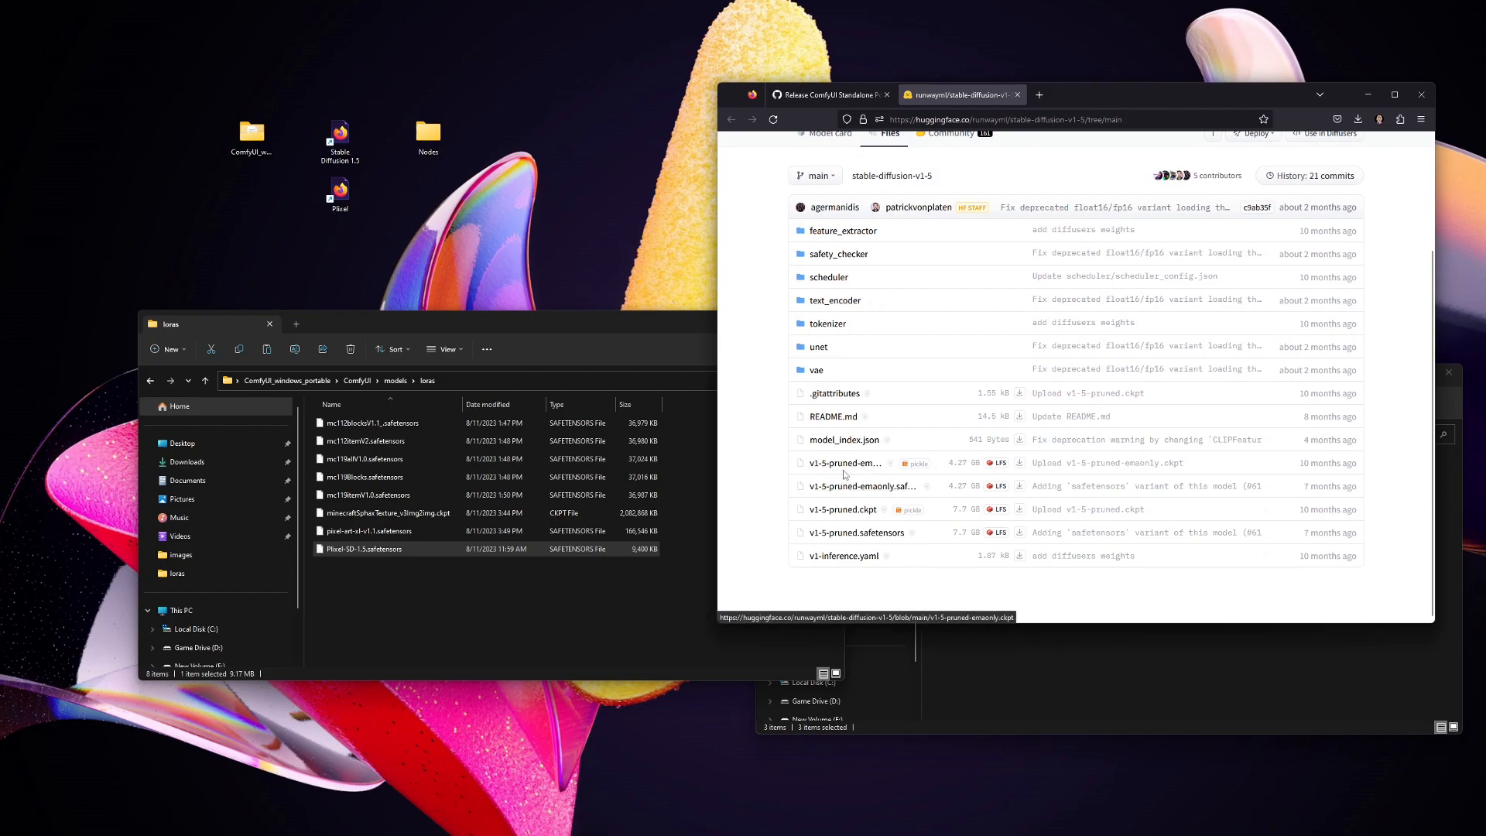
pyautogui.moveTo(839, 468)
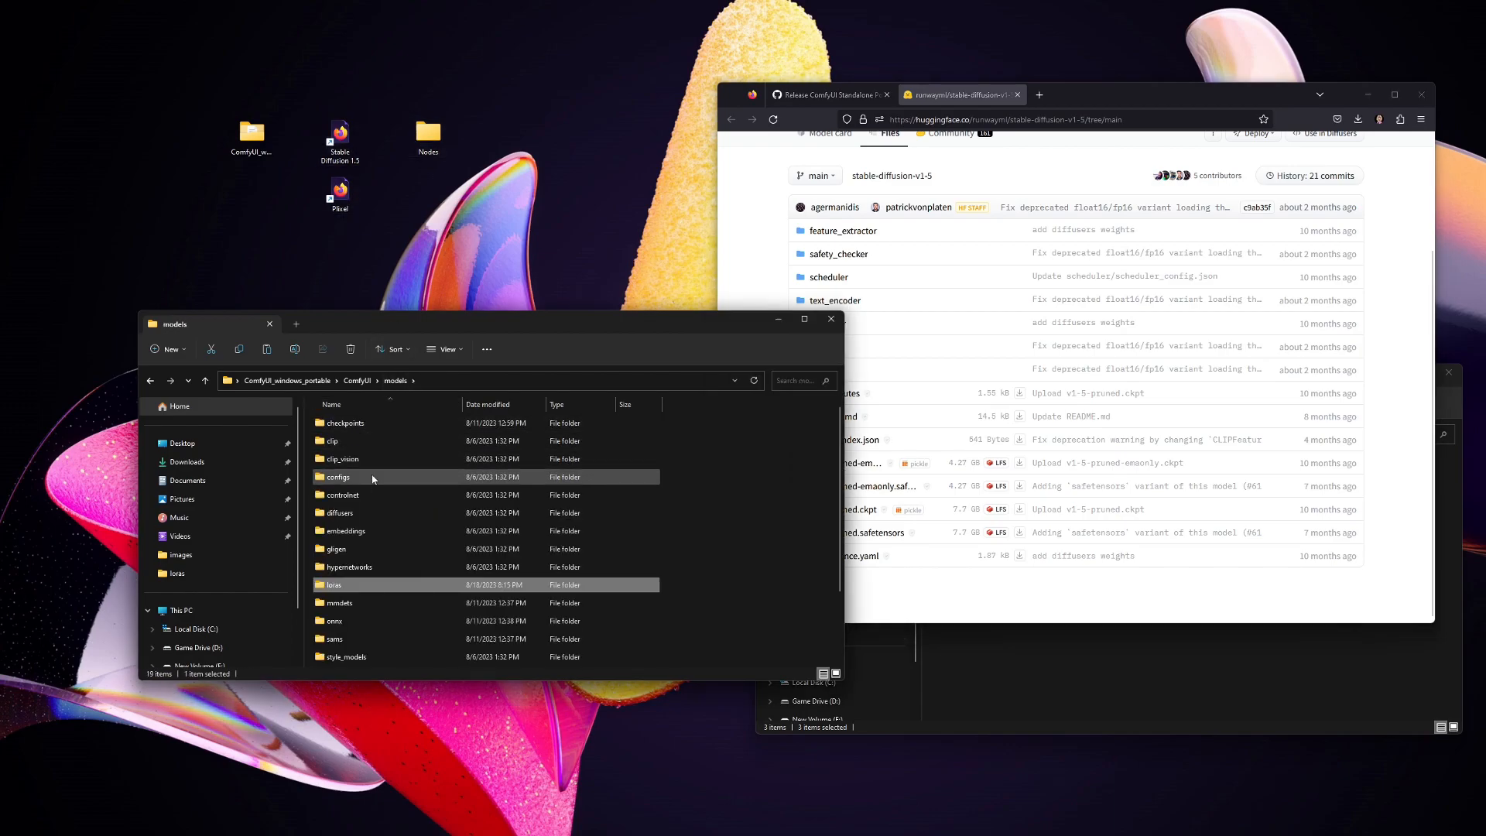
pyautogui.click(373, 513)
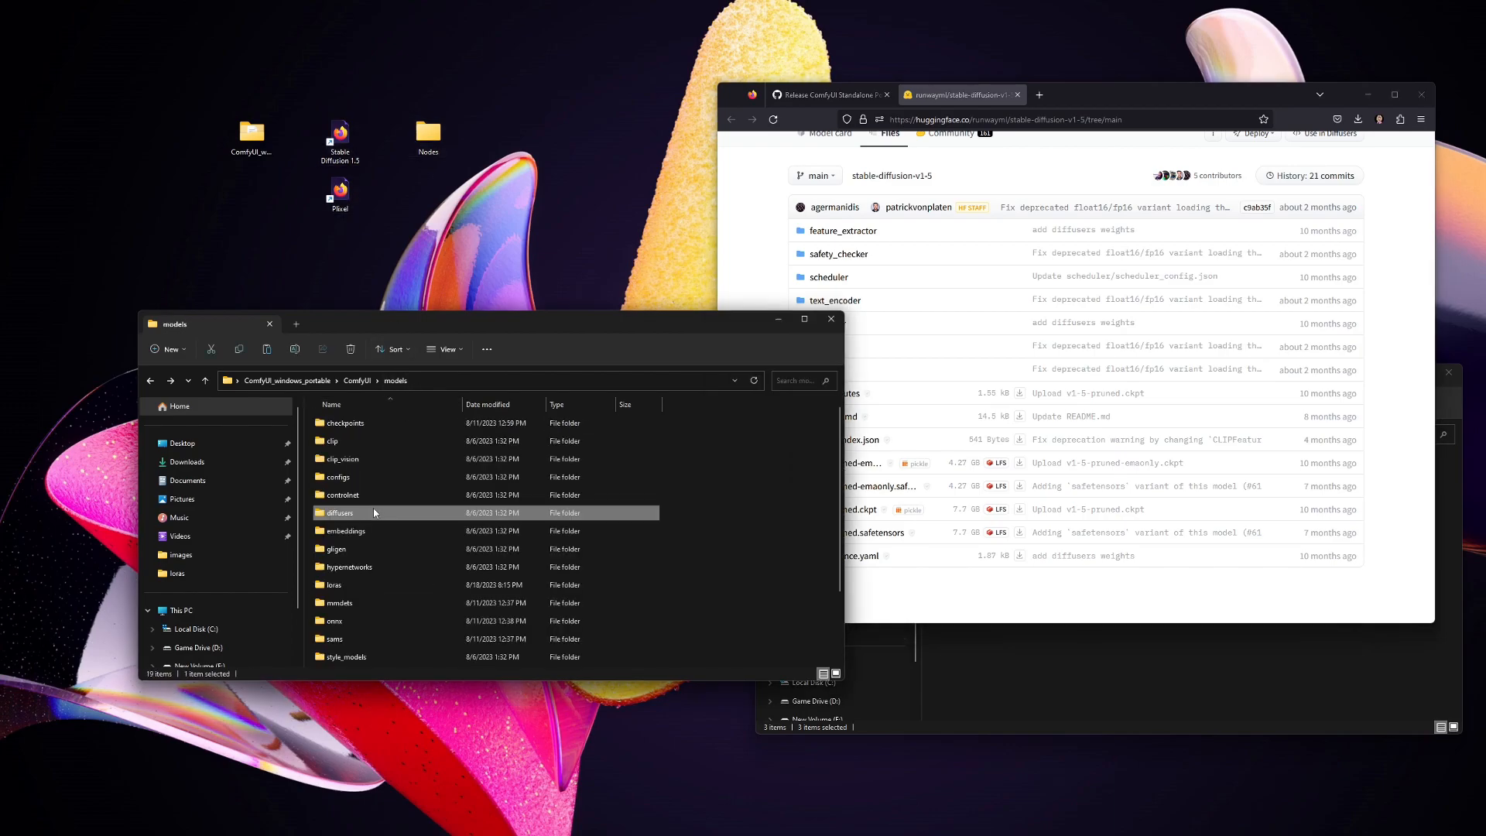
pyautogui.doubleClick(331, 439)
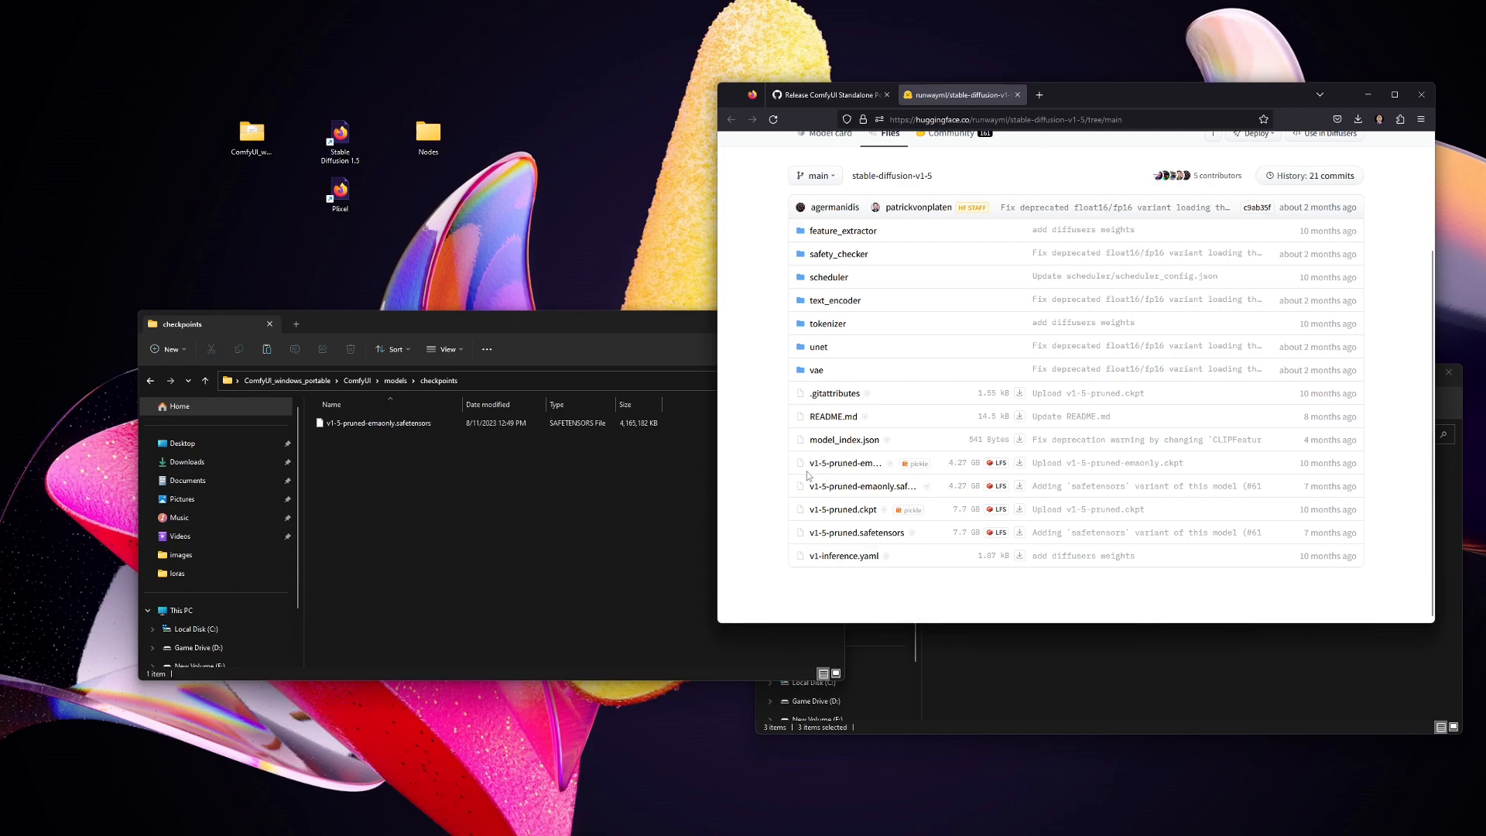
pyautogui.moveTo(724, 471)
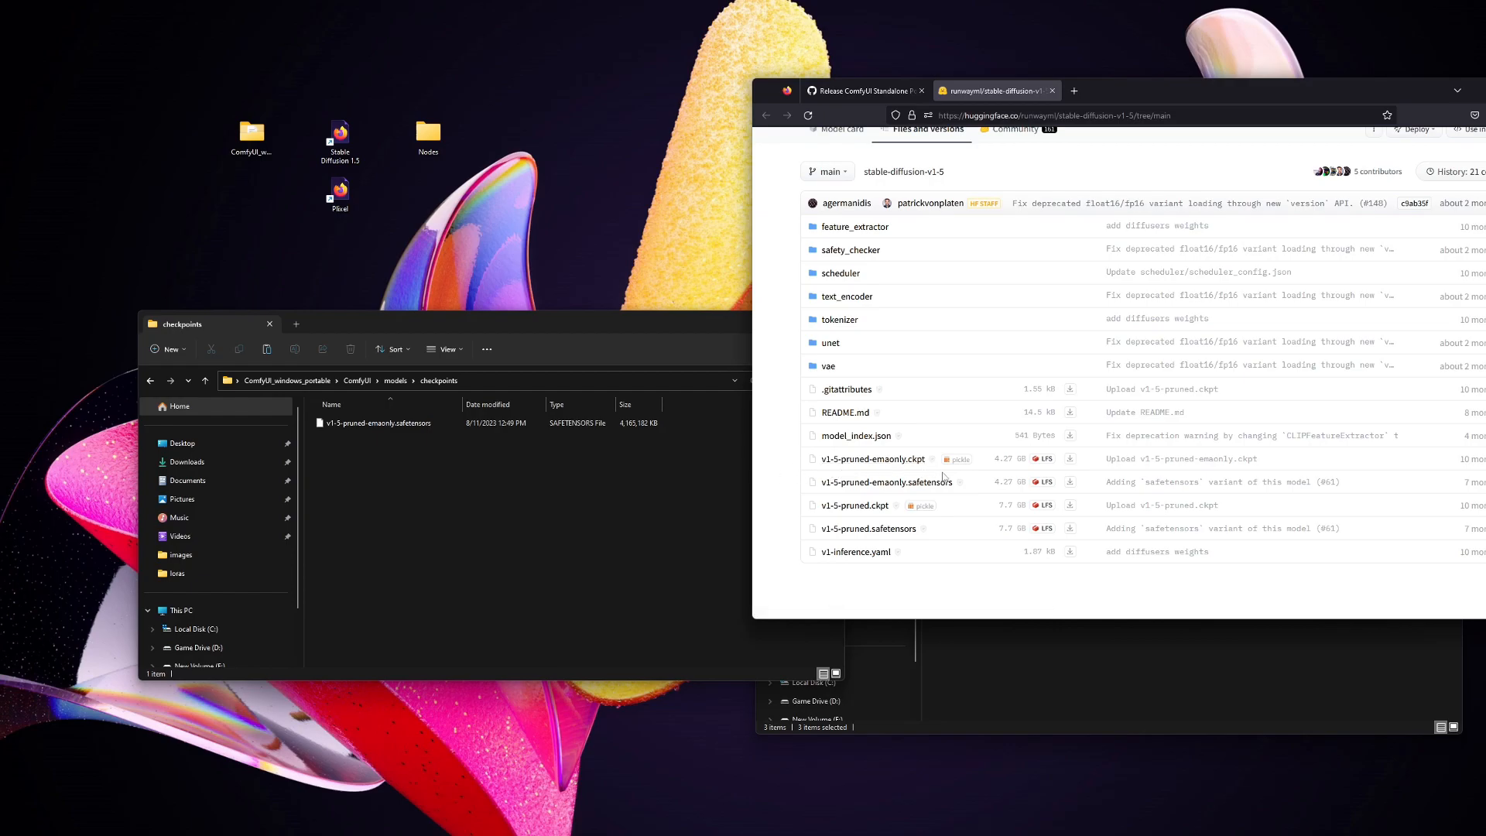
pyautogui.moveTo(919, 466)
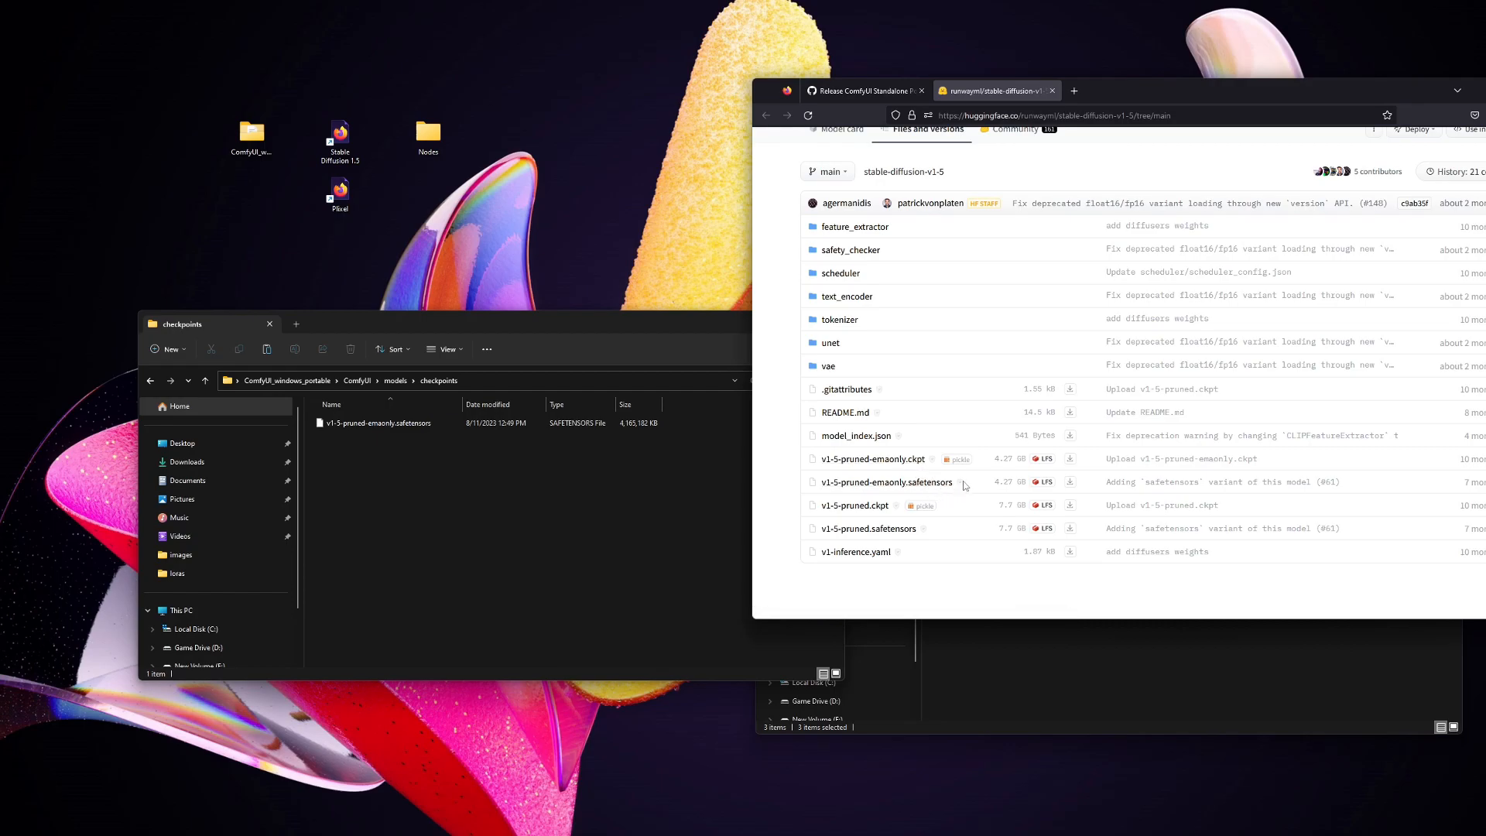
pyautogui.moveTo(976, 480)
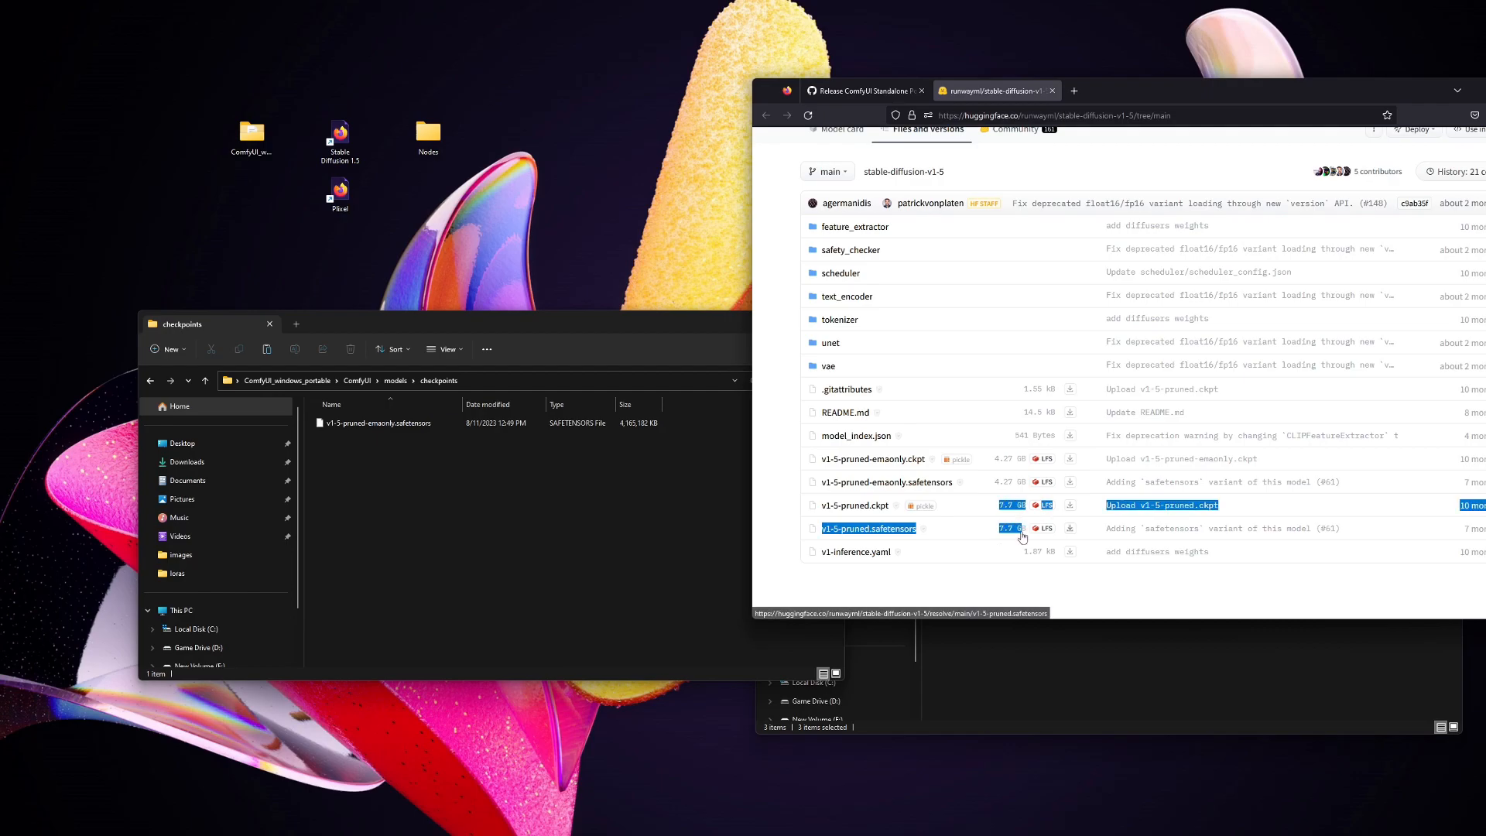
pyautogui.click(1068, 528)
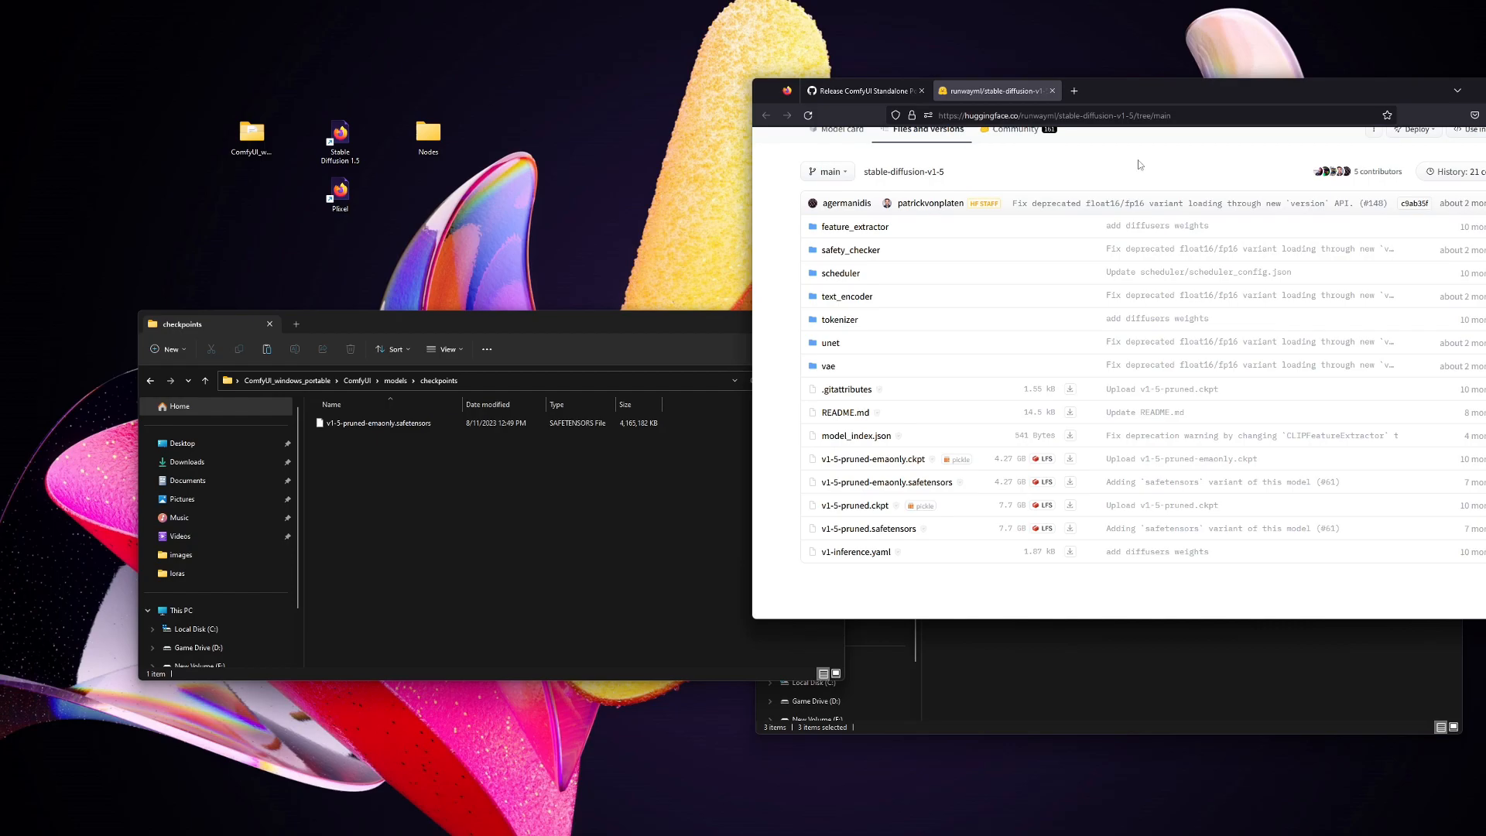
pyautogui.moveTo(557, 256)
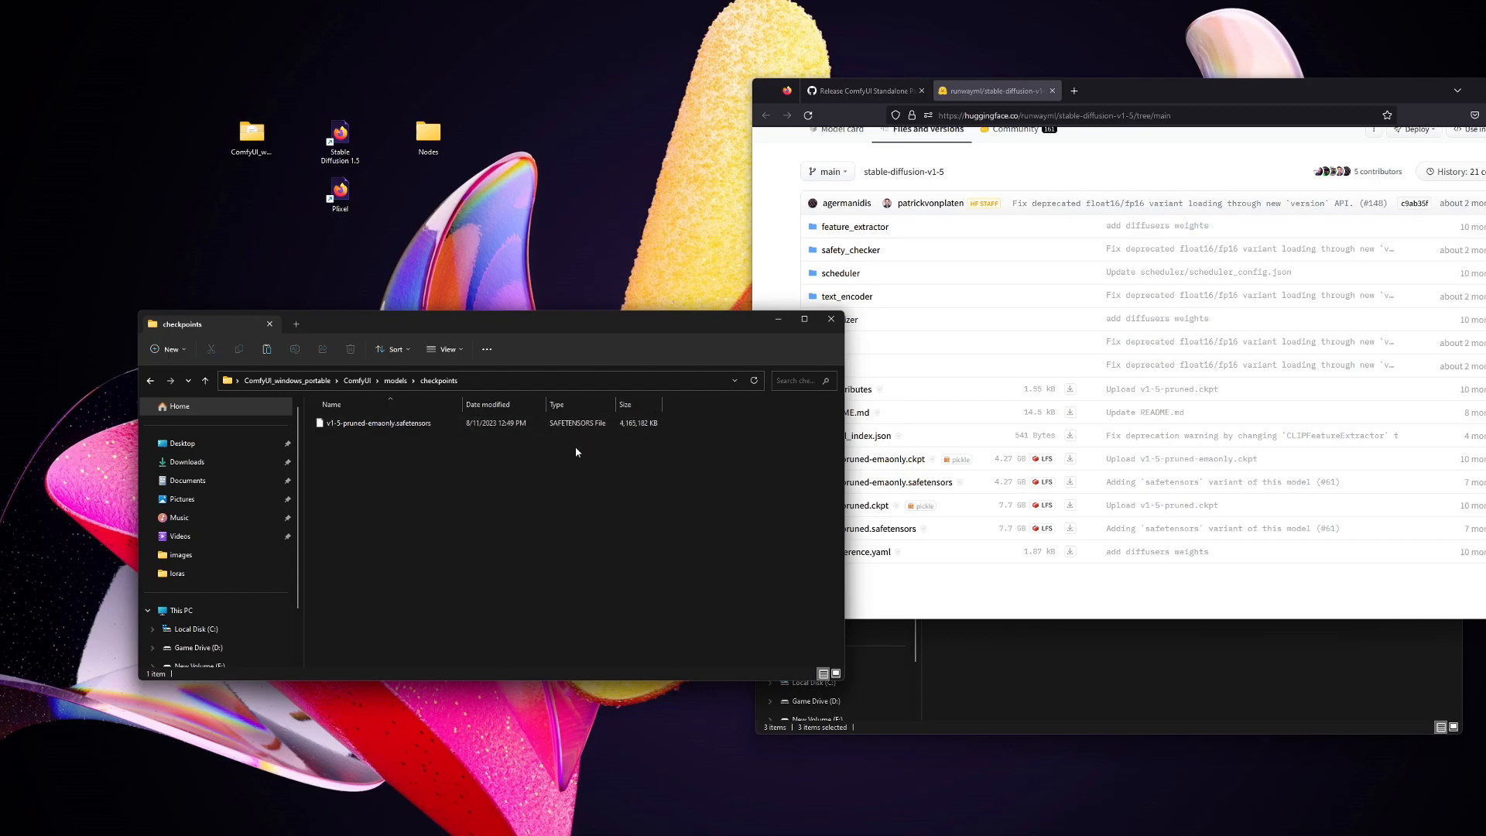
# Step: Select the v1-5 checkpoint file and navigate back up to the ComfyUI_windows_portable folder
pyautogui.click(376, 423)
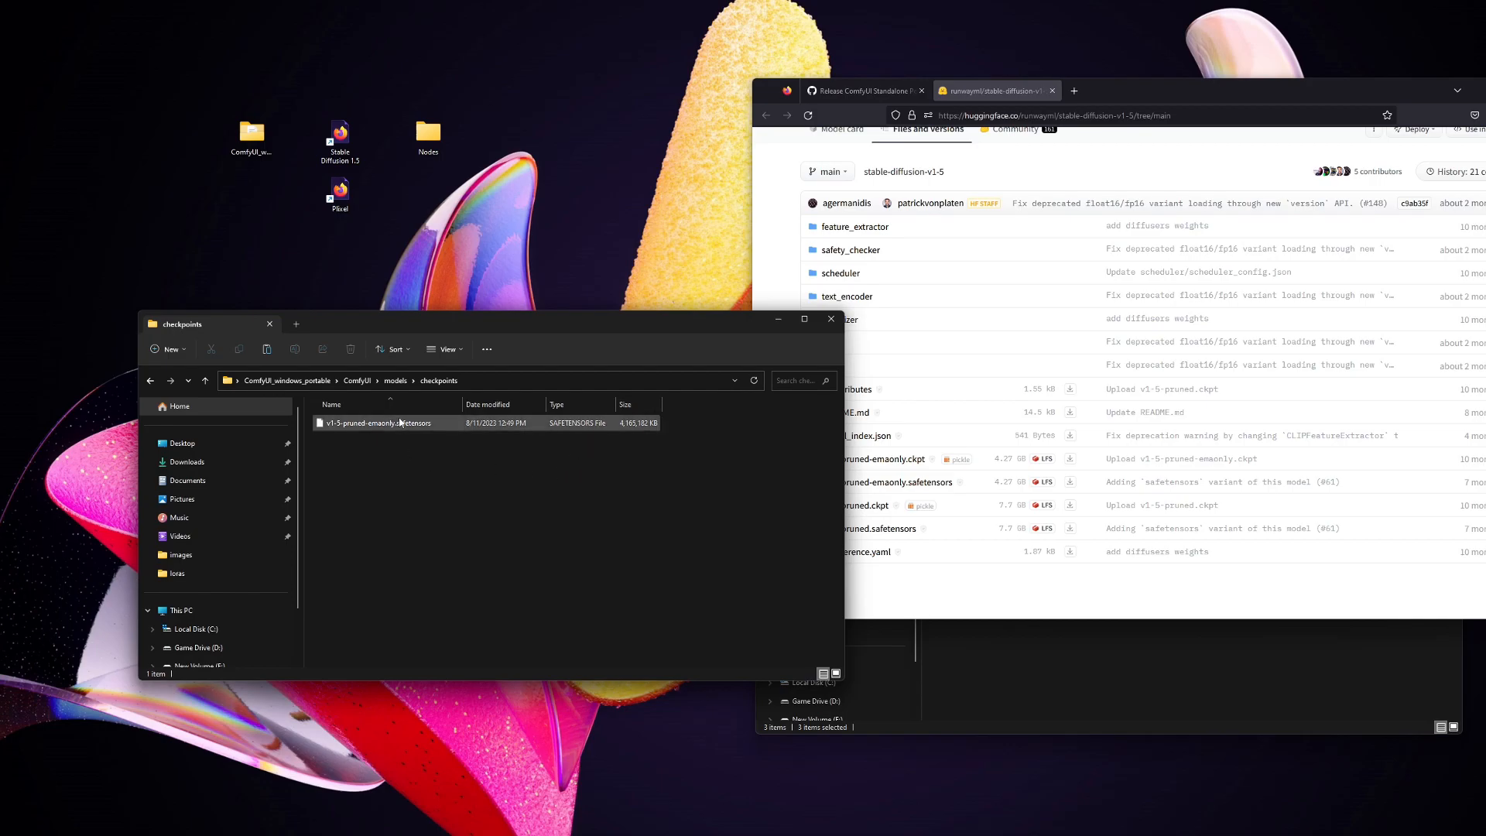
pyautogui.click(394, 381)
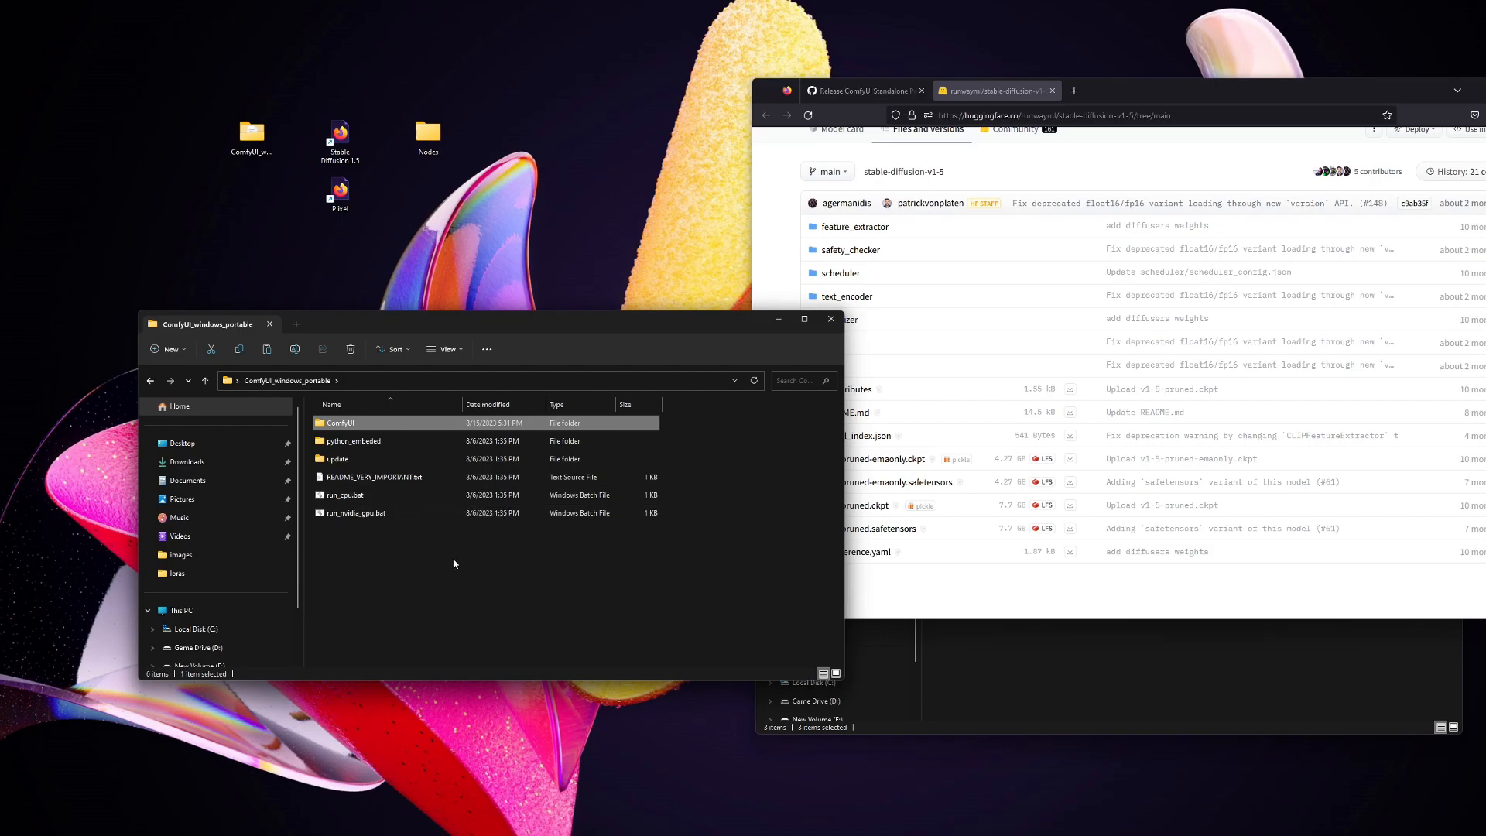
pyautogui.moveTo(421, 551)
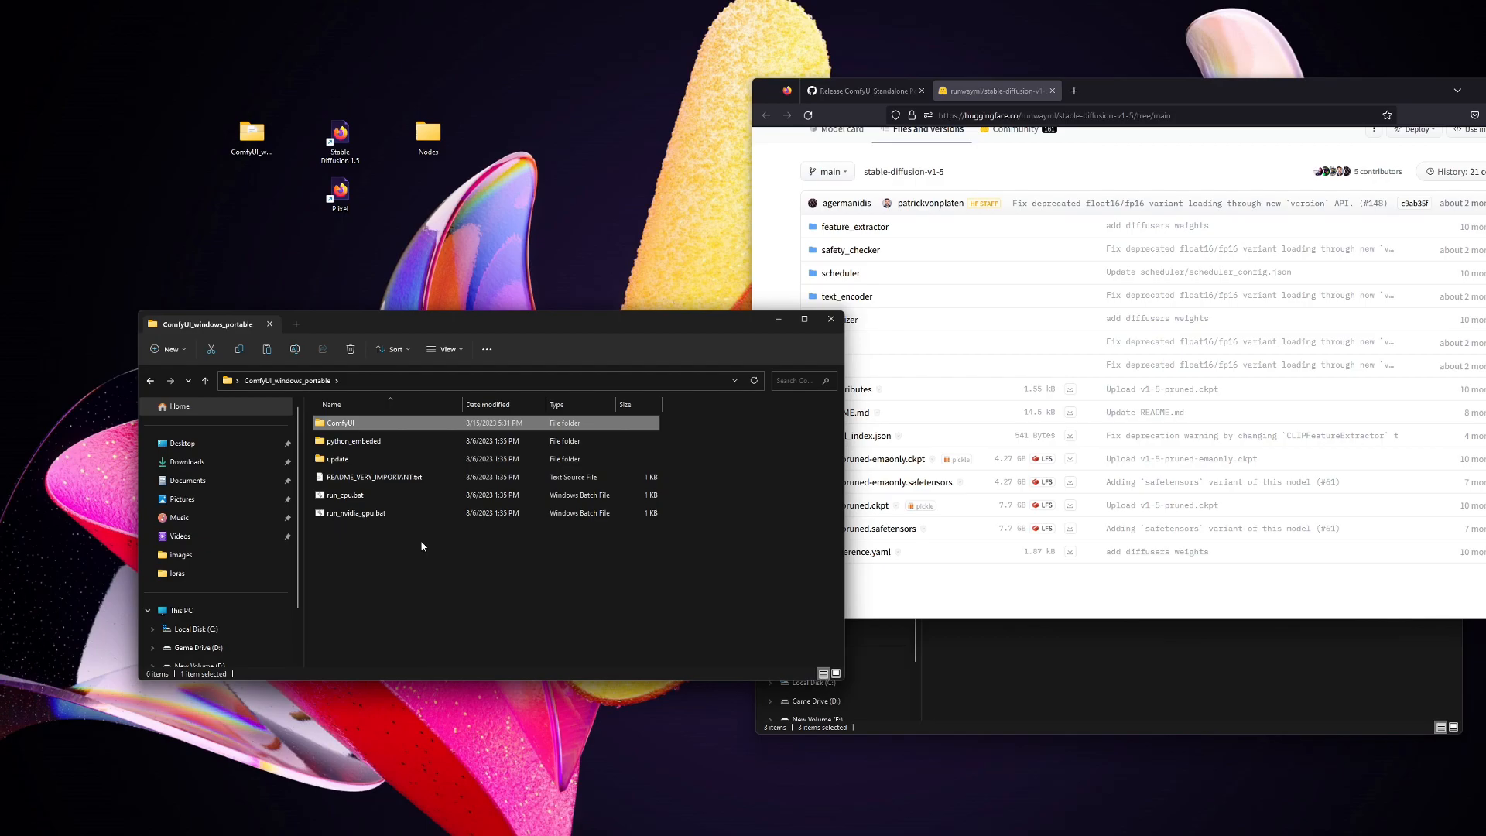
# Step: Launch ComfyUI by running run_nvidia_gpu.bat
pyautogui.click(355, 512)
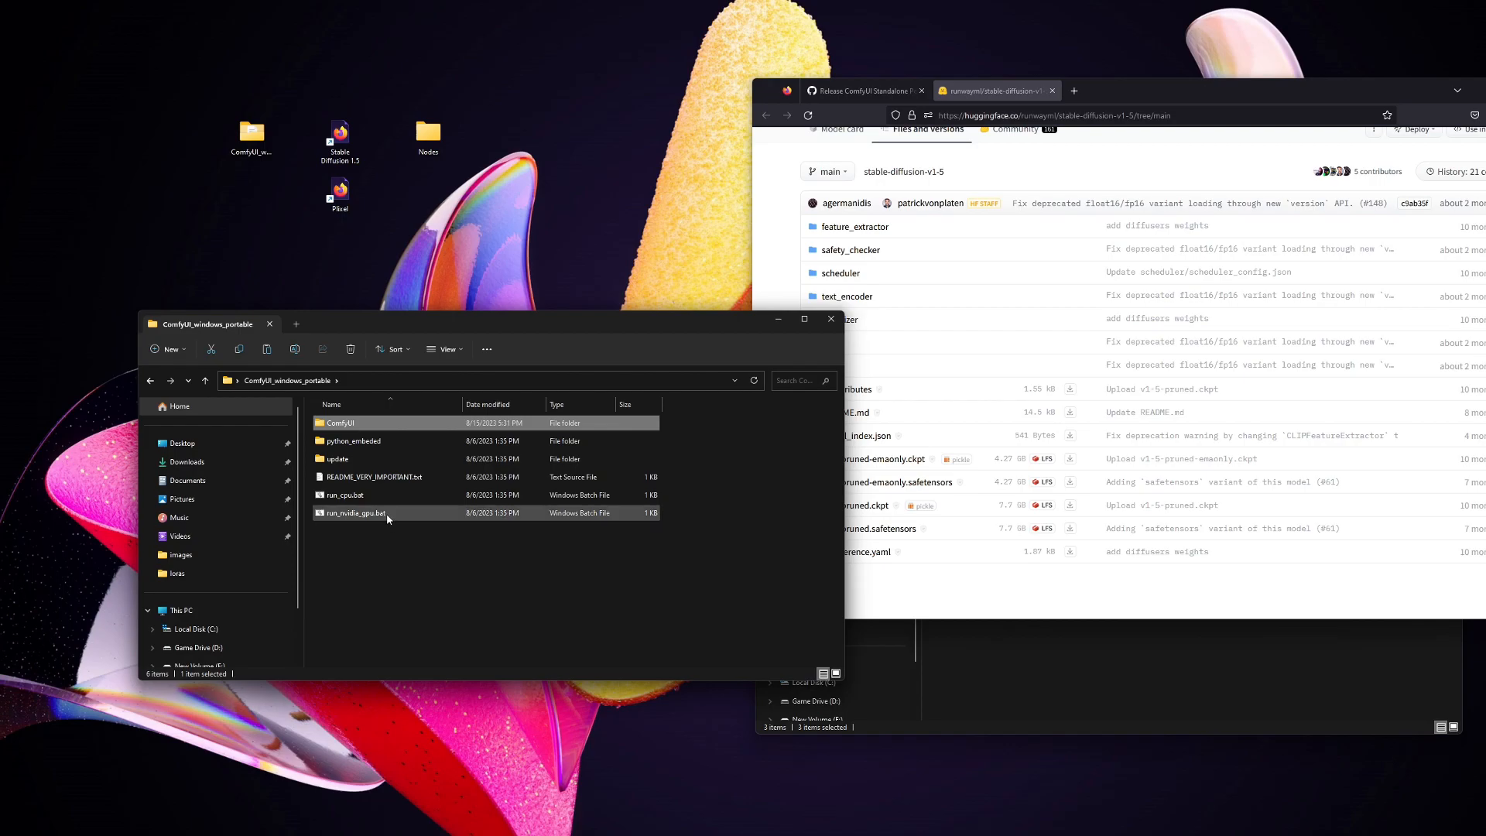
pyautogui.doubleClick(354, 512)
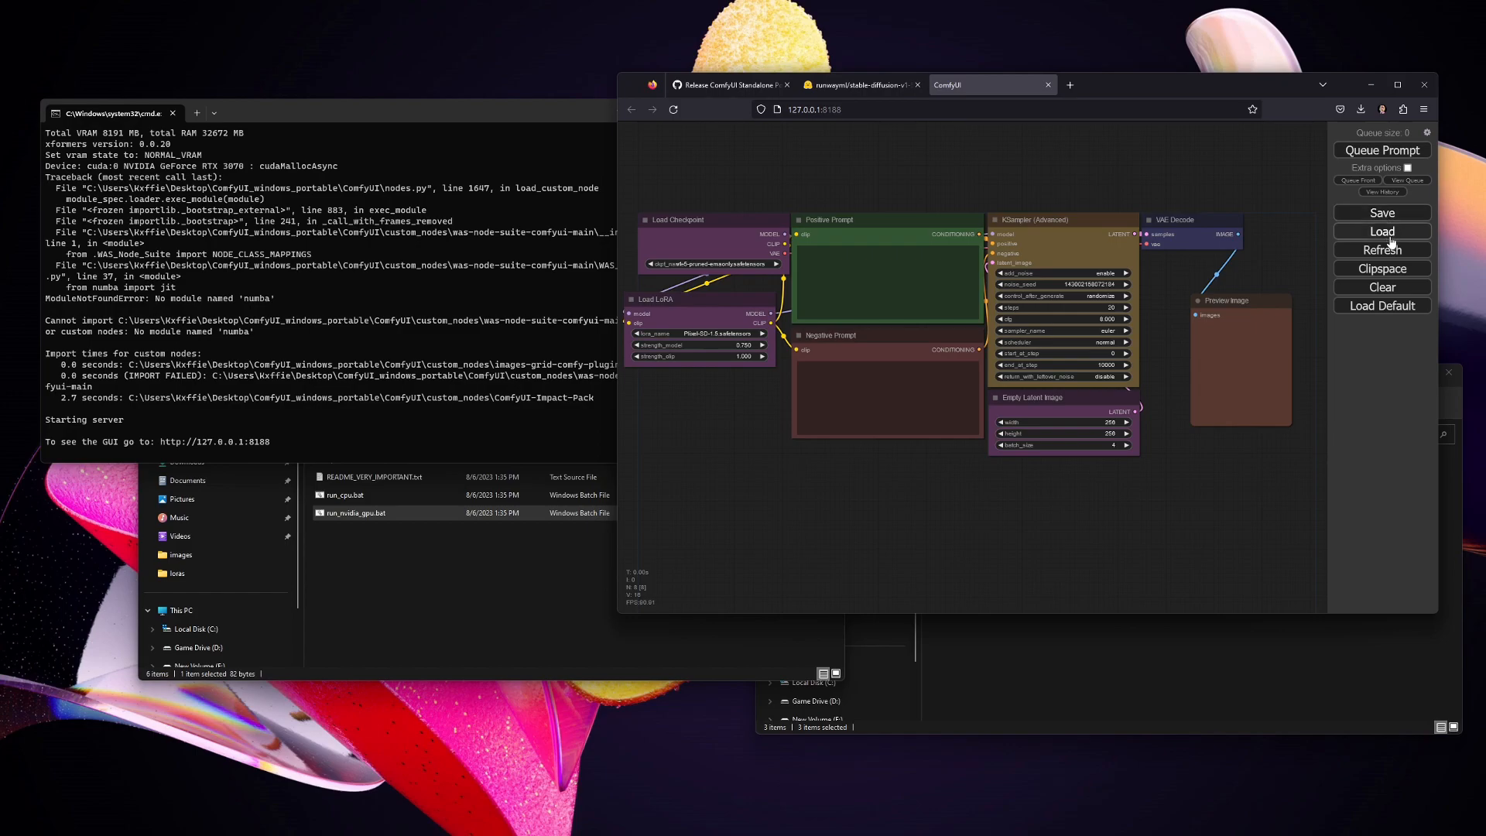
pyautogui.moveTo(1322, 334)
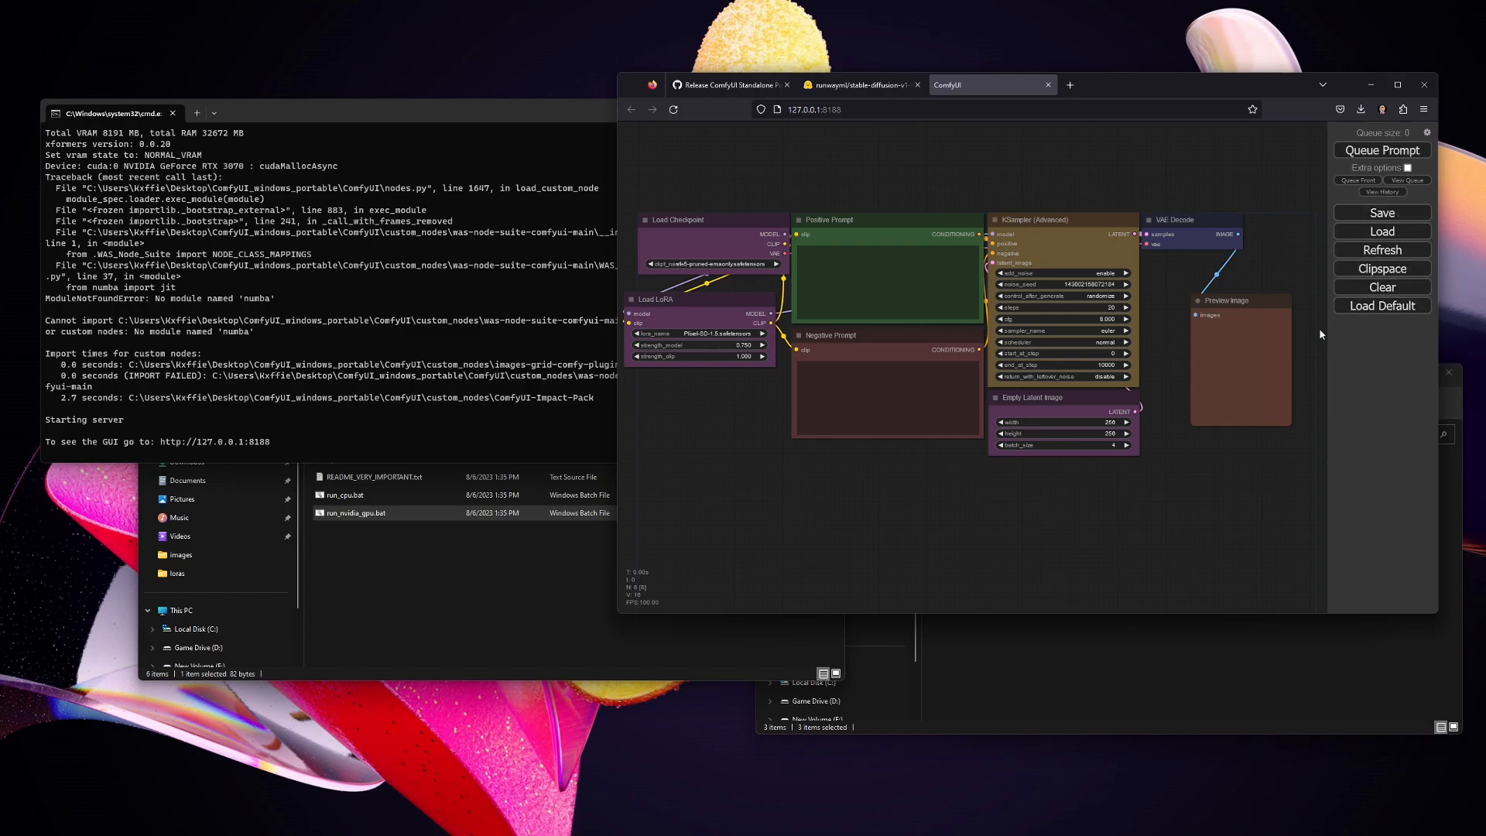
# Step: Edit the positive prompt and queue the workflow to generate the pixel-art gem images
pyautogui.click(890, 280)
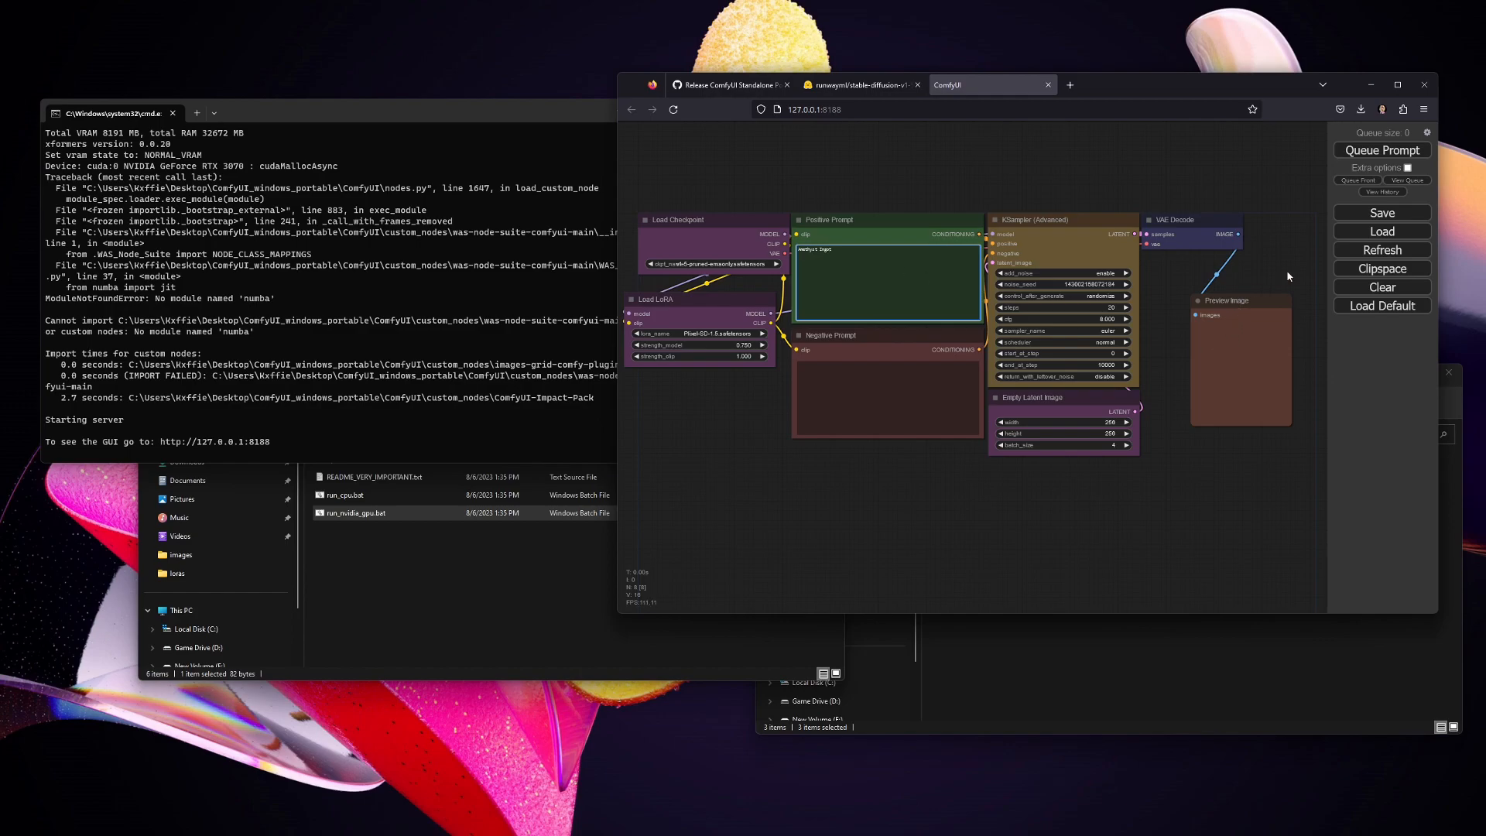
pyautogui.click(1380, 150)
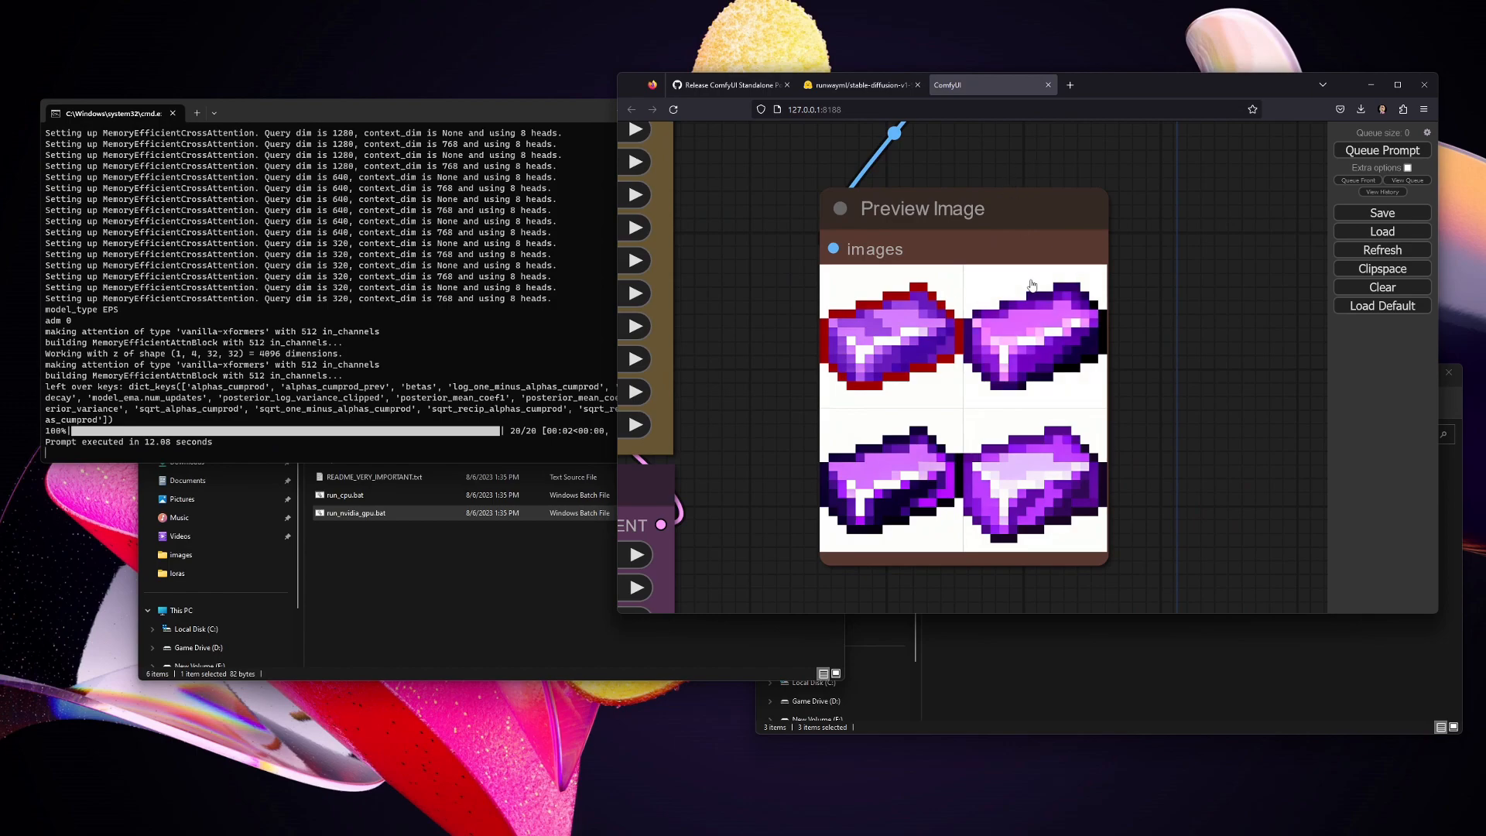
pyautogui.moveTo(839, 401)
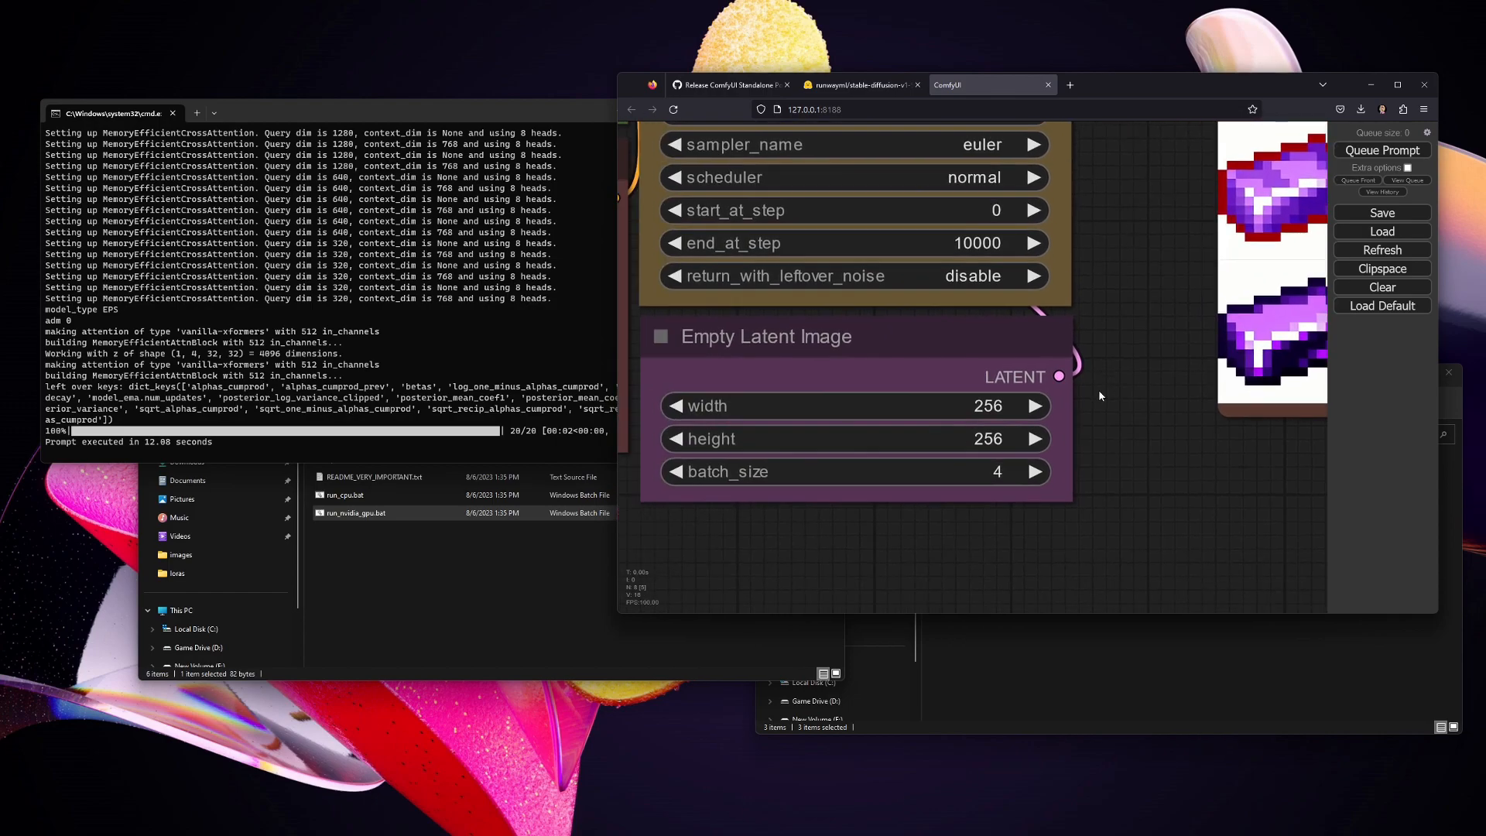
pyautogui.moveTo(972, 423)
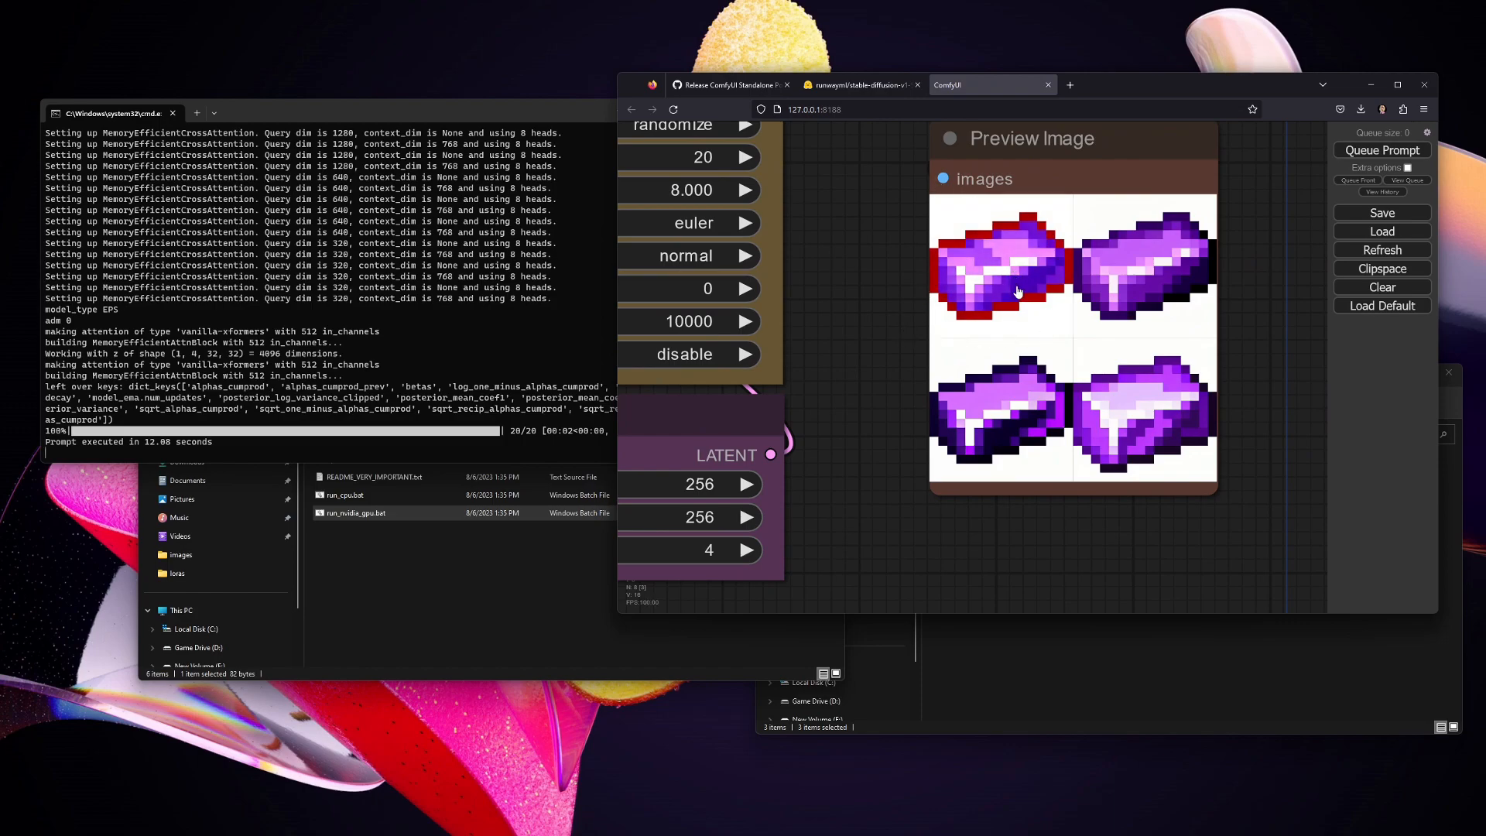
# Step: Bring up the context menu on the first generated amethyst ingot image
pyautogui.rightClick(1019, 291)
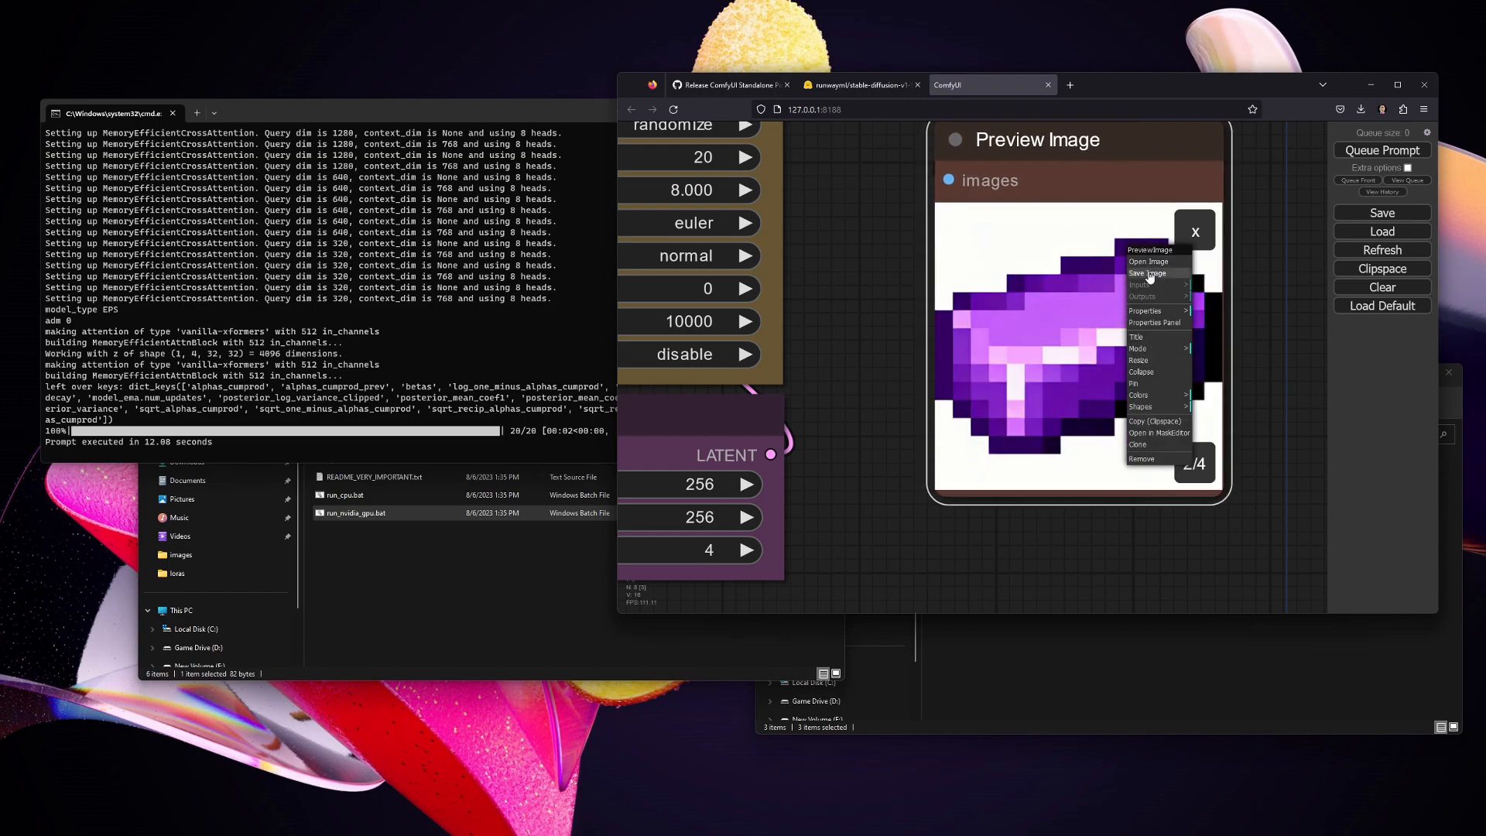
# Step: Save the chosen ingot image and resize it in paint.net to 16×16 pixels with Nearest Neighbor resampling
pyautogui.click(1148, 262)
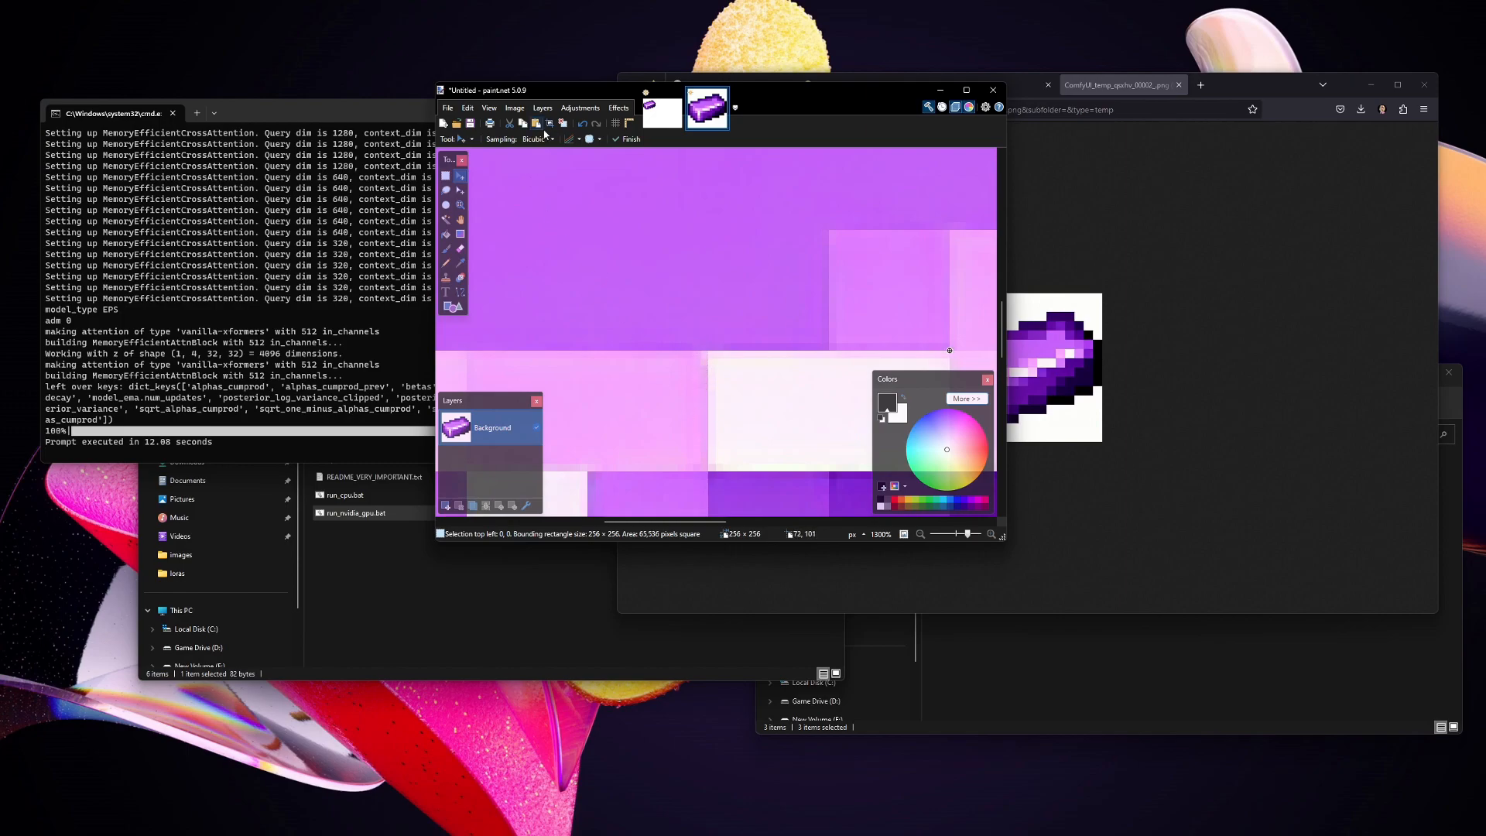
pyautogui.click(514, 108)
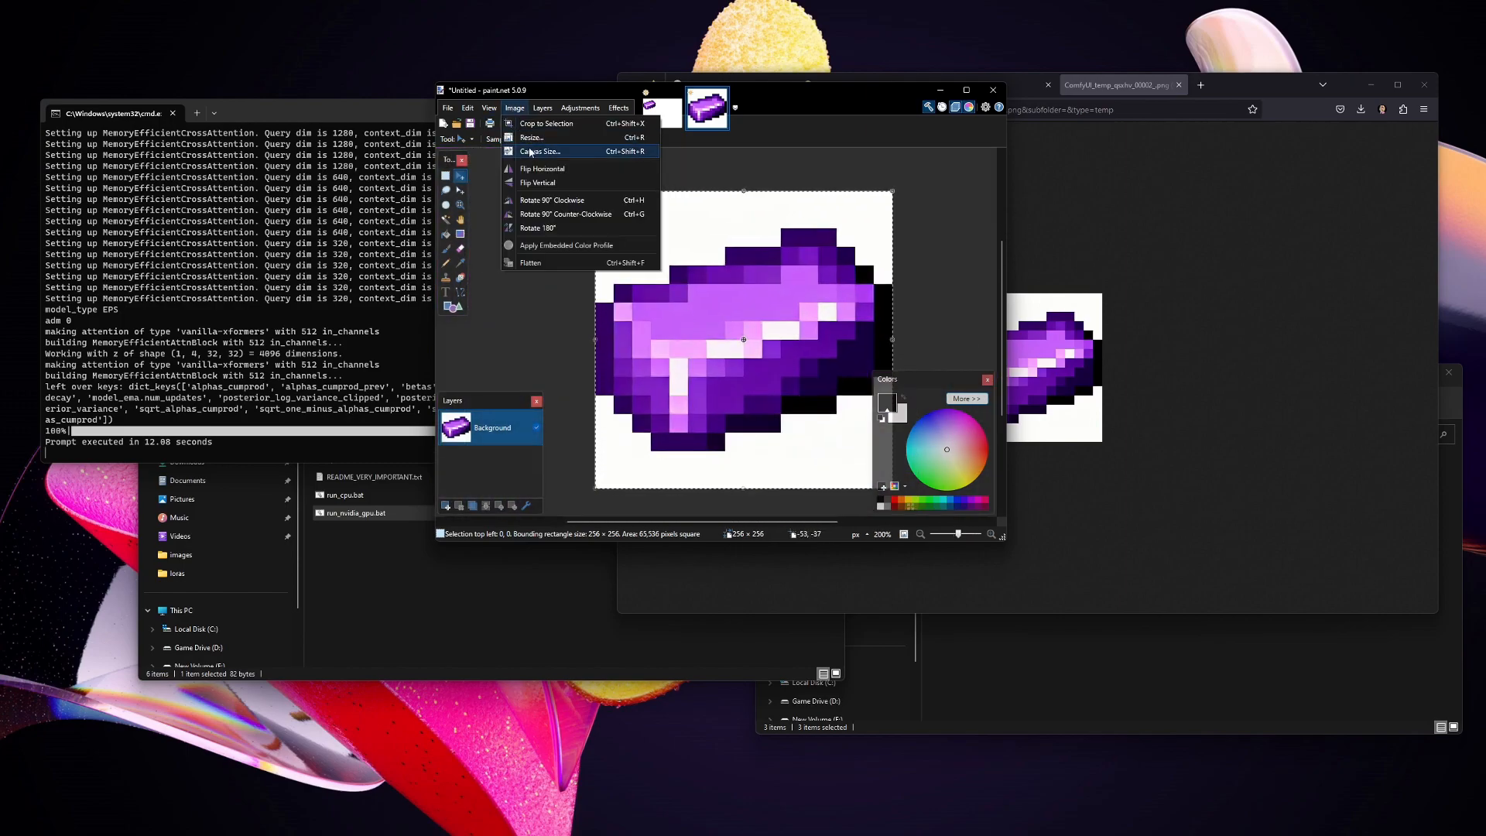
pyautogui.click(529, 136)
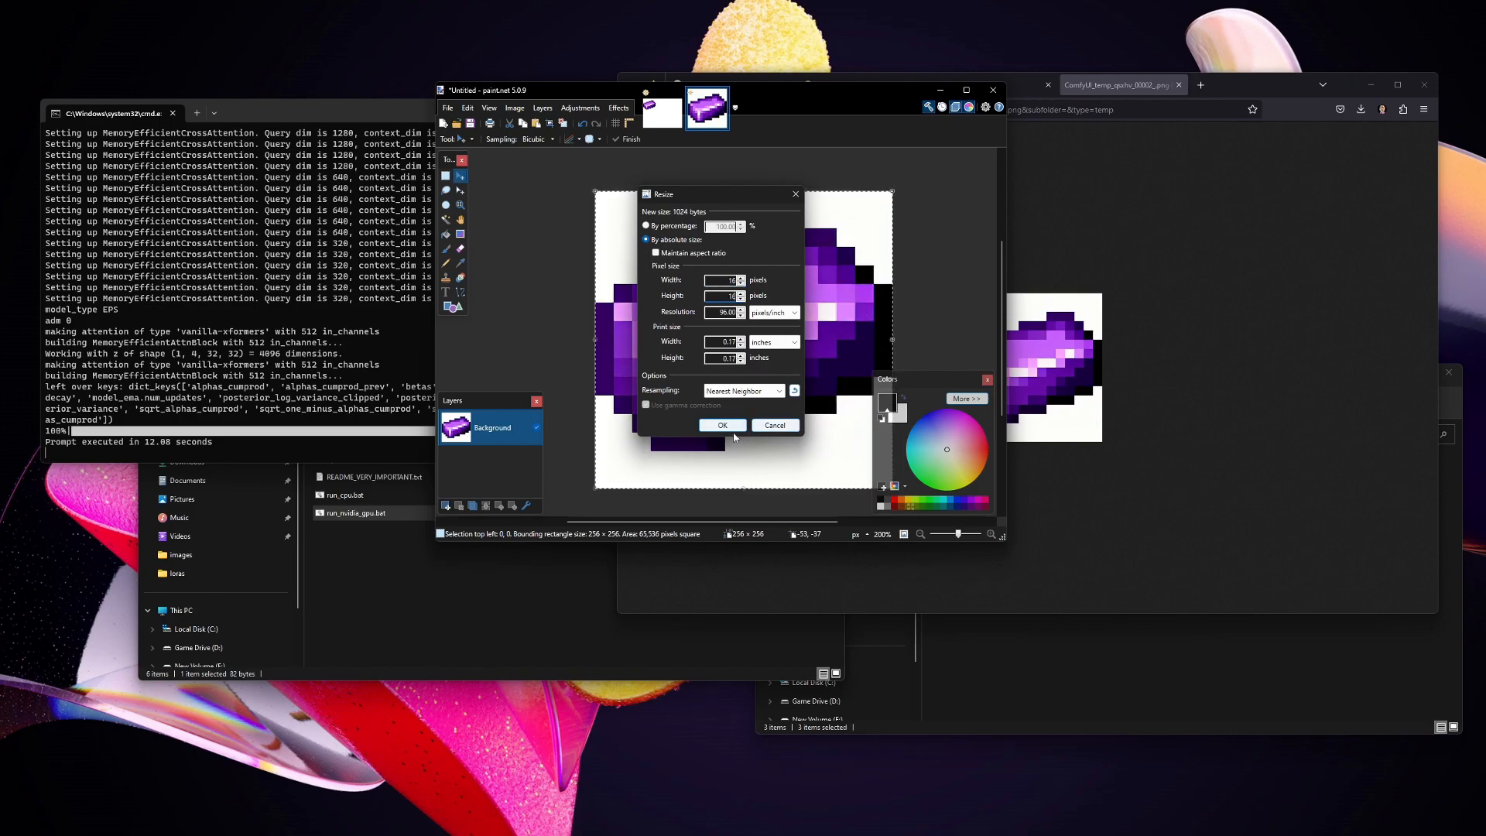
pyautogui.click(721, 424)
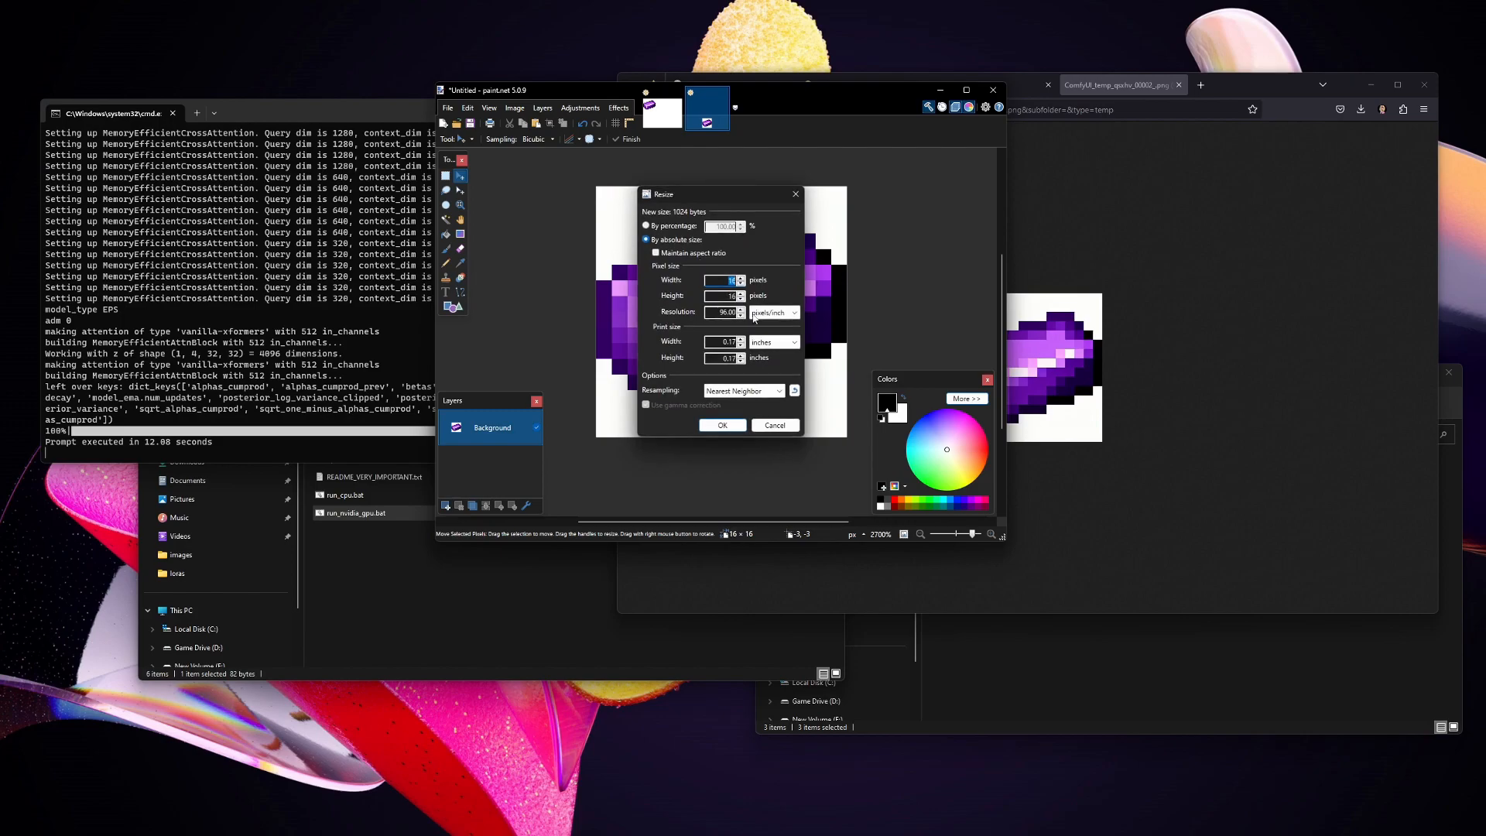
pyautogui.click(721, 424)
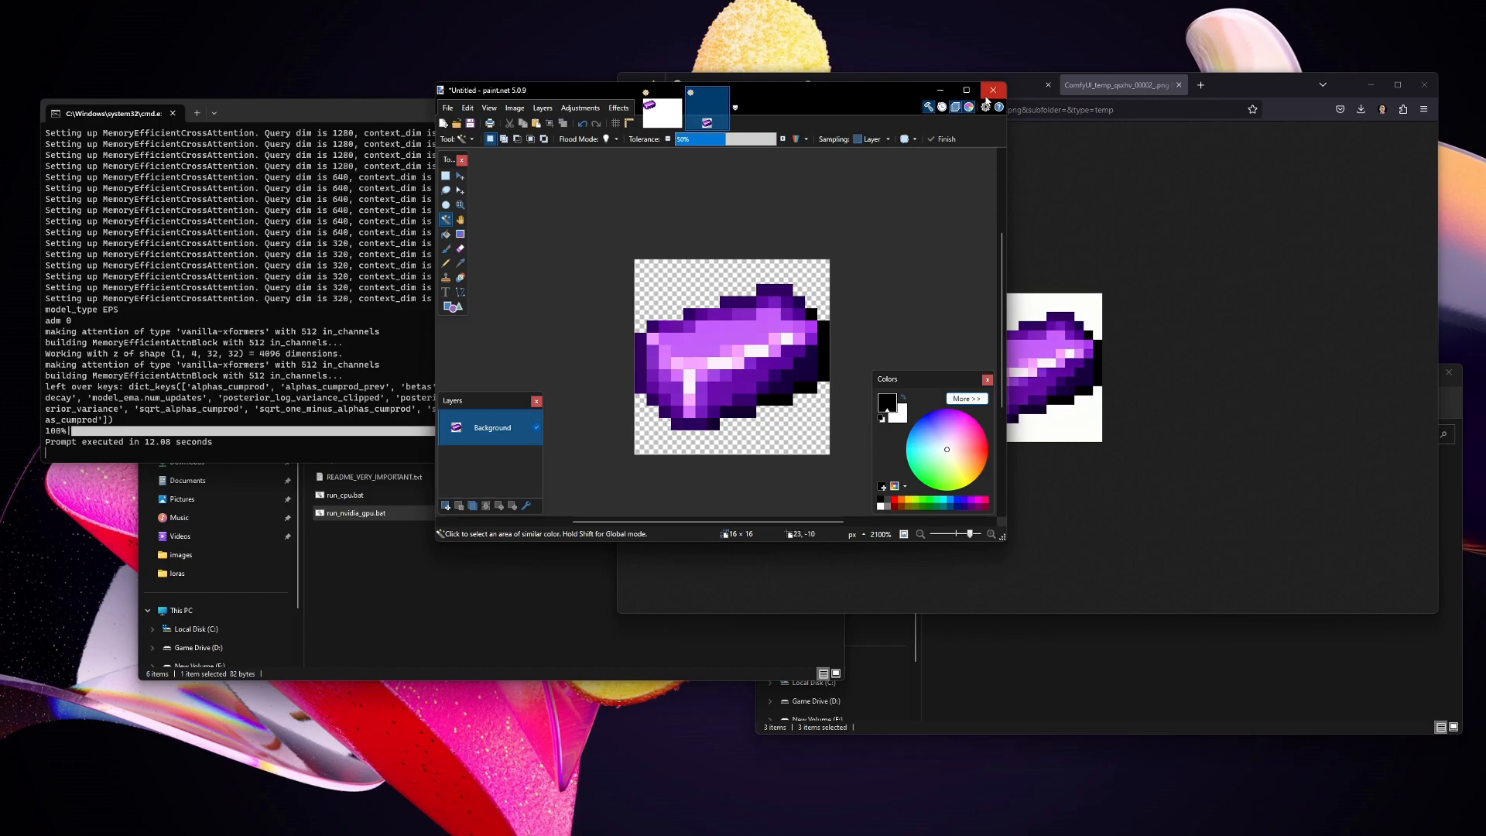
pyautogui.moveTo(993, 90)
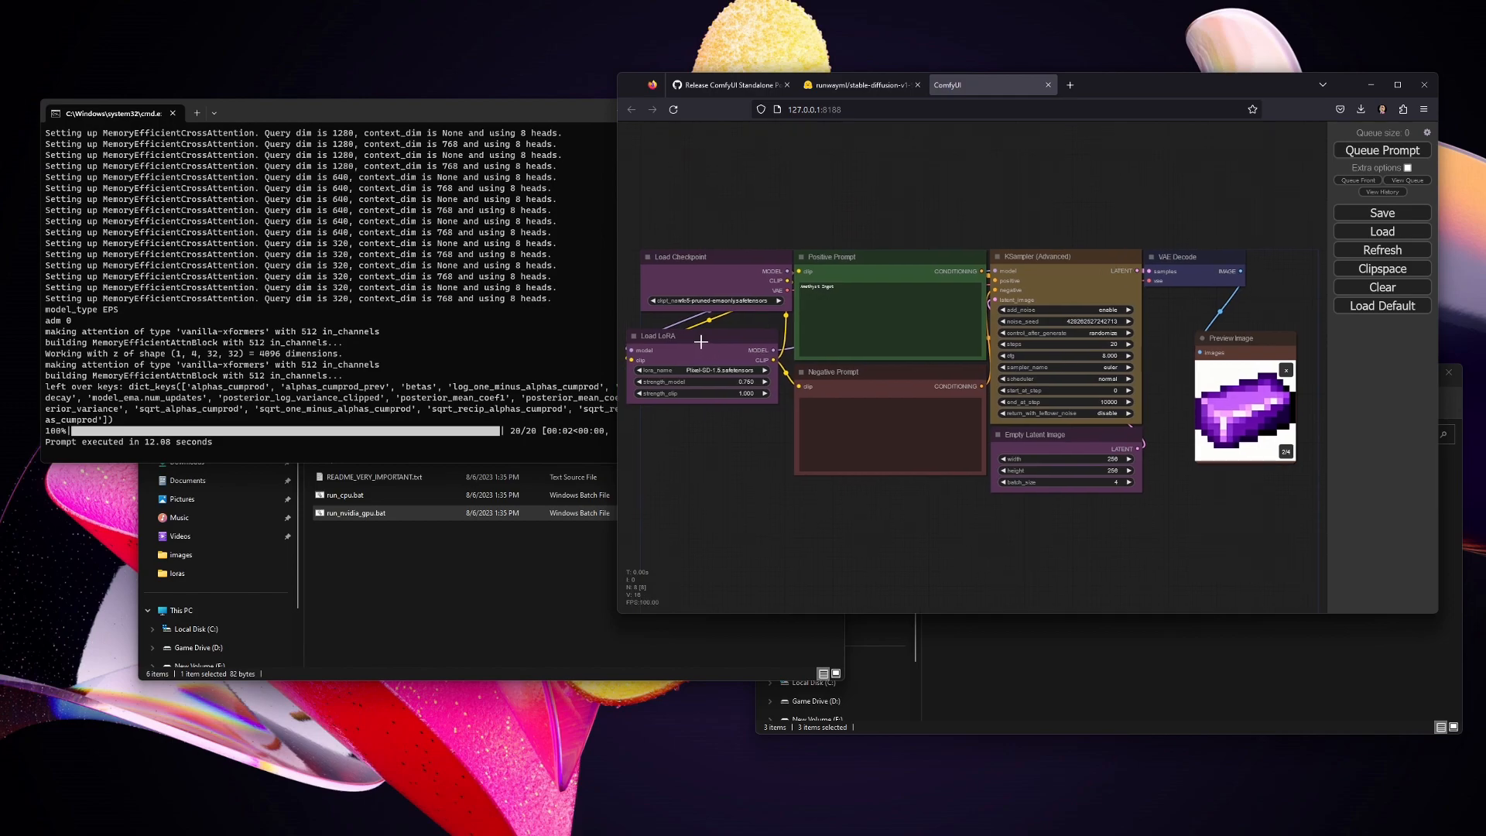
# Step: Review the stable-diffusion-v1-5 files page and Explorer folders, then close the Nodes window to return to the workflow
pyautogui.moveTo(701, 340); pyautogui.dragTo(718, 335)
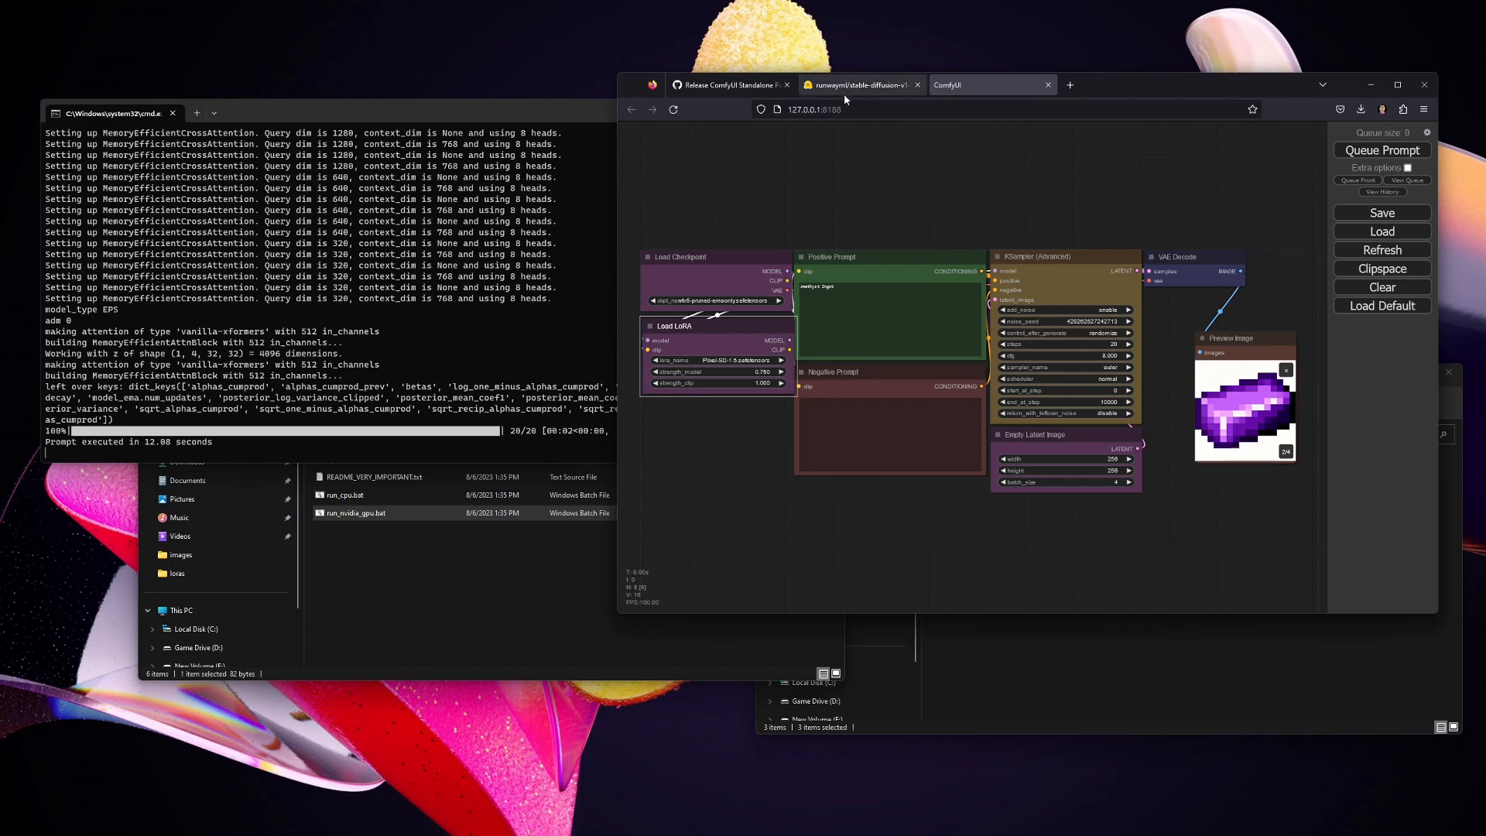
pyautogui.click(860, 84)
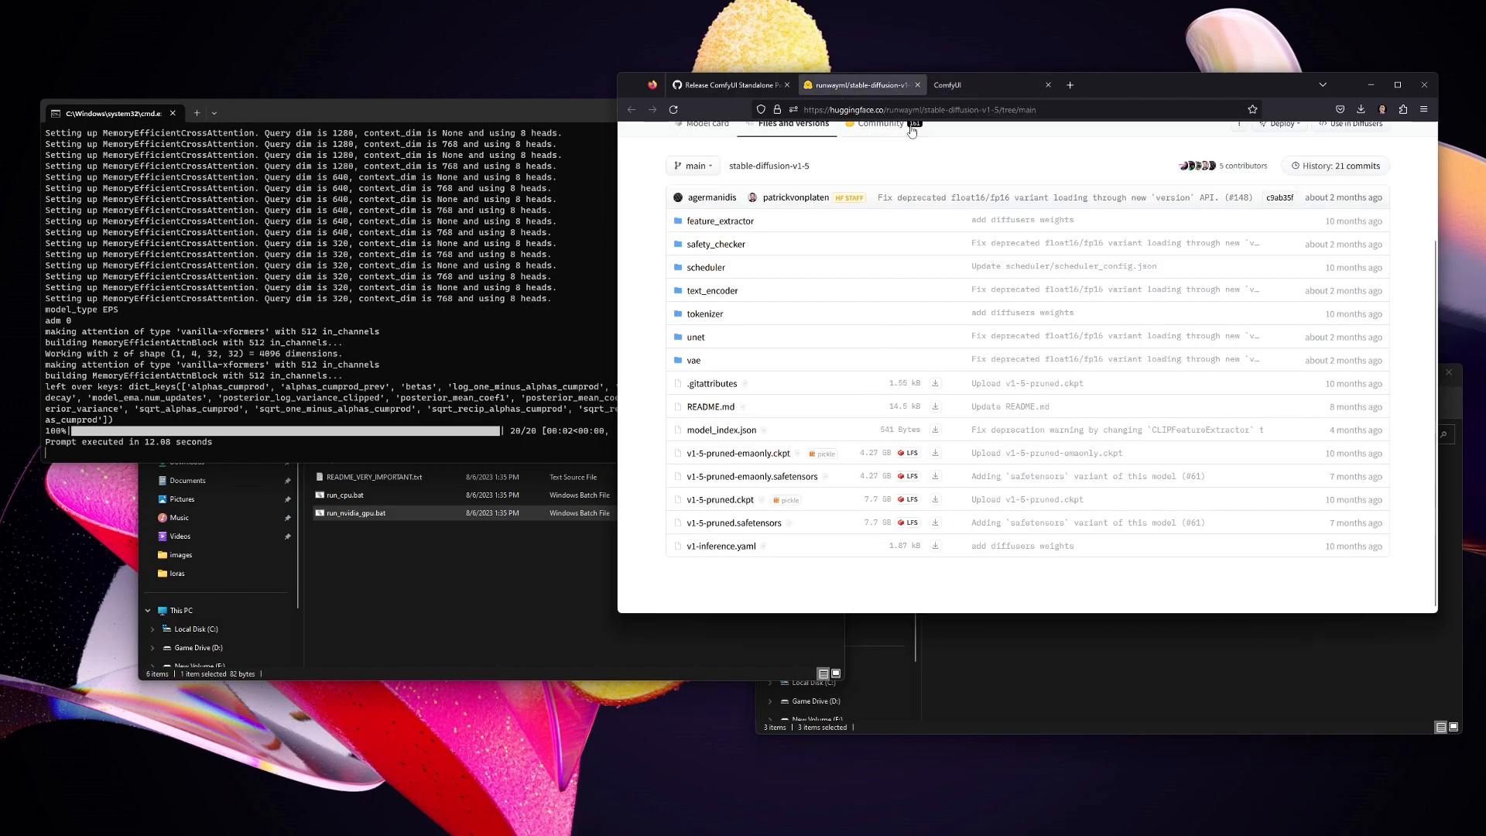
pyautogui.click(947, 84)
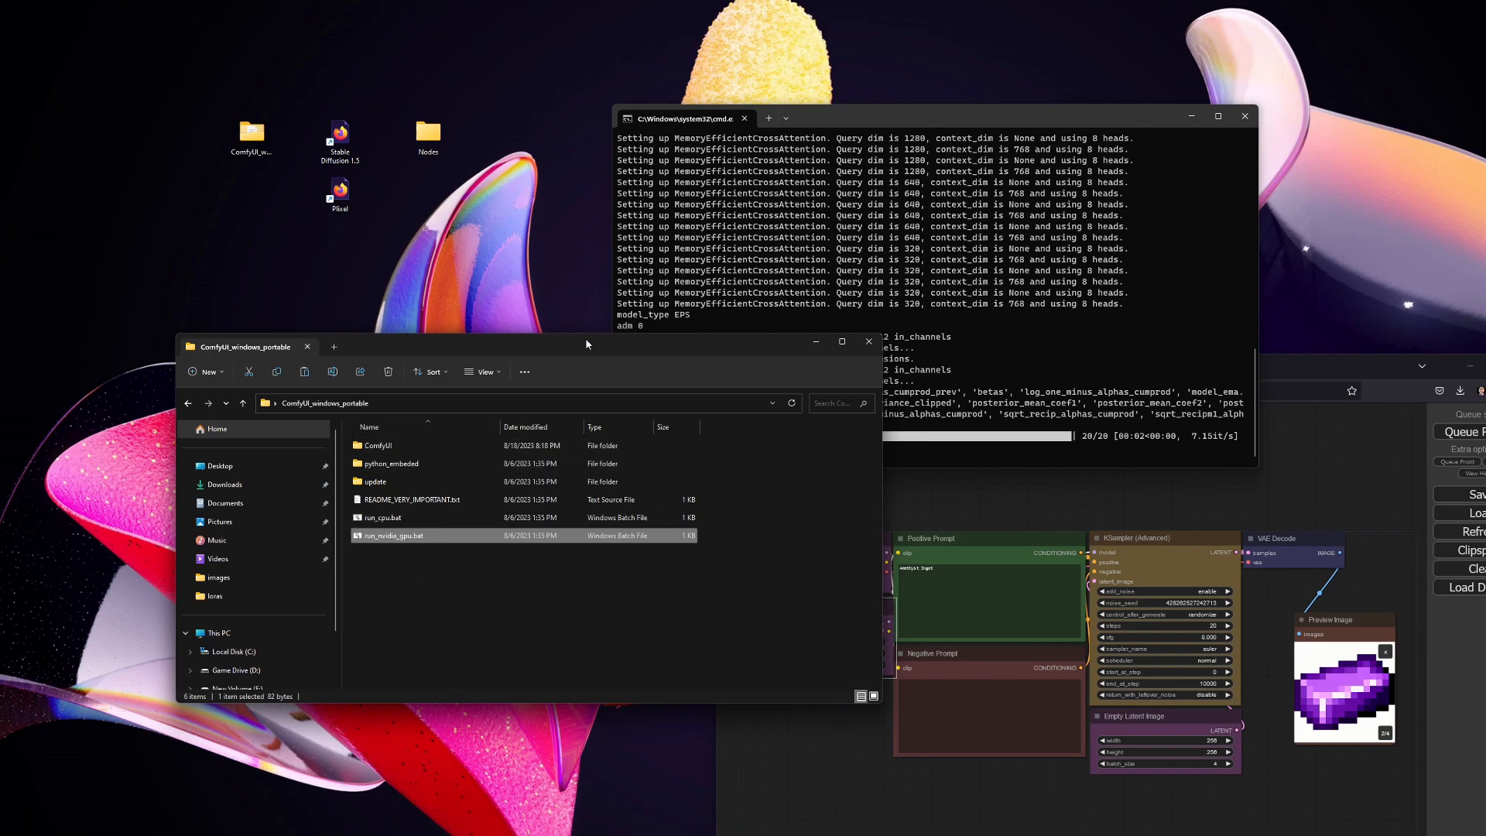
pyautogui.moveTo(588, 345); pyautogui.dragTo(593, 356)
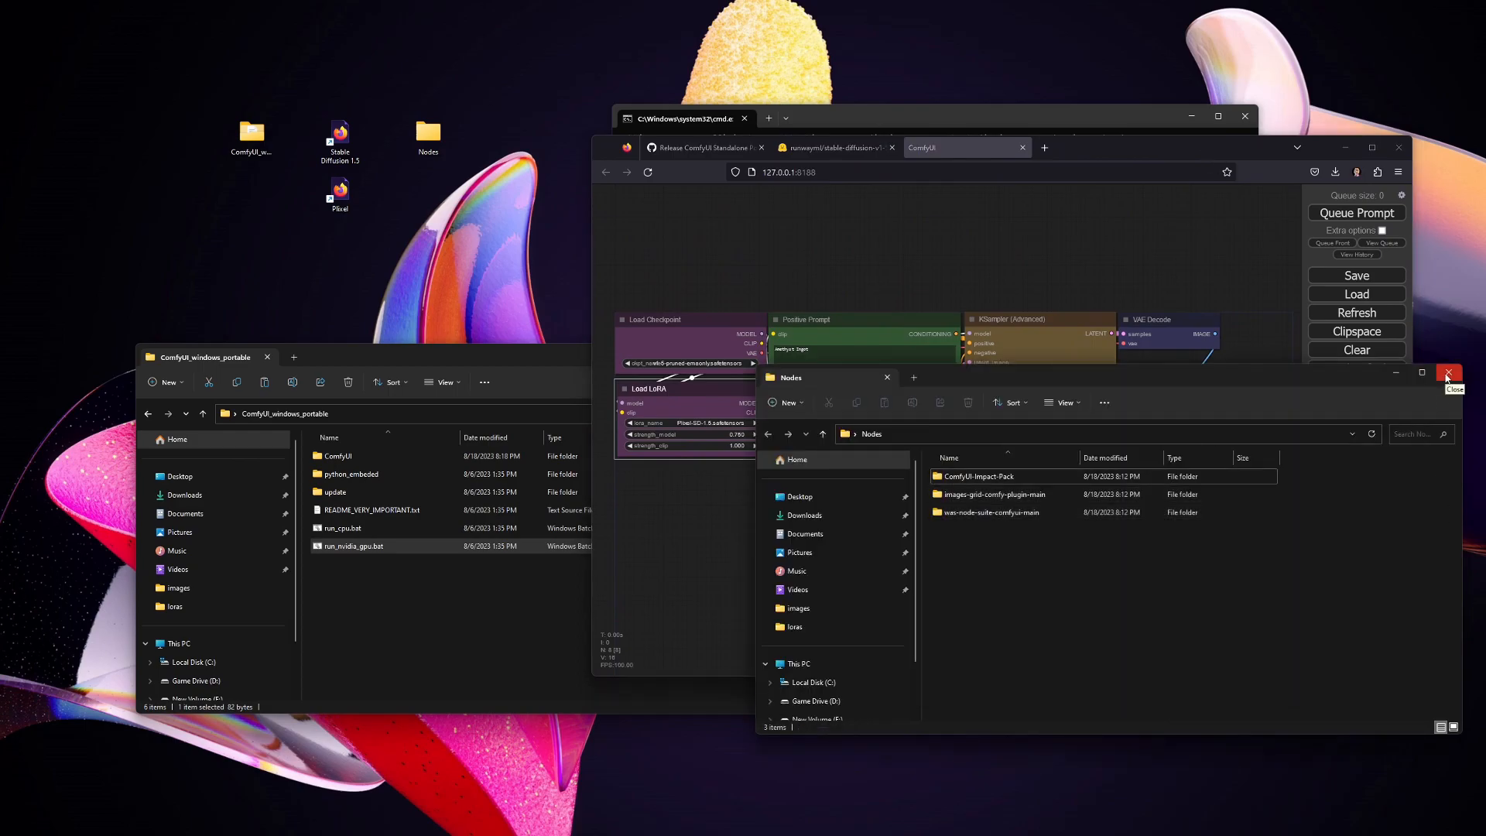
pyautogui.click(1449, 373)
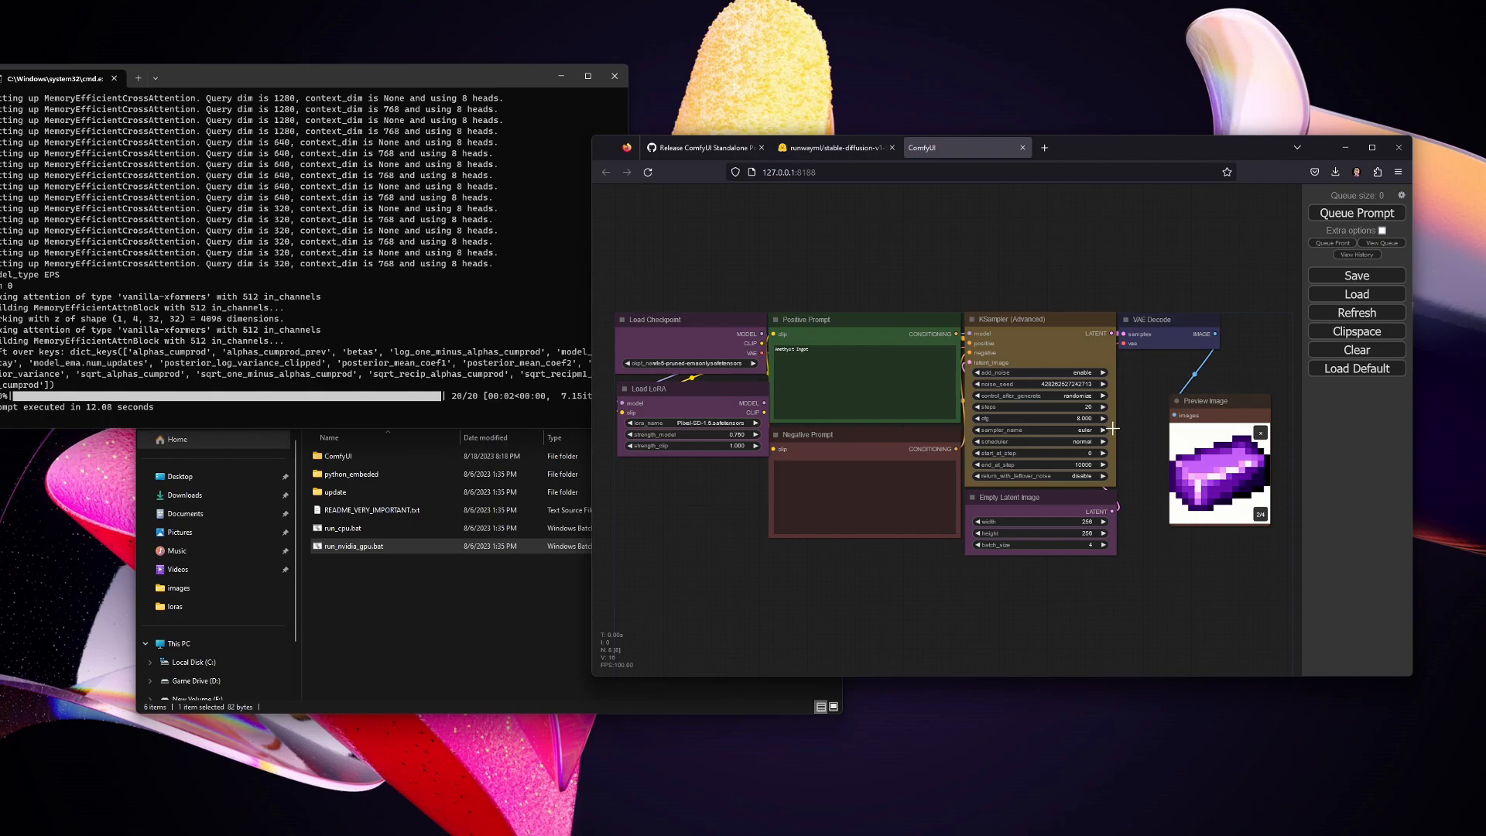
pyautogui.moveTo(729, 463)
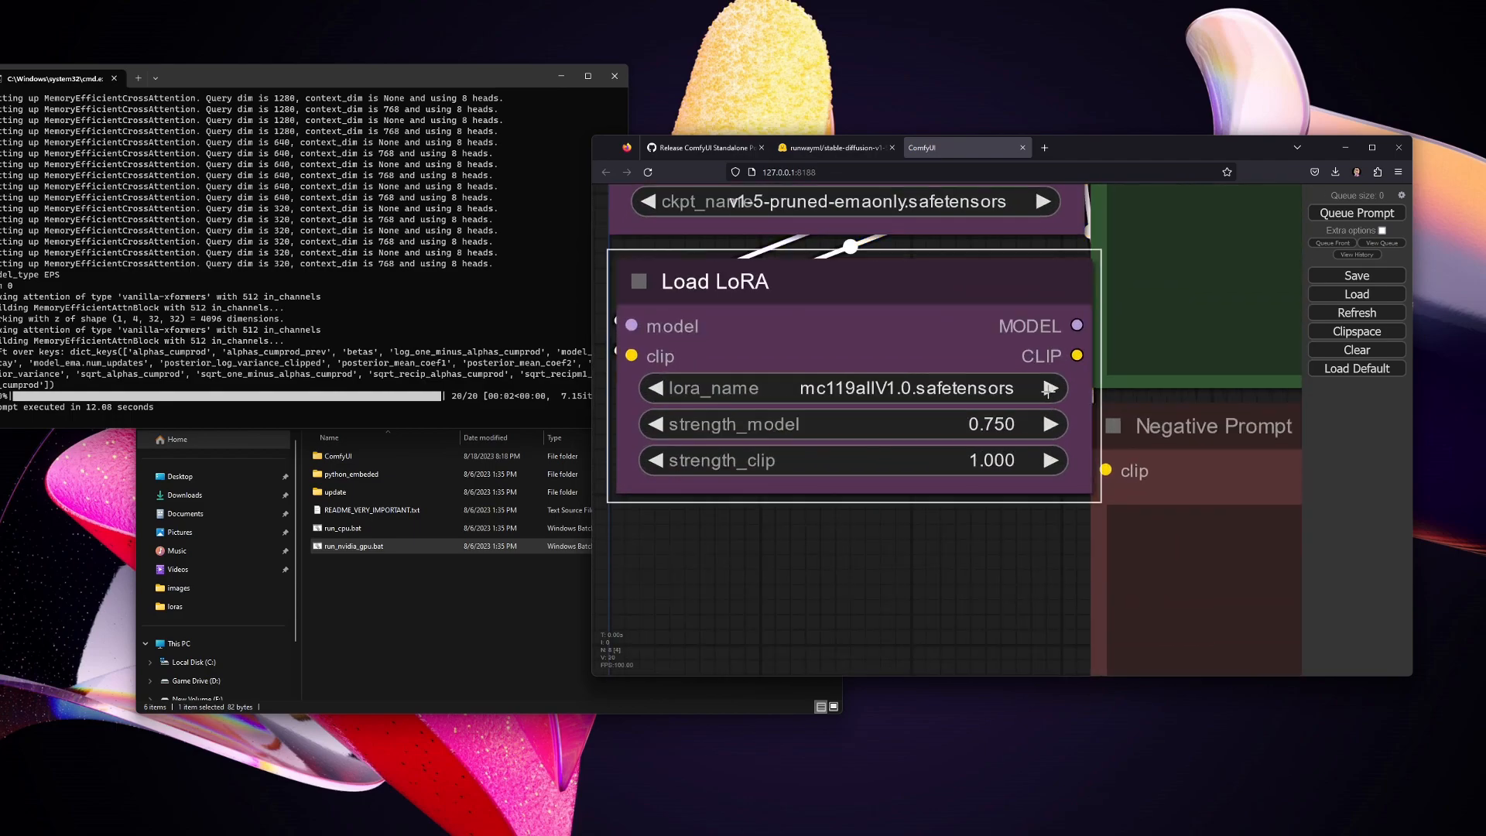
# Step: Switch the LoRA to mc119itemV1.0 and enter 'English House' as the positive prompt
pyautogui.click(1049, 387)
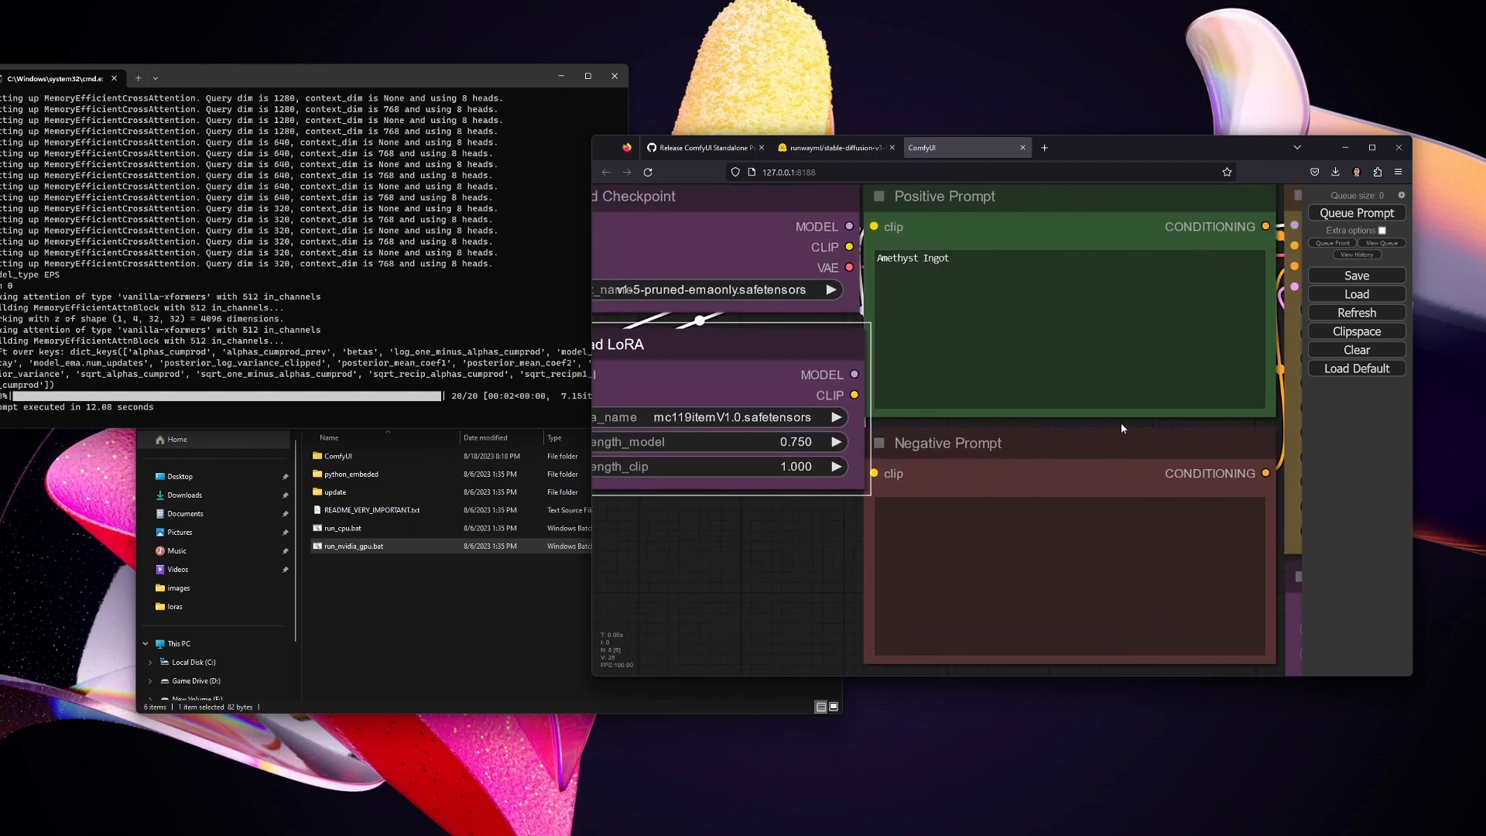
pyautogui.write('Englis')
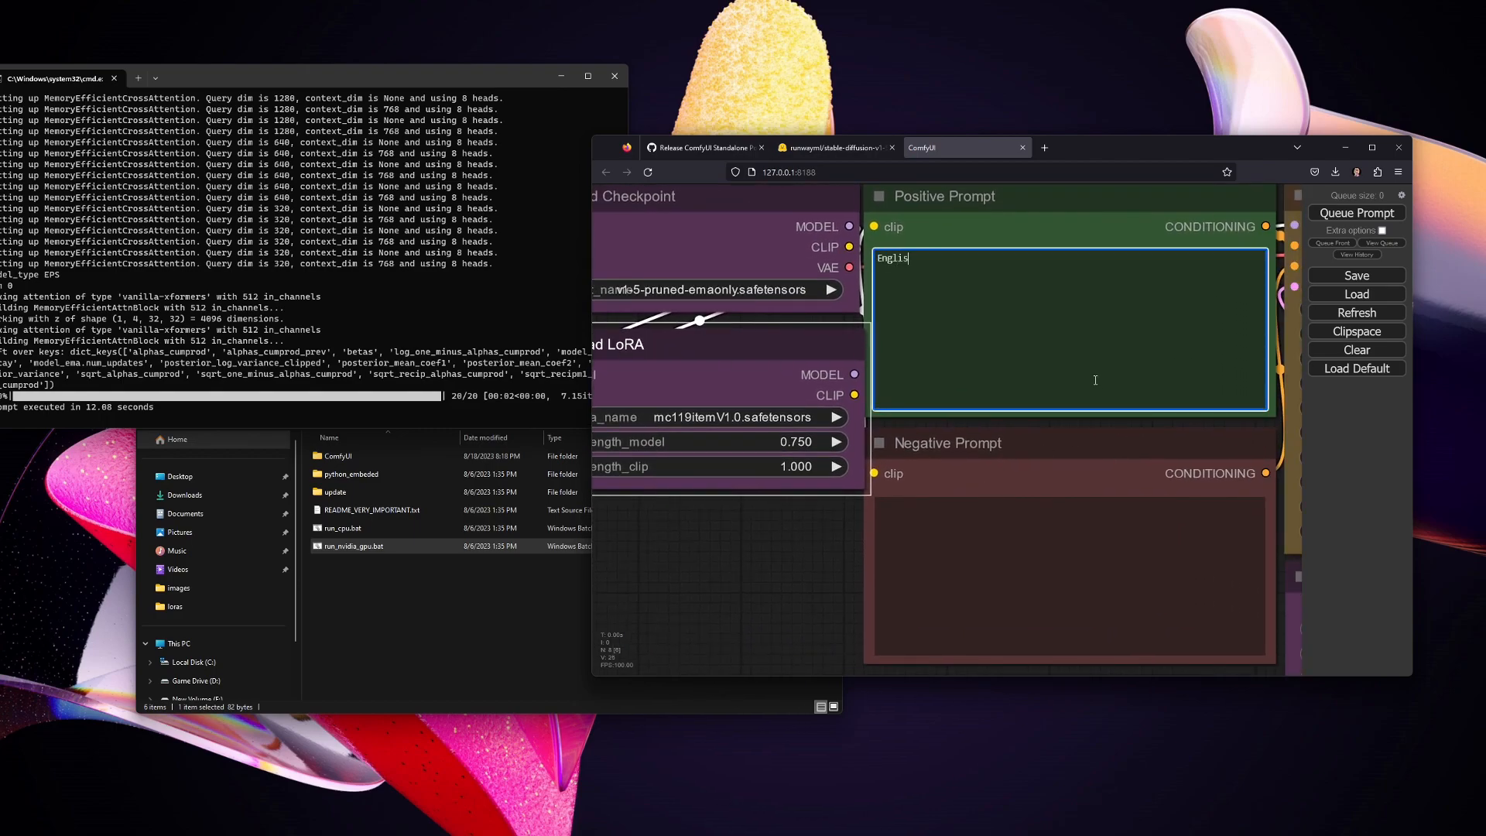
pyautogui.write('House')
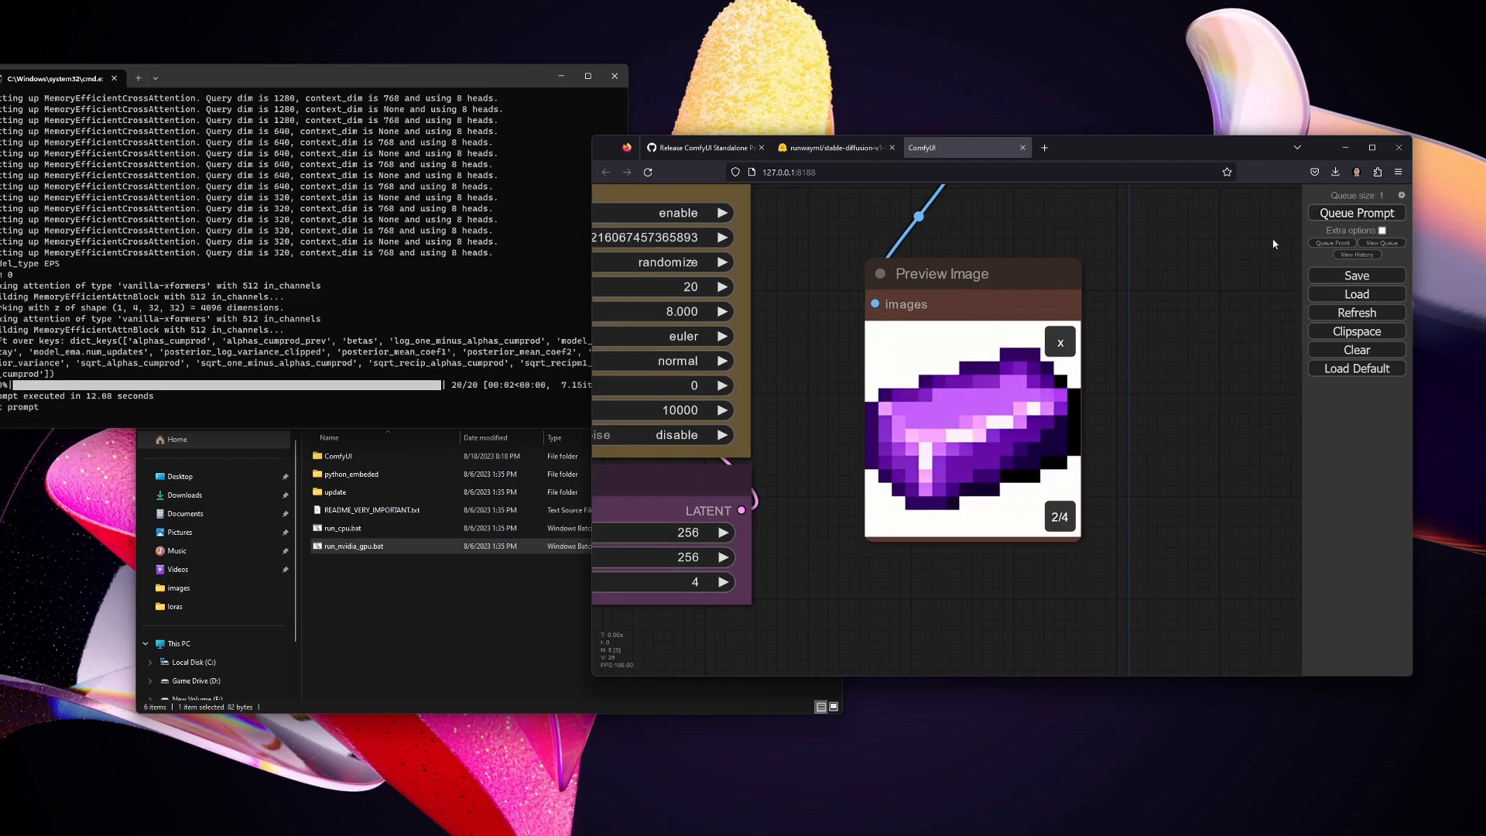
pyautogui.moveTo(1204, 361)
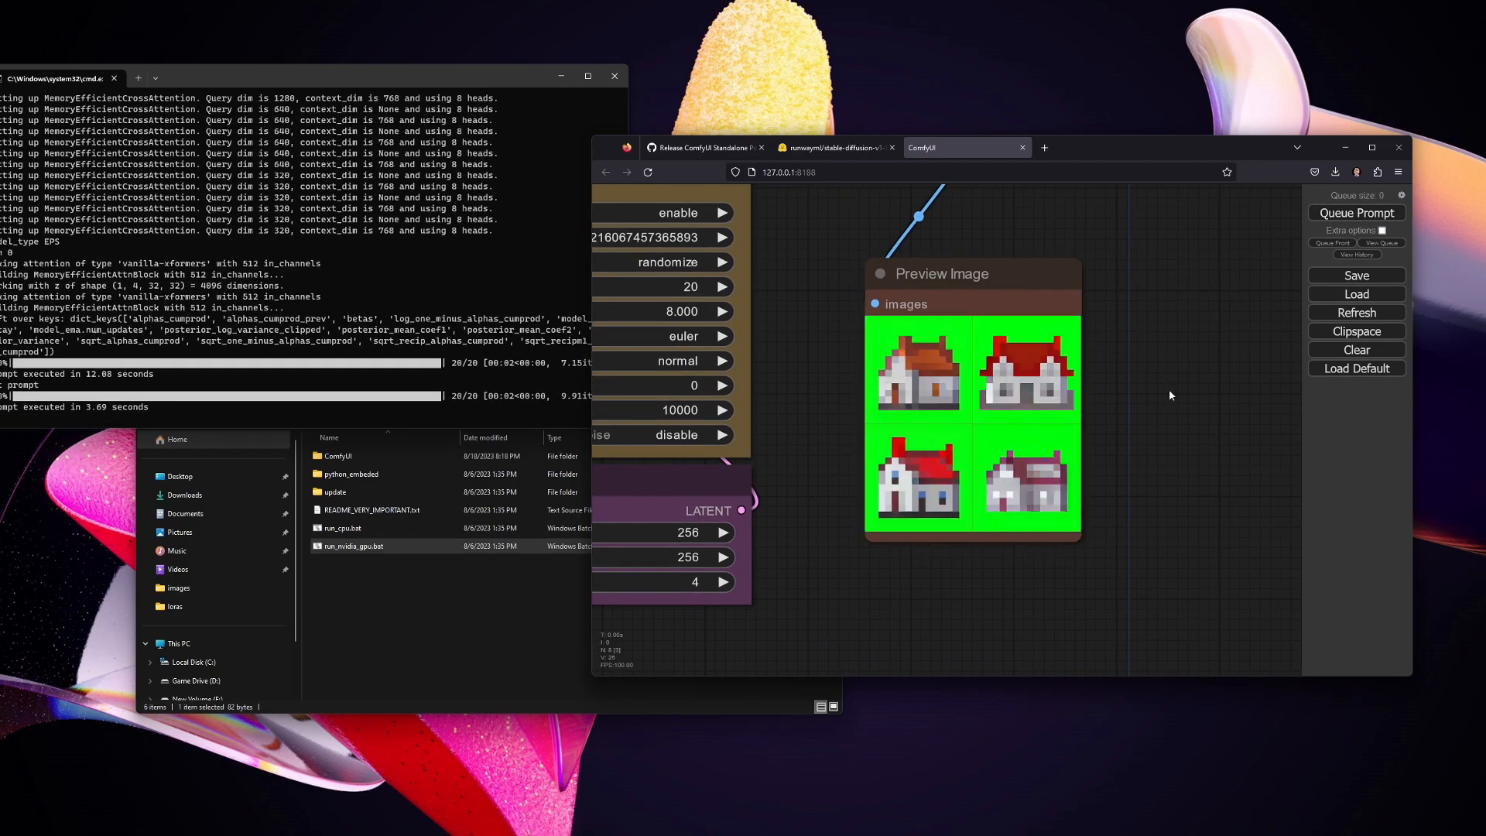
pyautogui.moveTo(1075, 431)
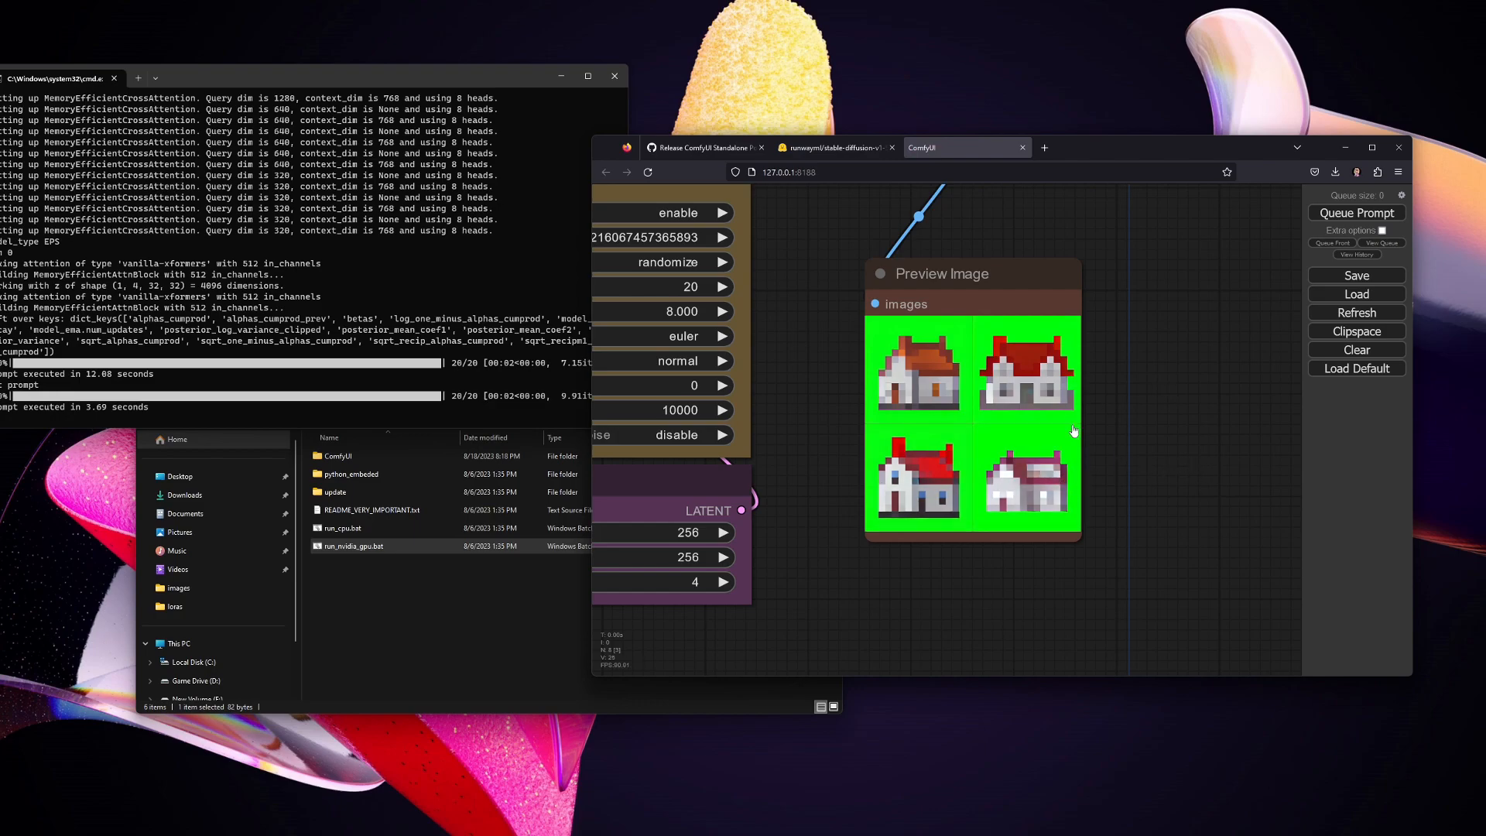
# Step: Bring the Empty Latent Image node into view to set its size to 512×512
pyautogui.moveTo(1074, 432); pyautogui.dragTo(965, 427)
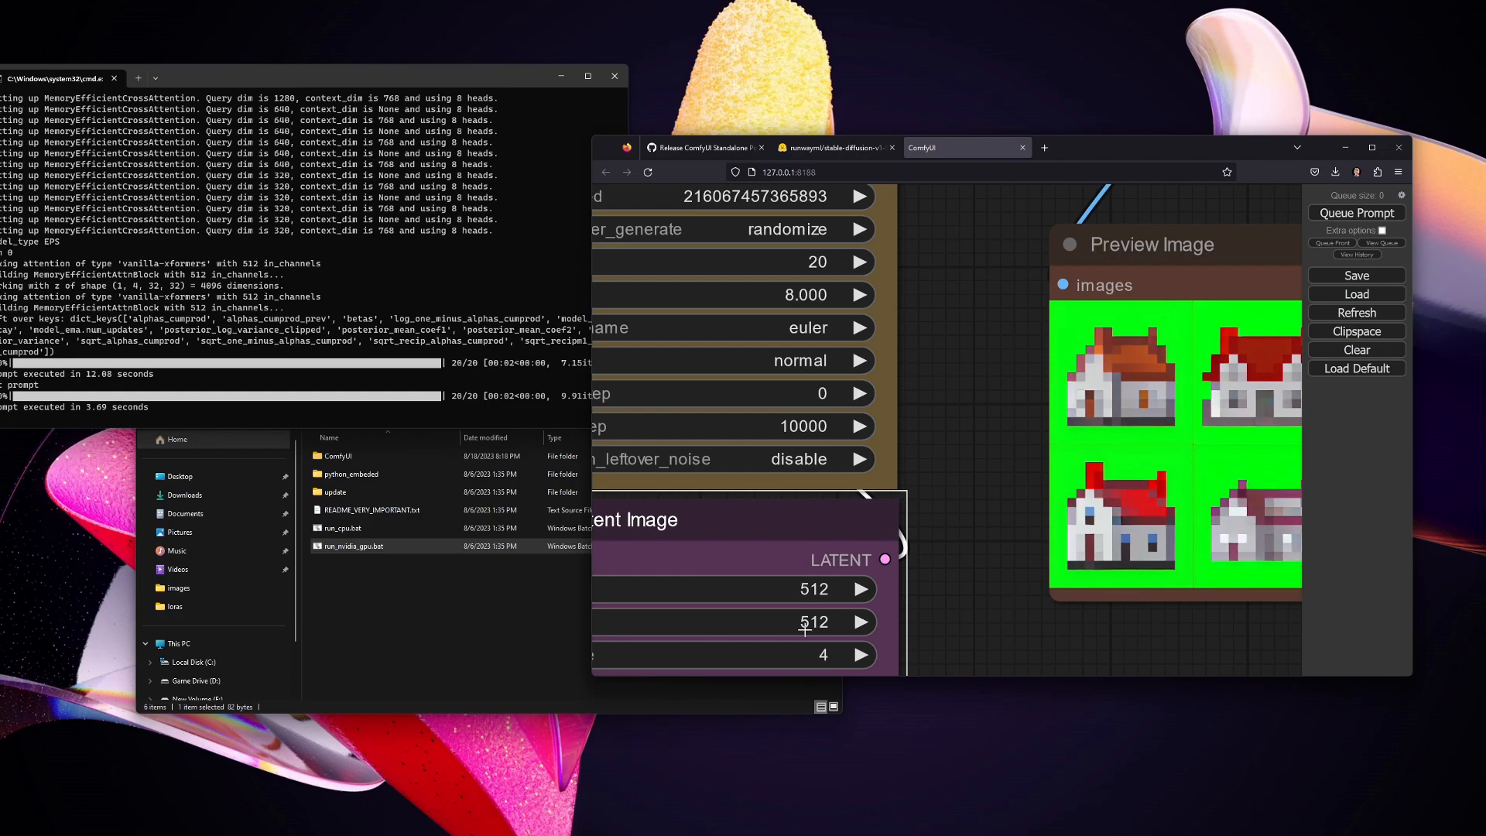
# Step: Queue the prompt to generate four English houses at 512×512
pyautogui.click(1356, 212)
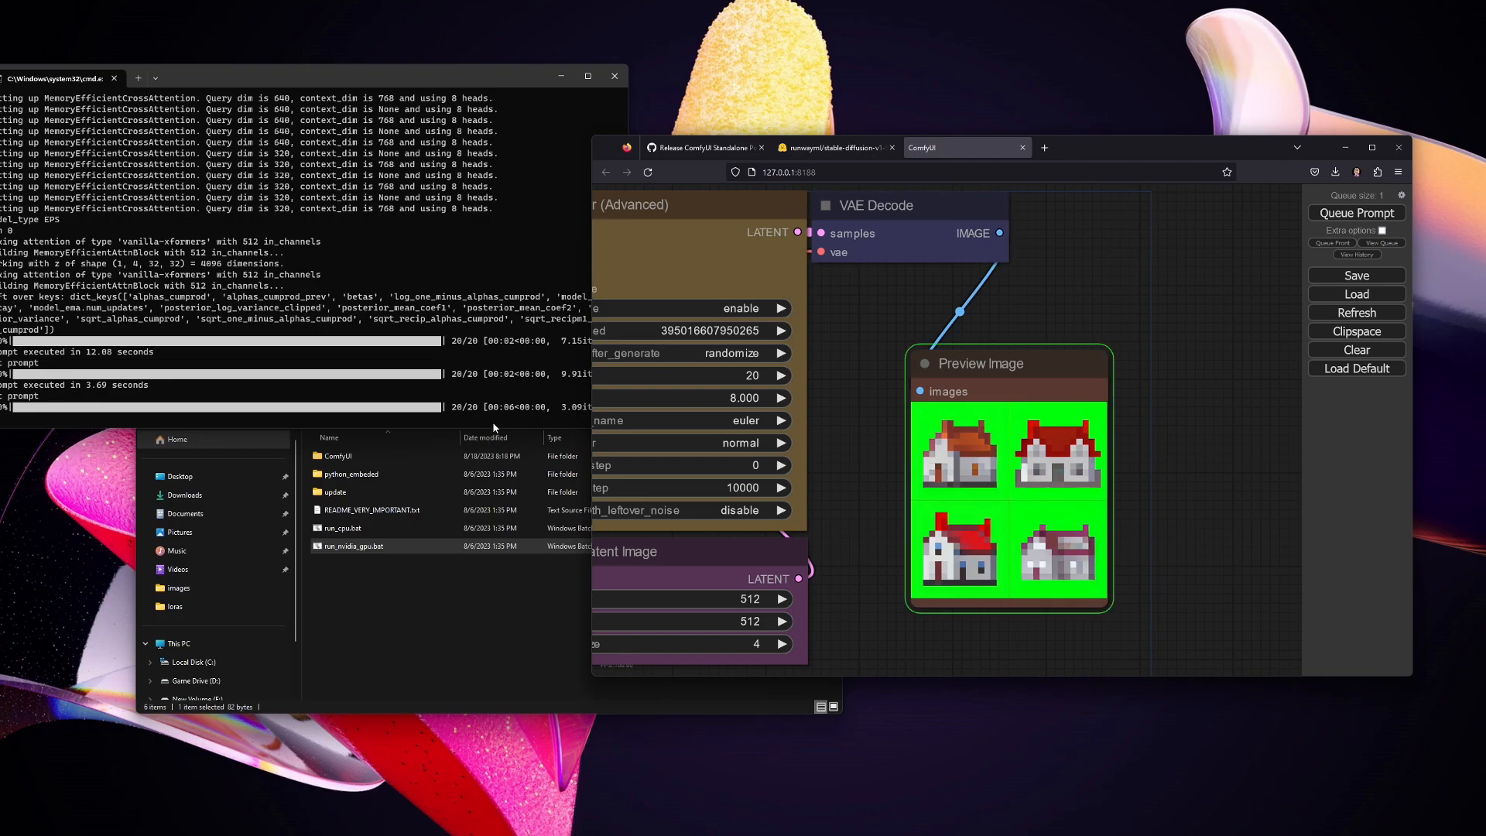
pyautogui.click(1356, 212)
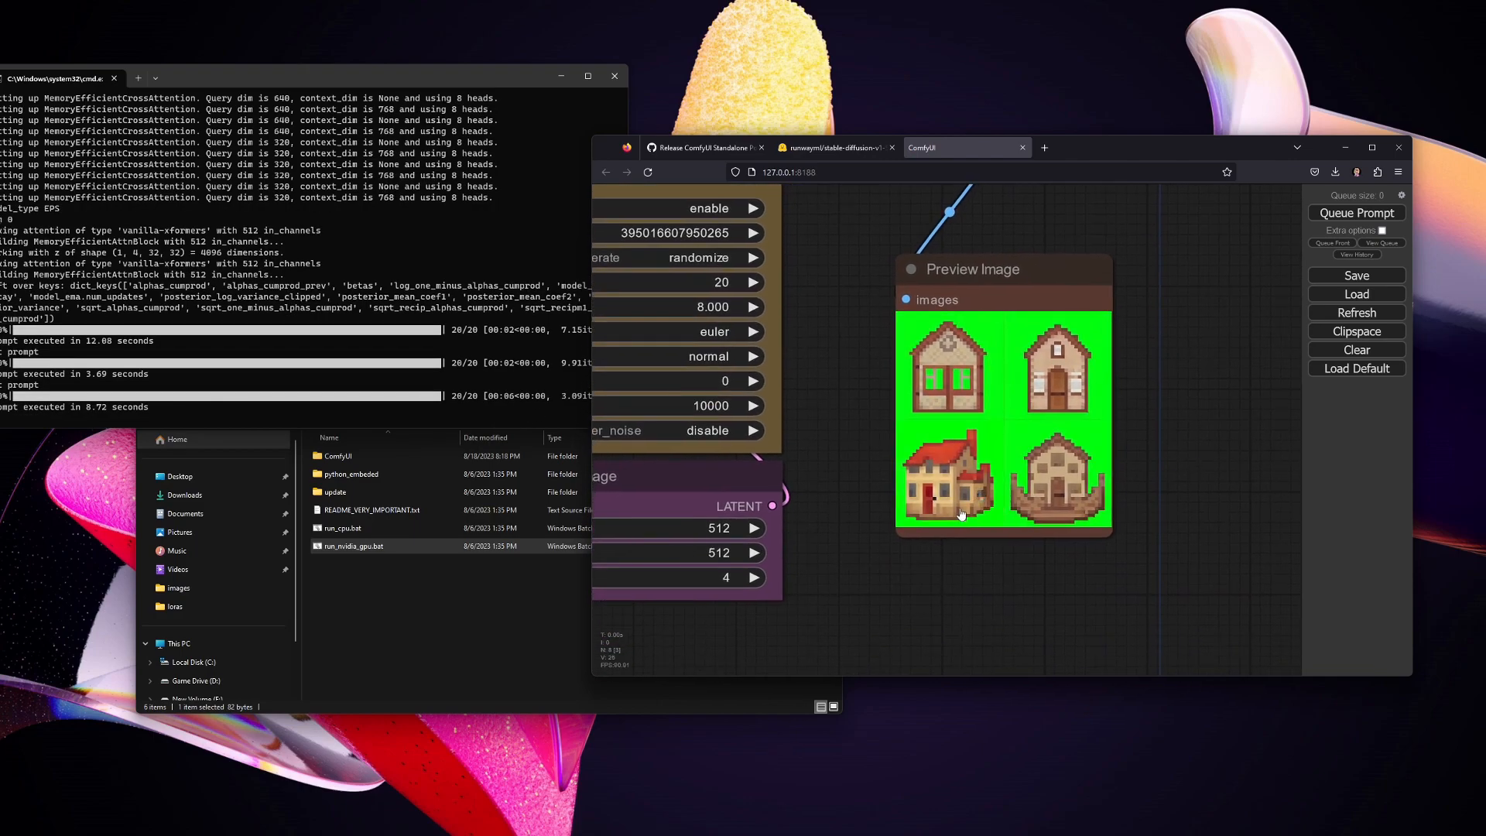
pyautogui.moveTo(1066, 415)
pyautogui.write('109')
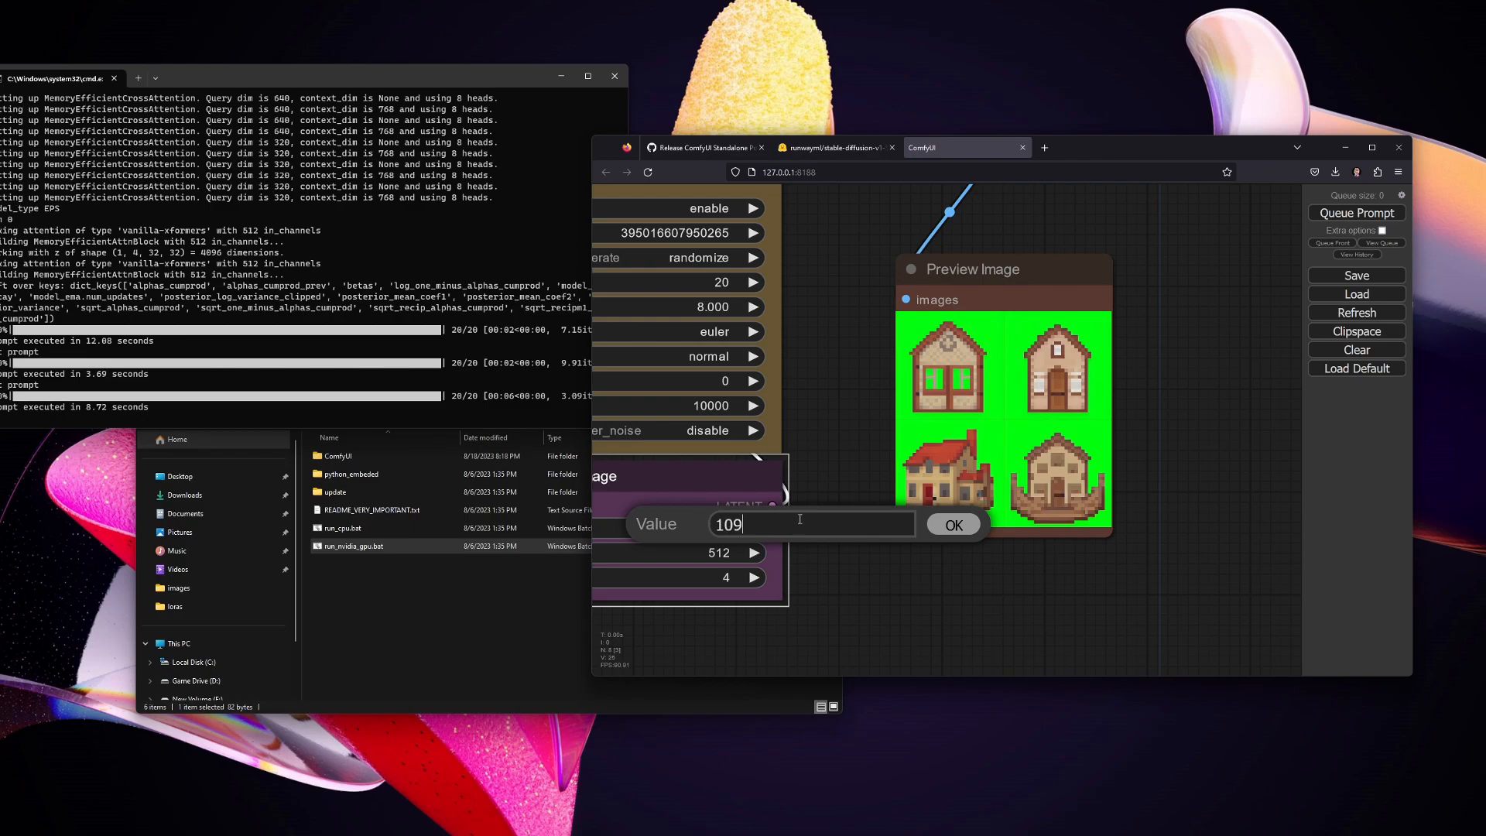
# Step: Generate four English houses at 1024×1024, then restore the latent width to 256
pyautogui.write('1024')
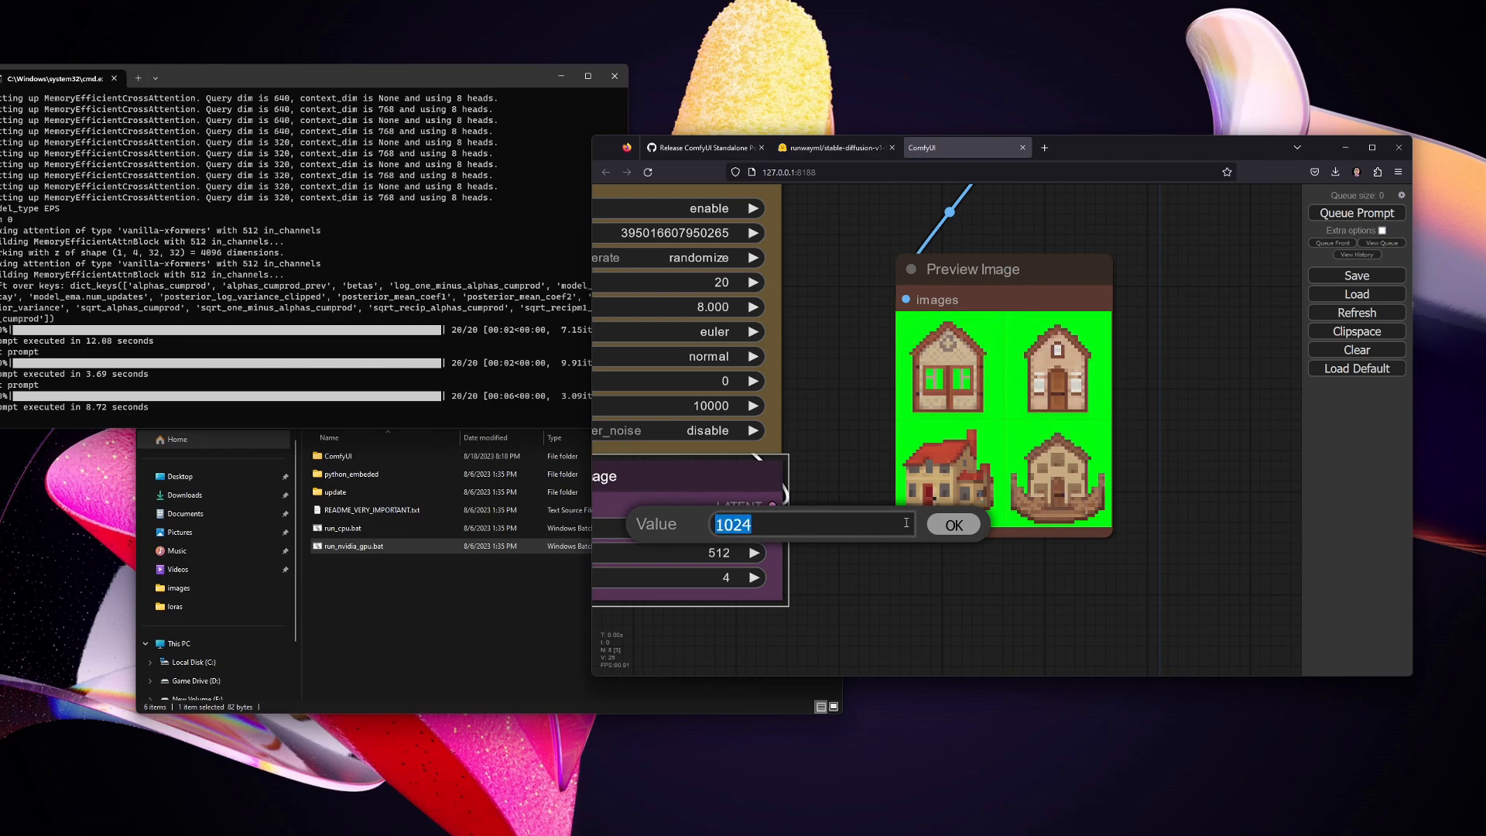
pyautogui.click(954, 523)
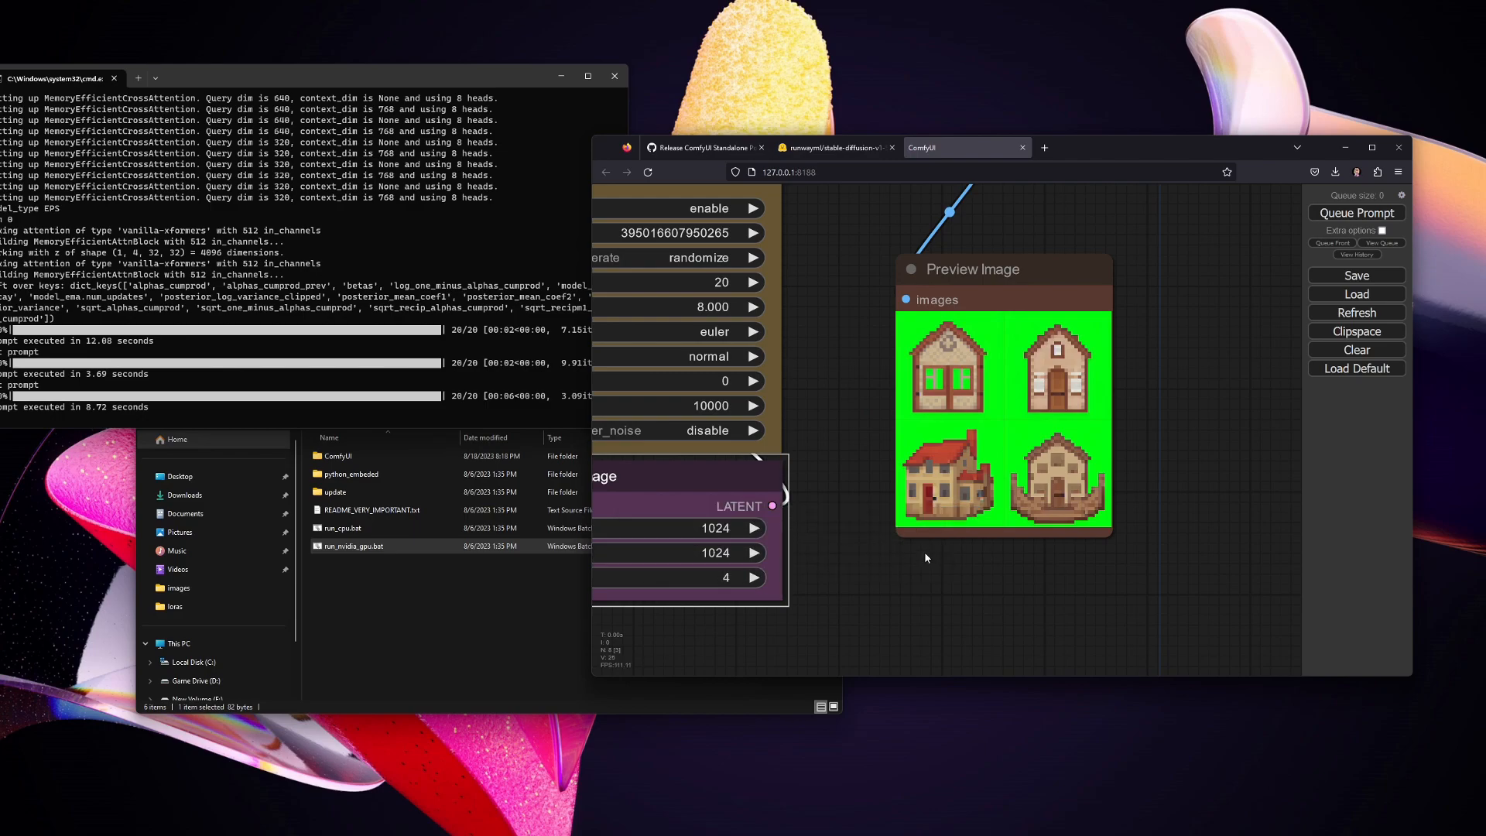
pyautogui.click(1356, 212)
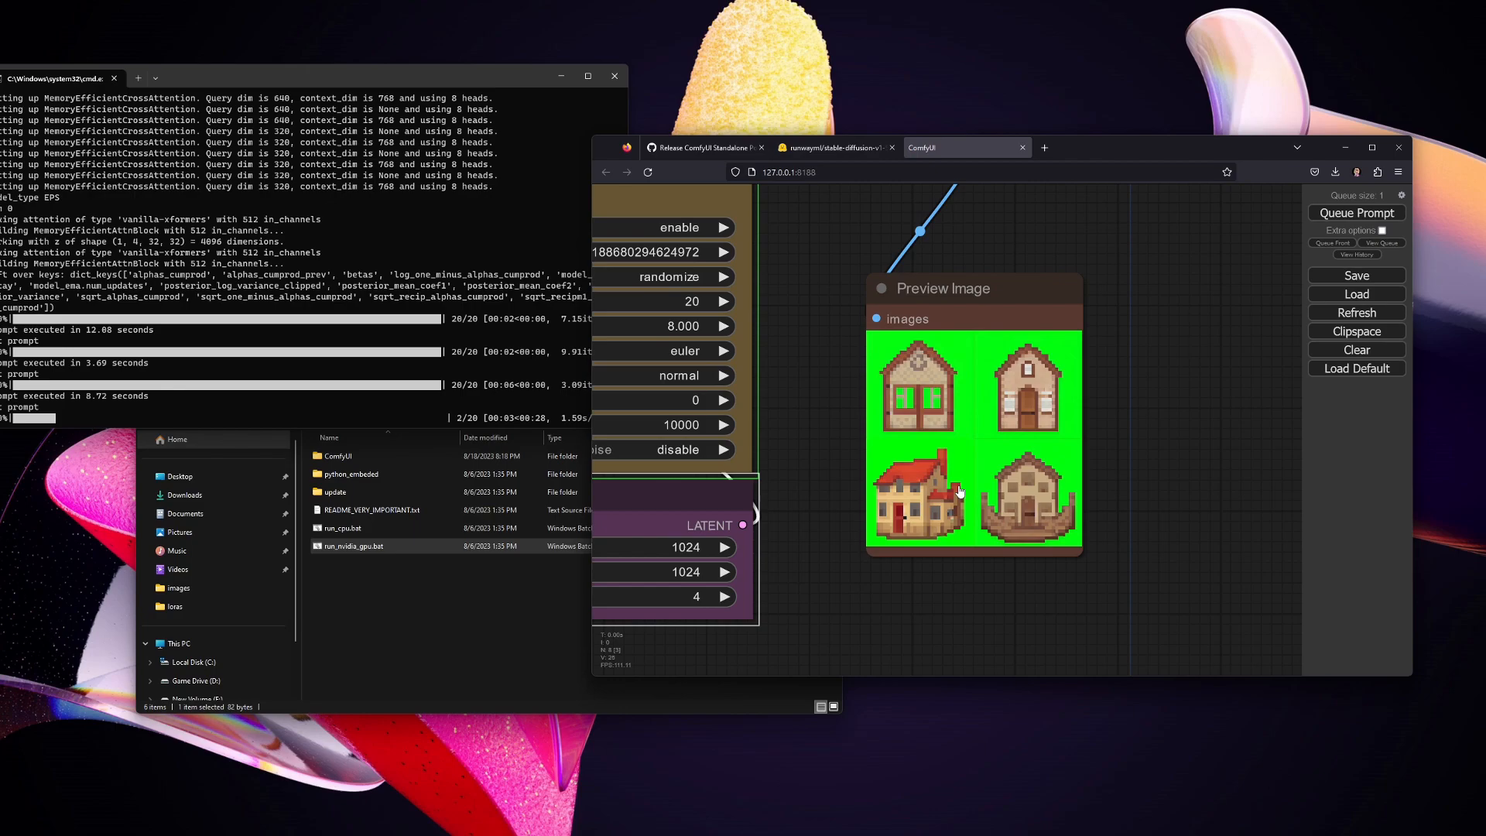
pyautogui.moveTo(851, 338)
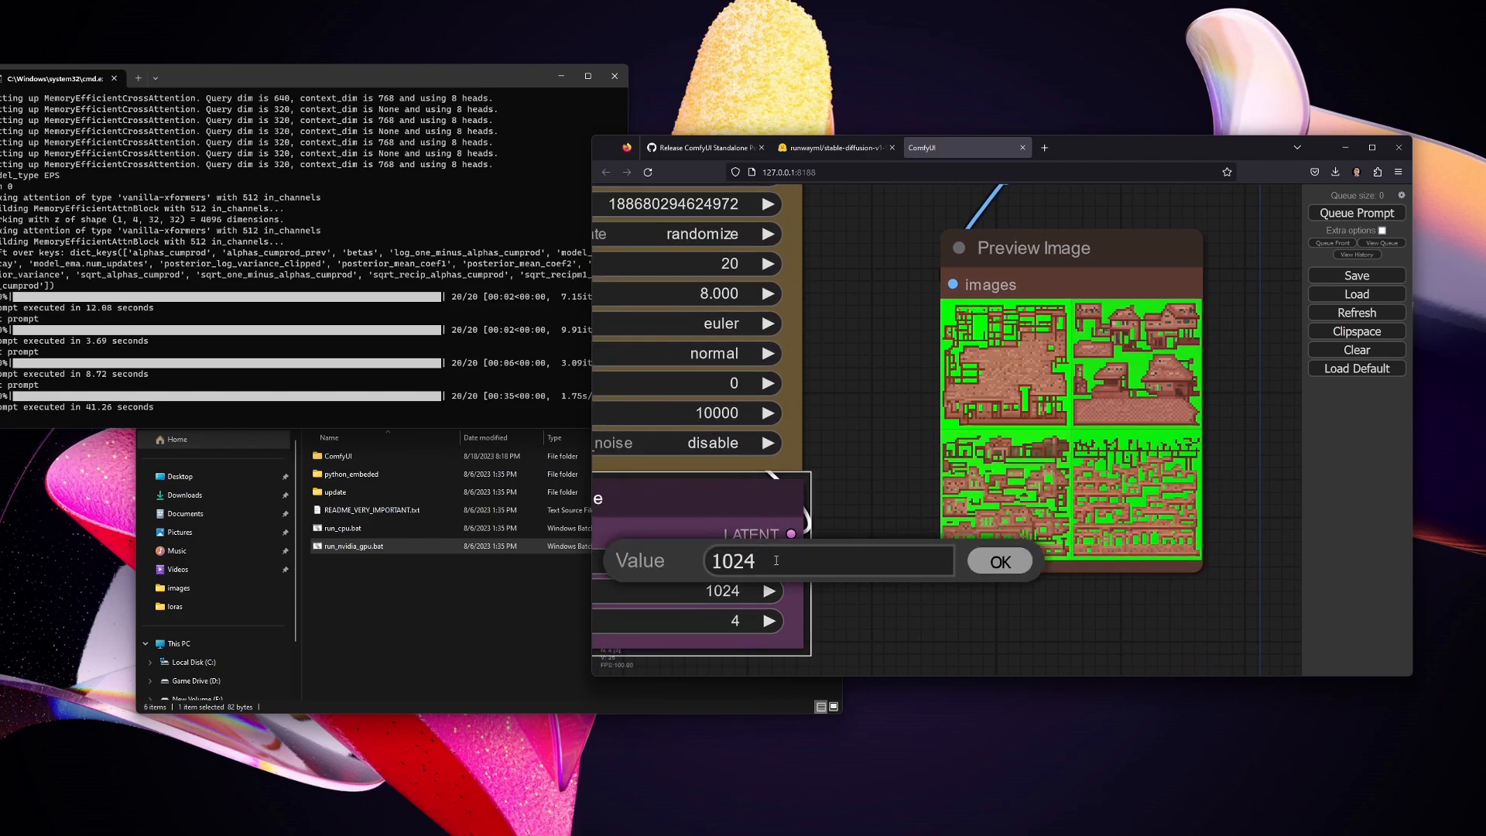
pyautogui.write('256')
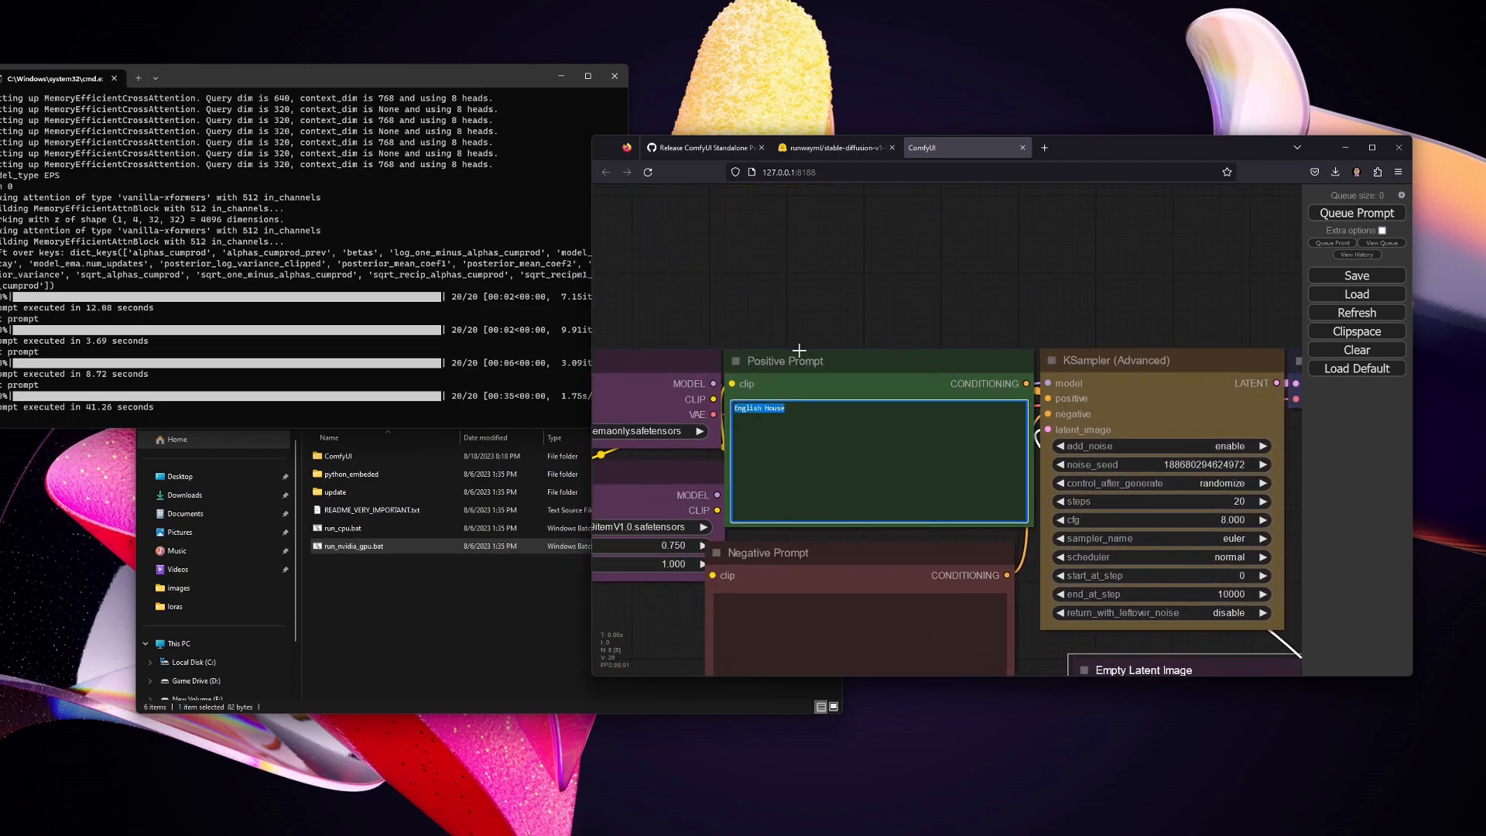
# Step: Change the positive prompt to 'Amethyst Pickaxe' and queue a 256×256 batch
pyautogui.write('Amethyst Pi')
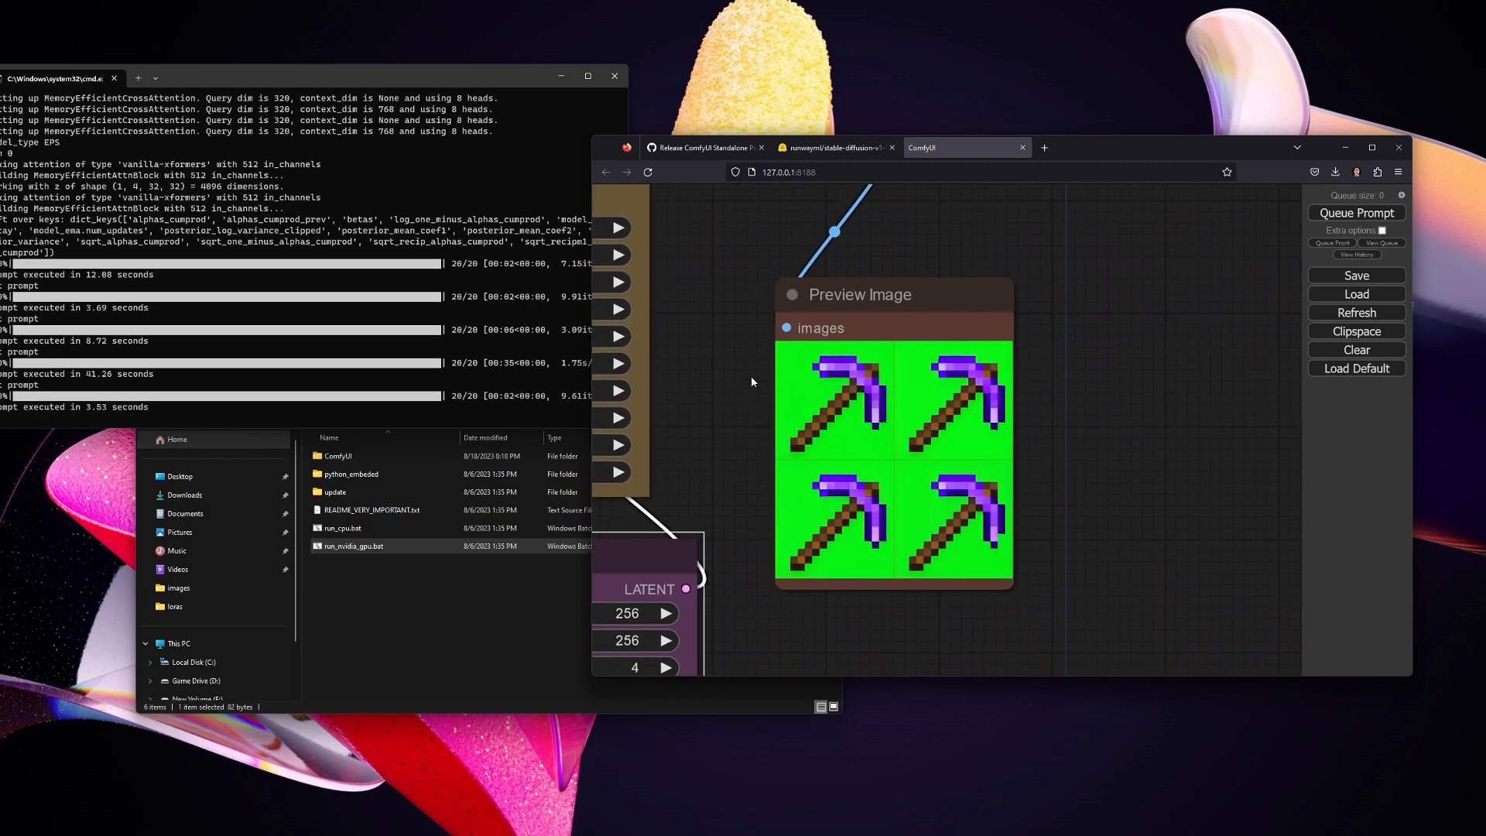
pyautogui.moveTo(869, 526)
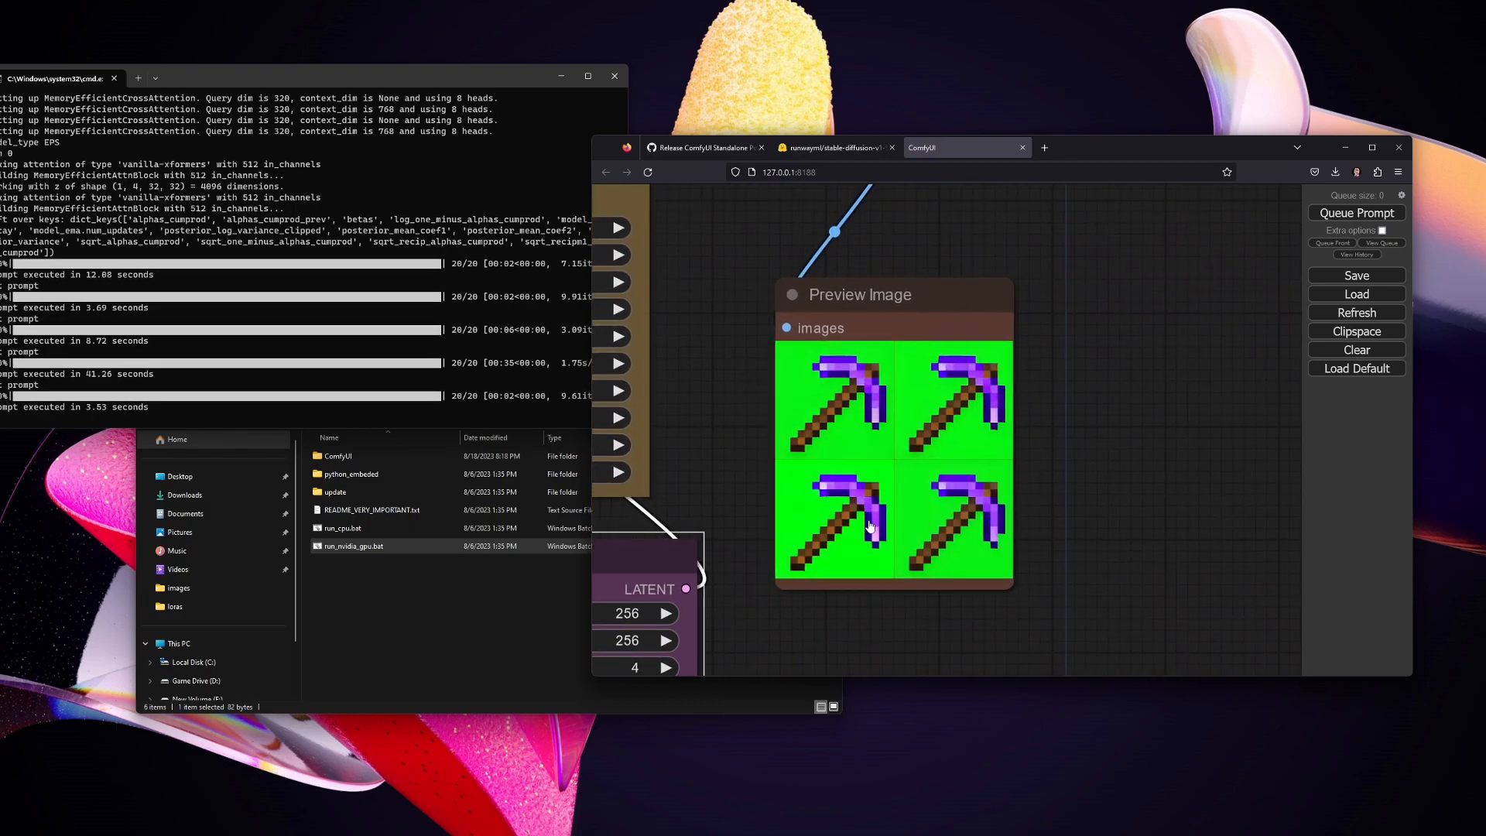
pyautogui.moveTo(819, 411)
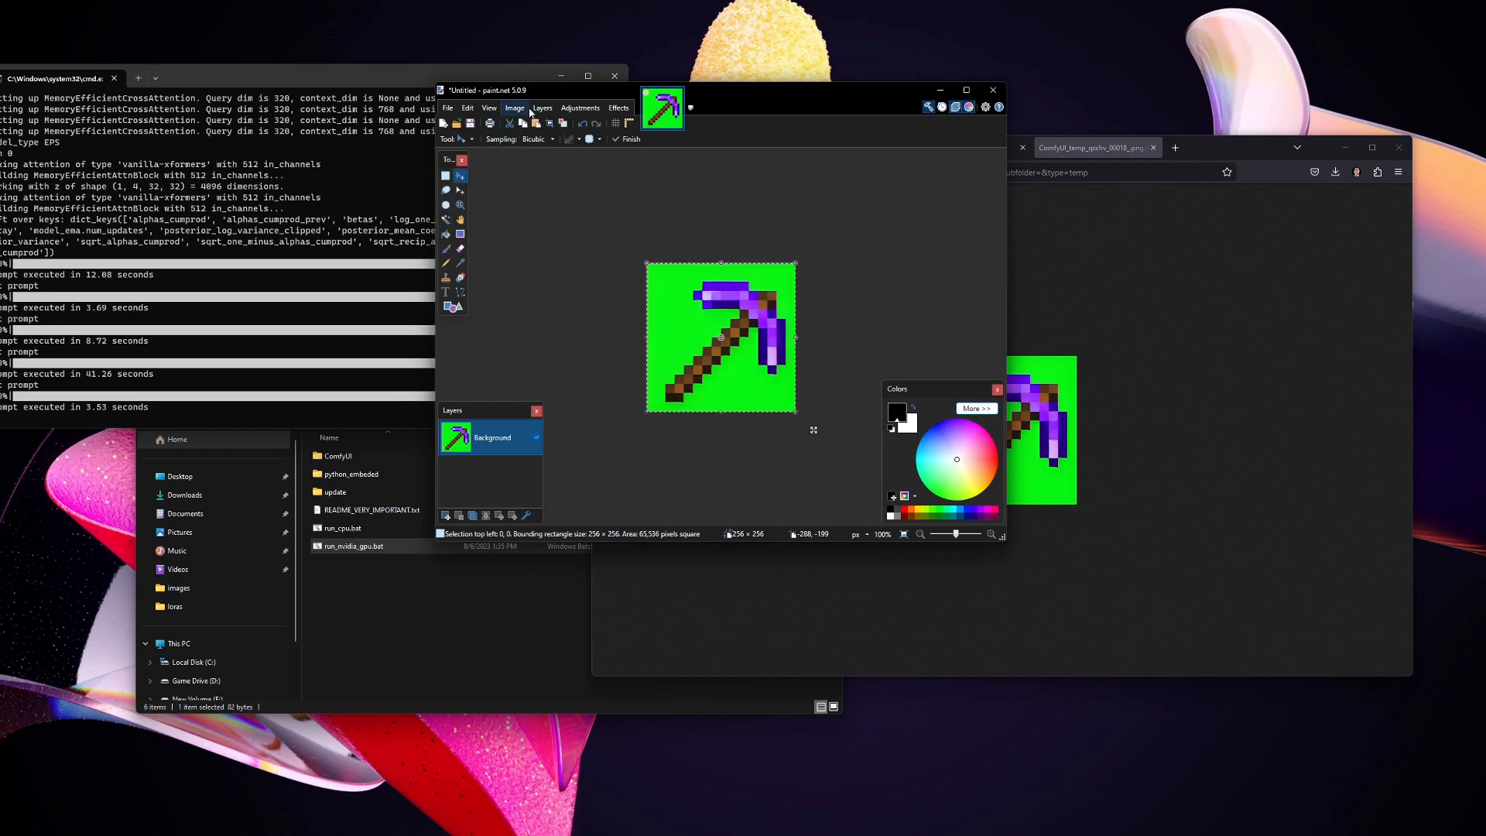
# Step: Resize the pickaxe image to 16×16 pixels with Nearest Neighbor sampling
pyautogui.click(513, 108)
pyautogui.write('16')
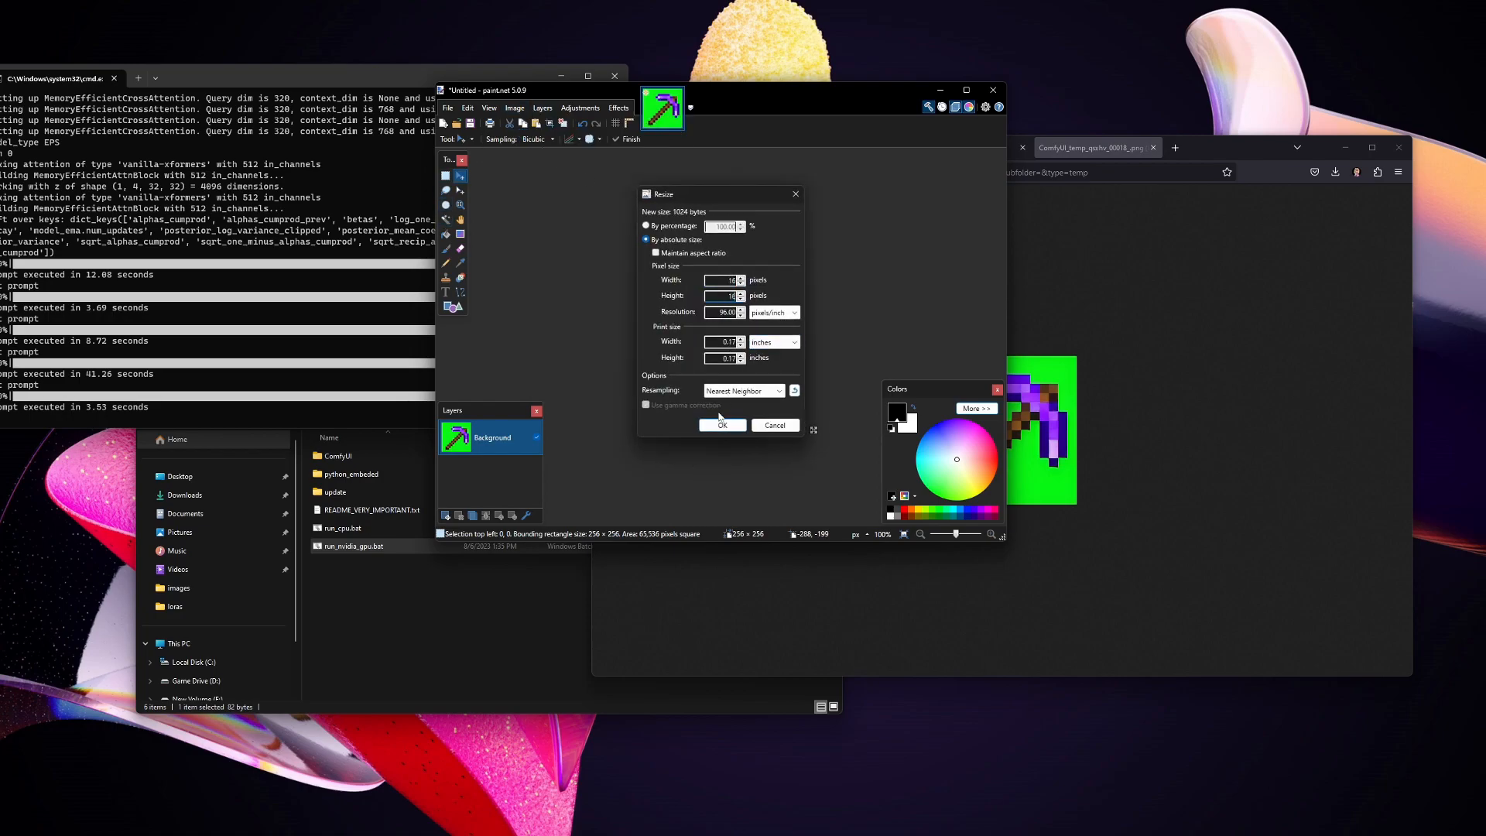
pyautogui.click(721, 424)
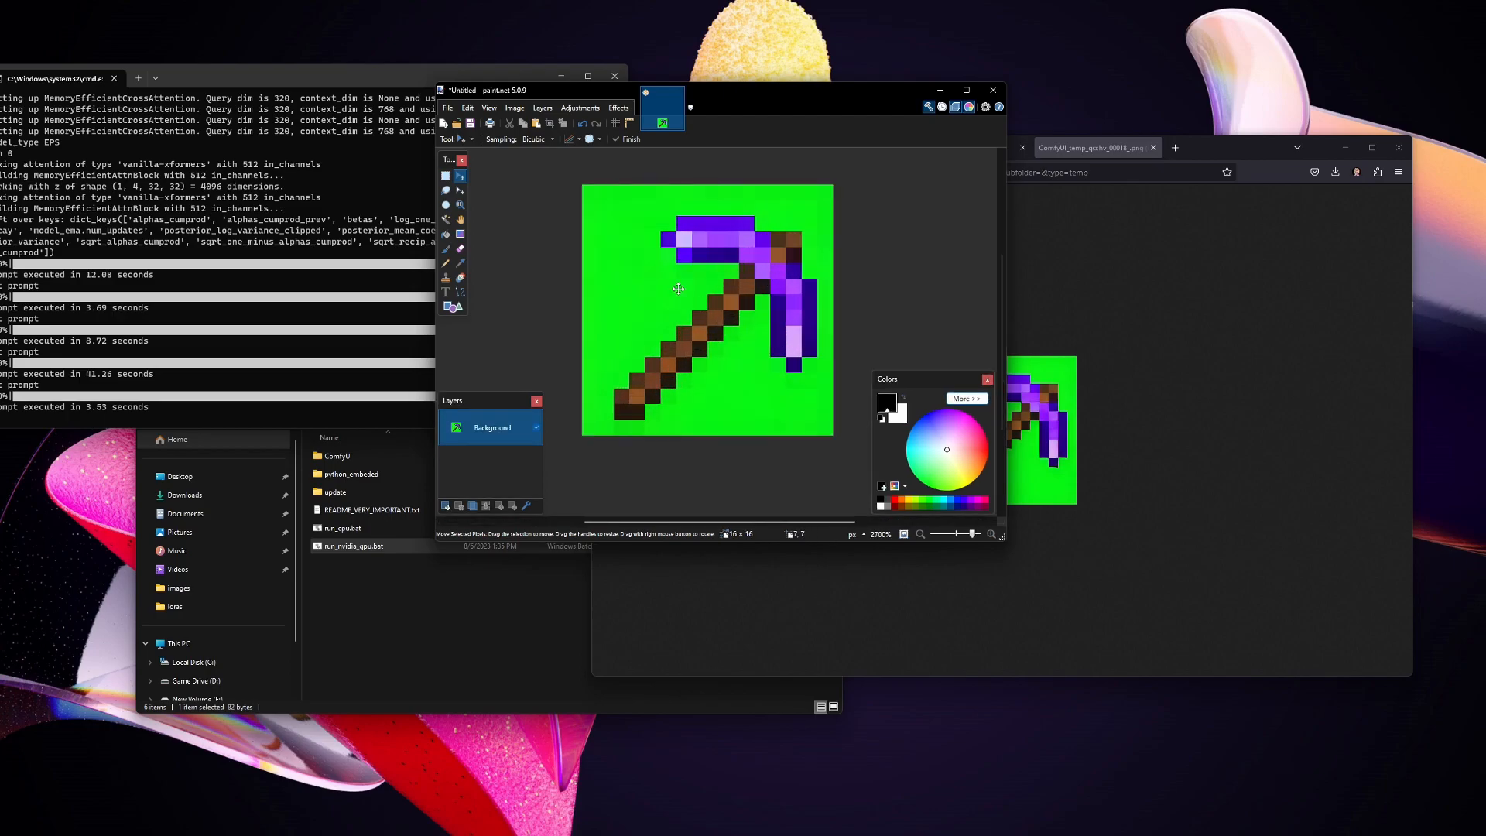